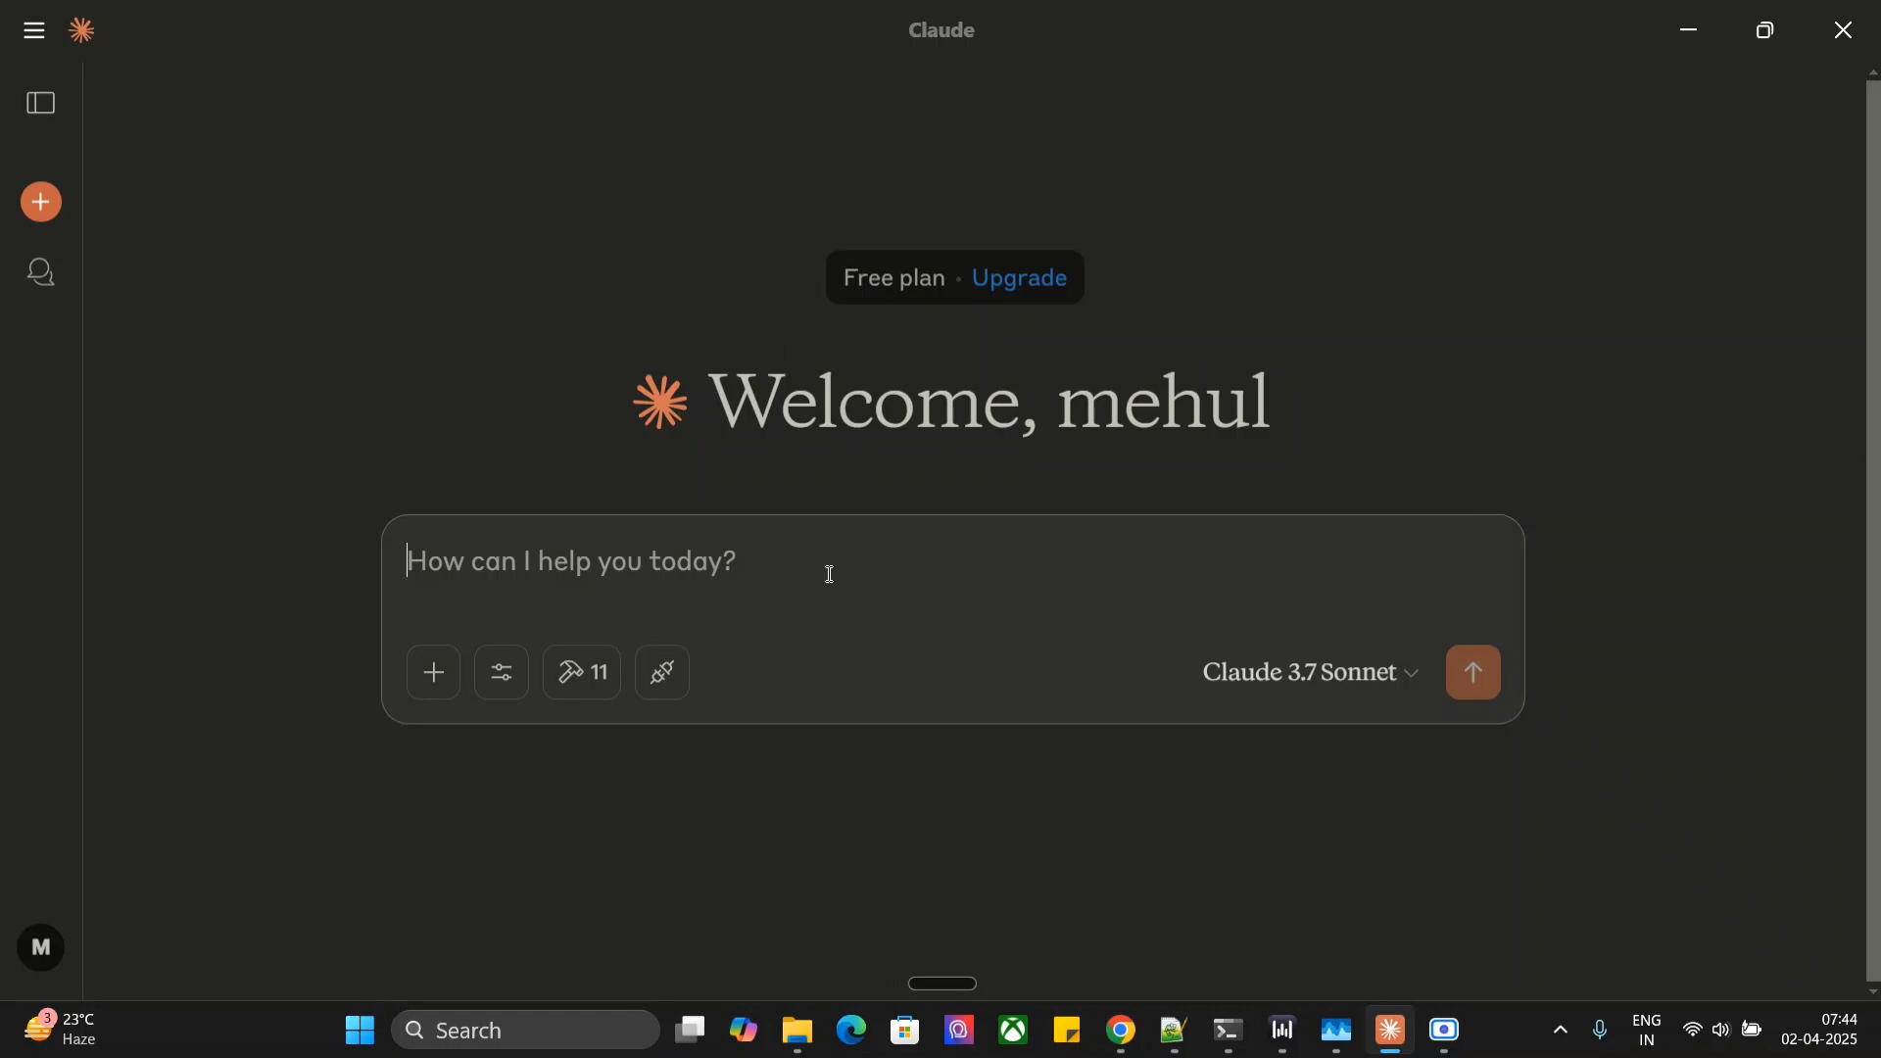
mouse_move(722, 599)
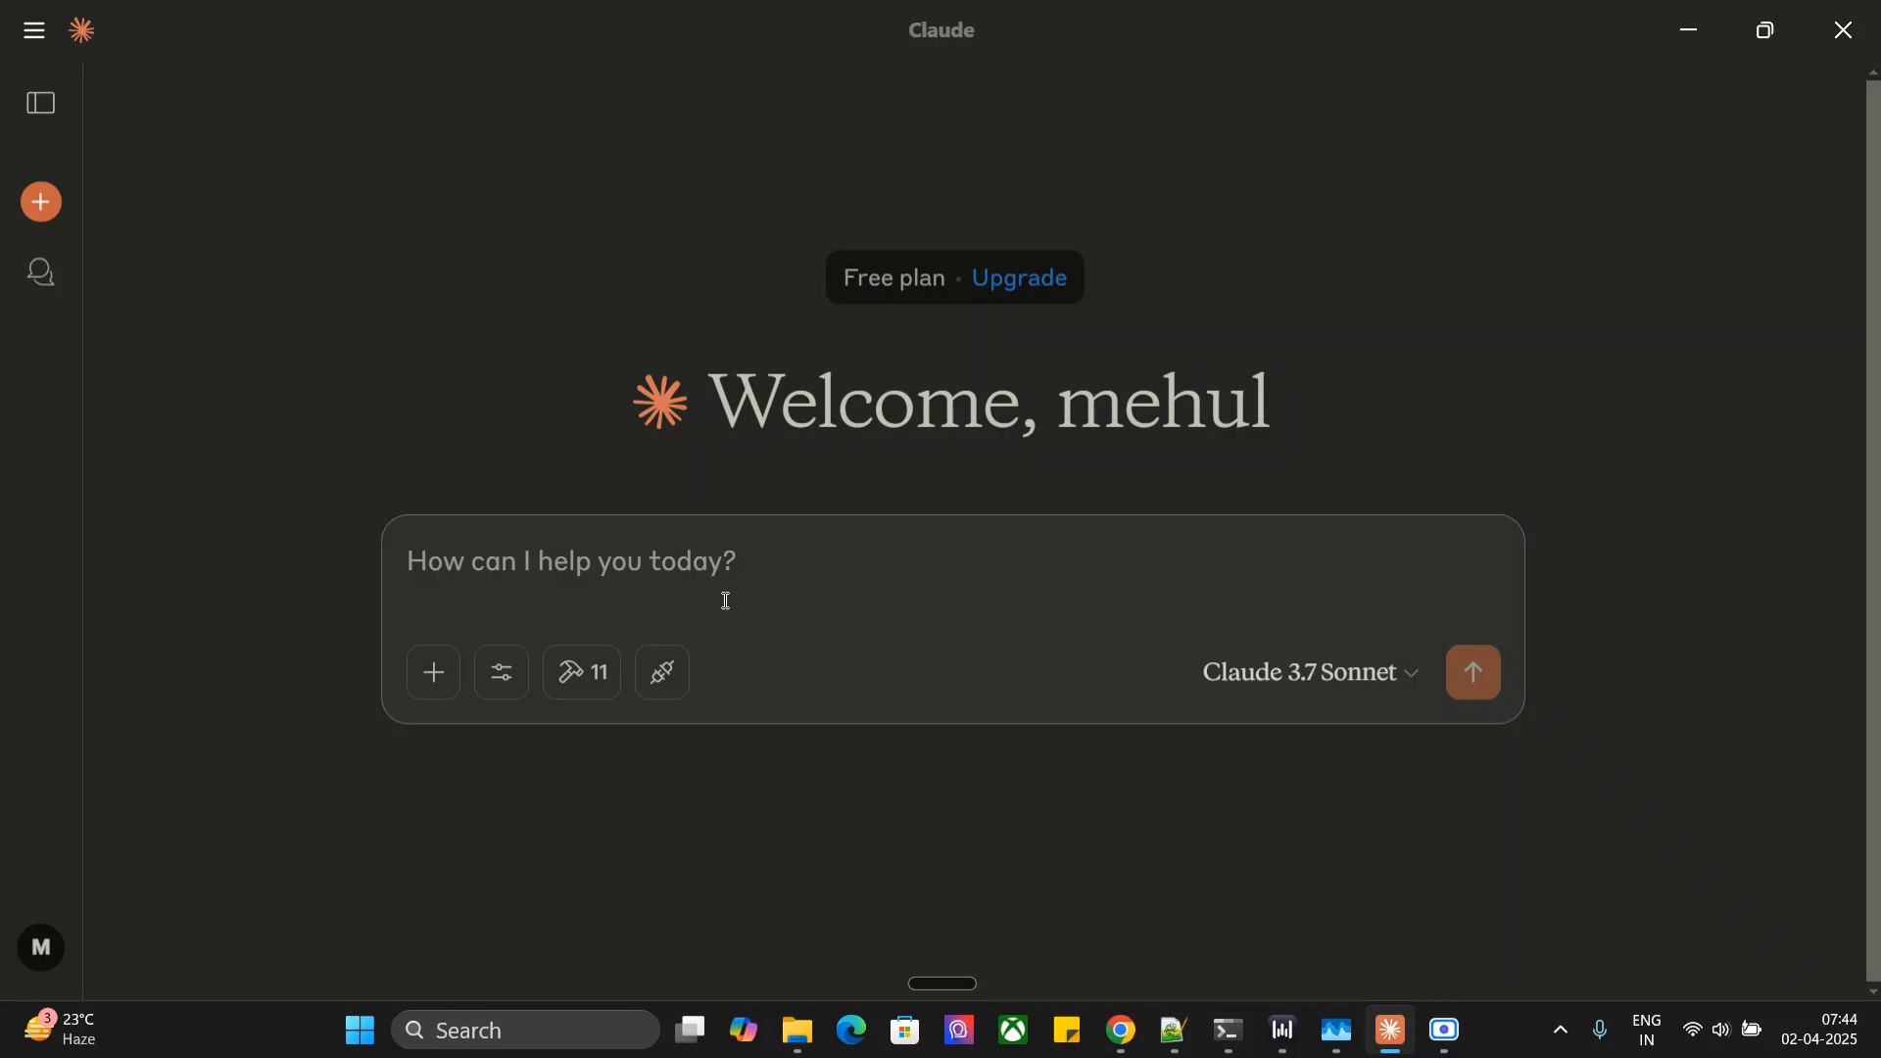
mouse_move(581, 672)
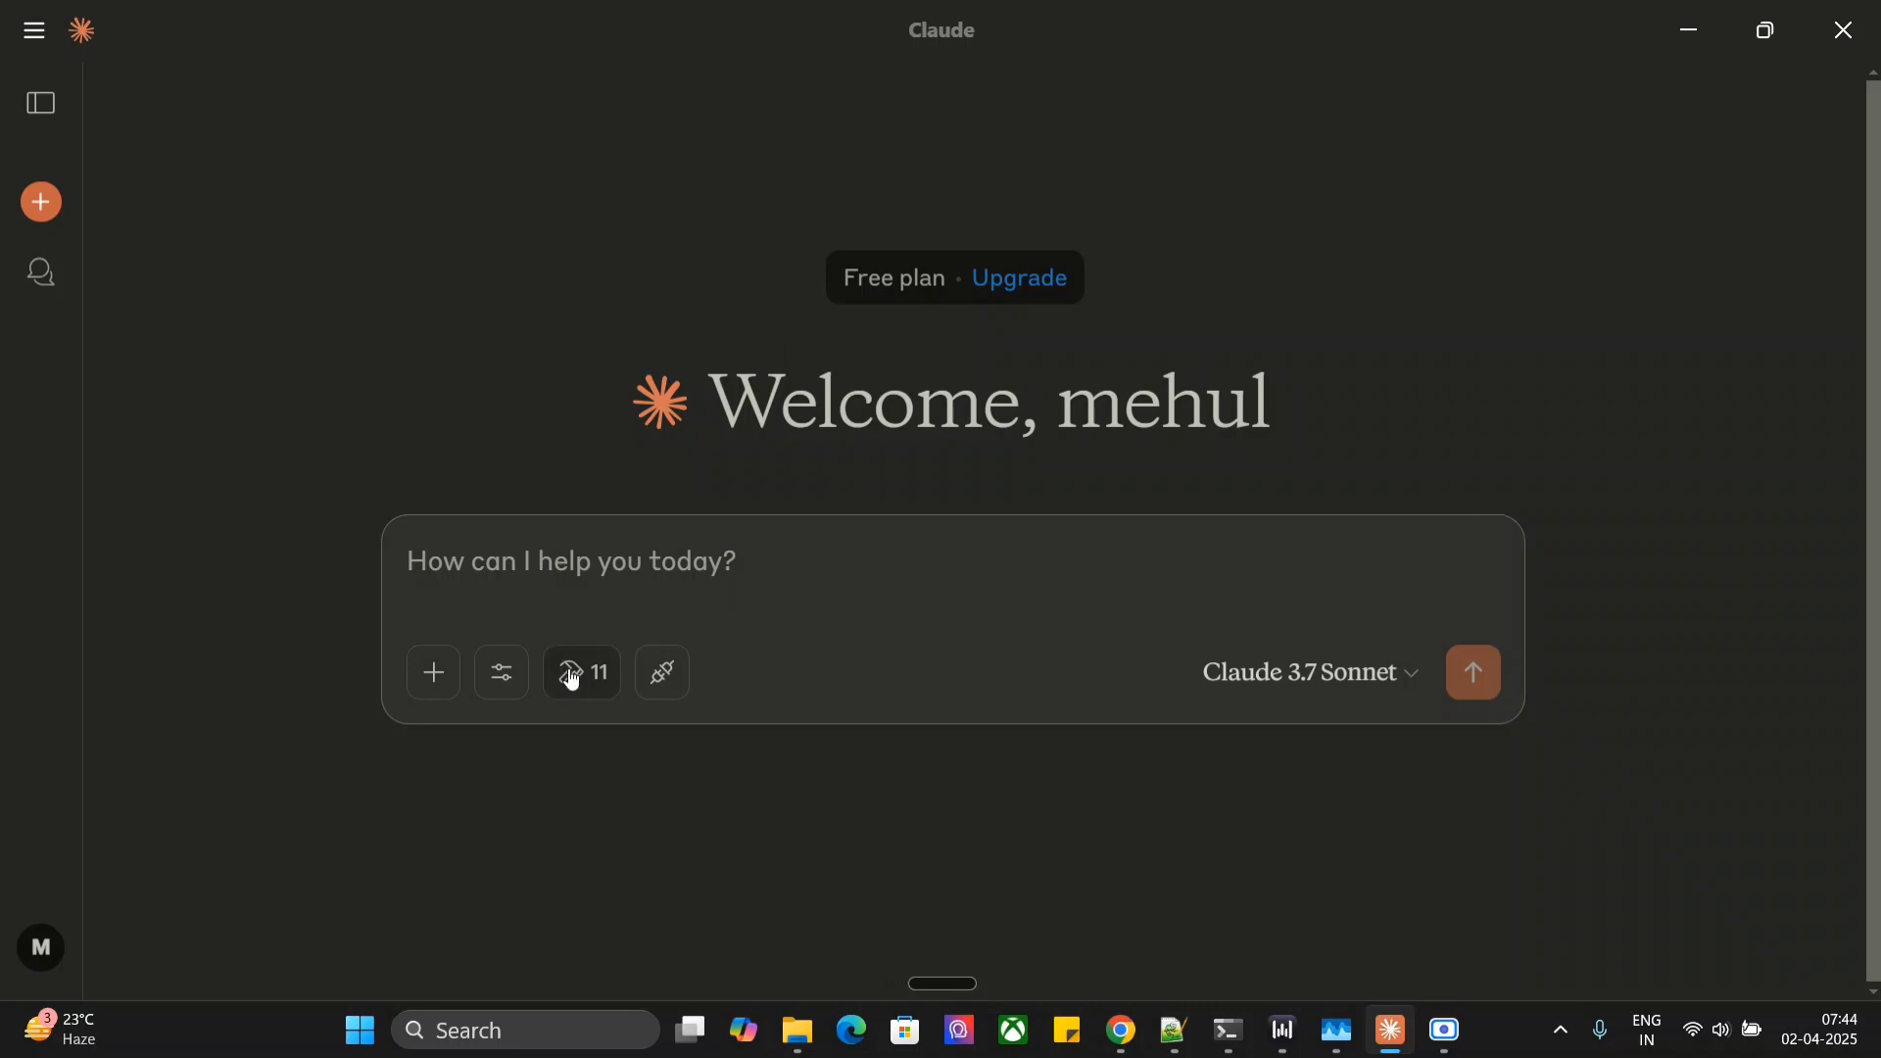
Step: Check the available MCP tools, then send 'Create a presentation on Chat GPT.' to Claude
left_click(580, 672)
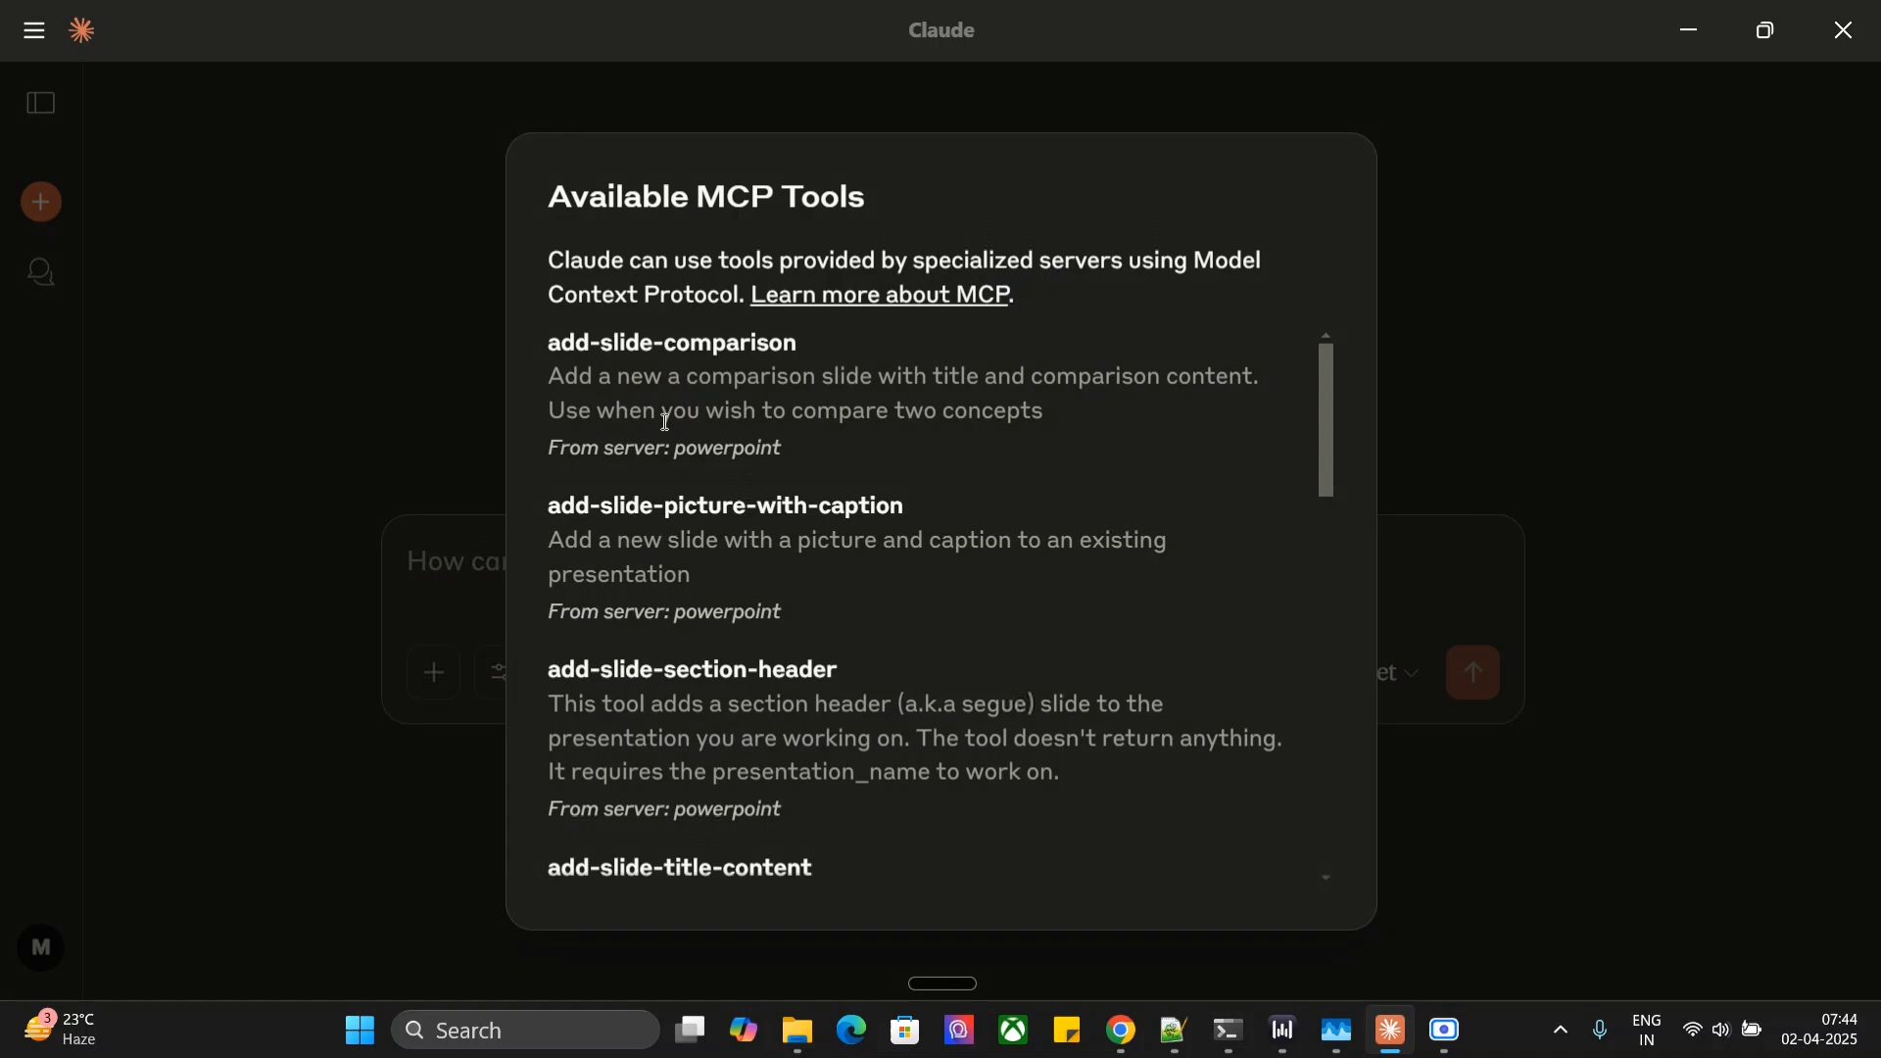
scroll("down", 3)
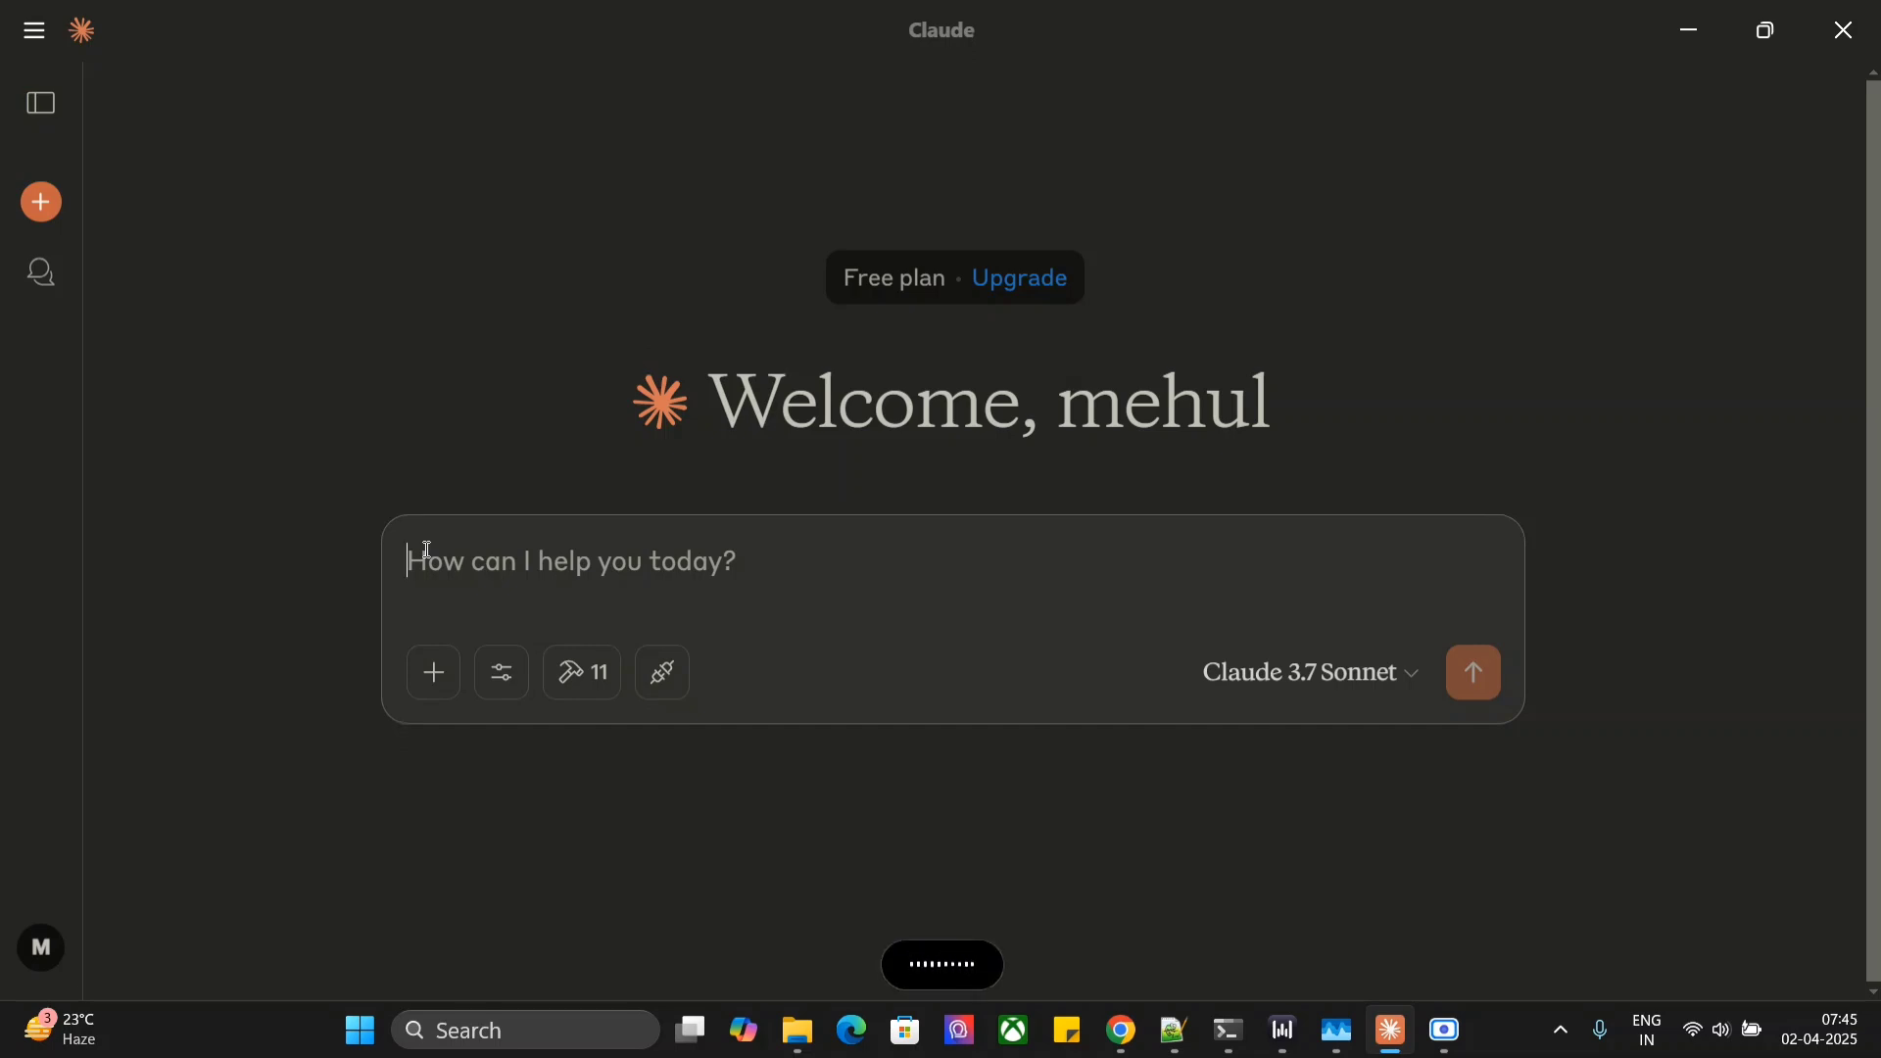
type("Create a presentation on Chat GPT.")
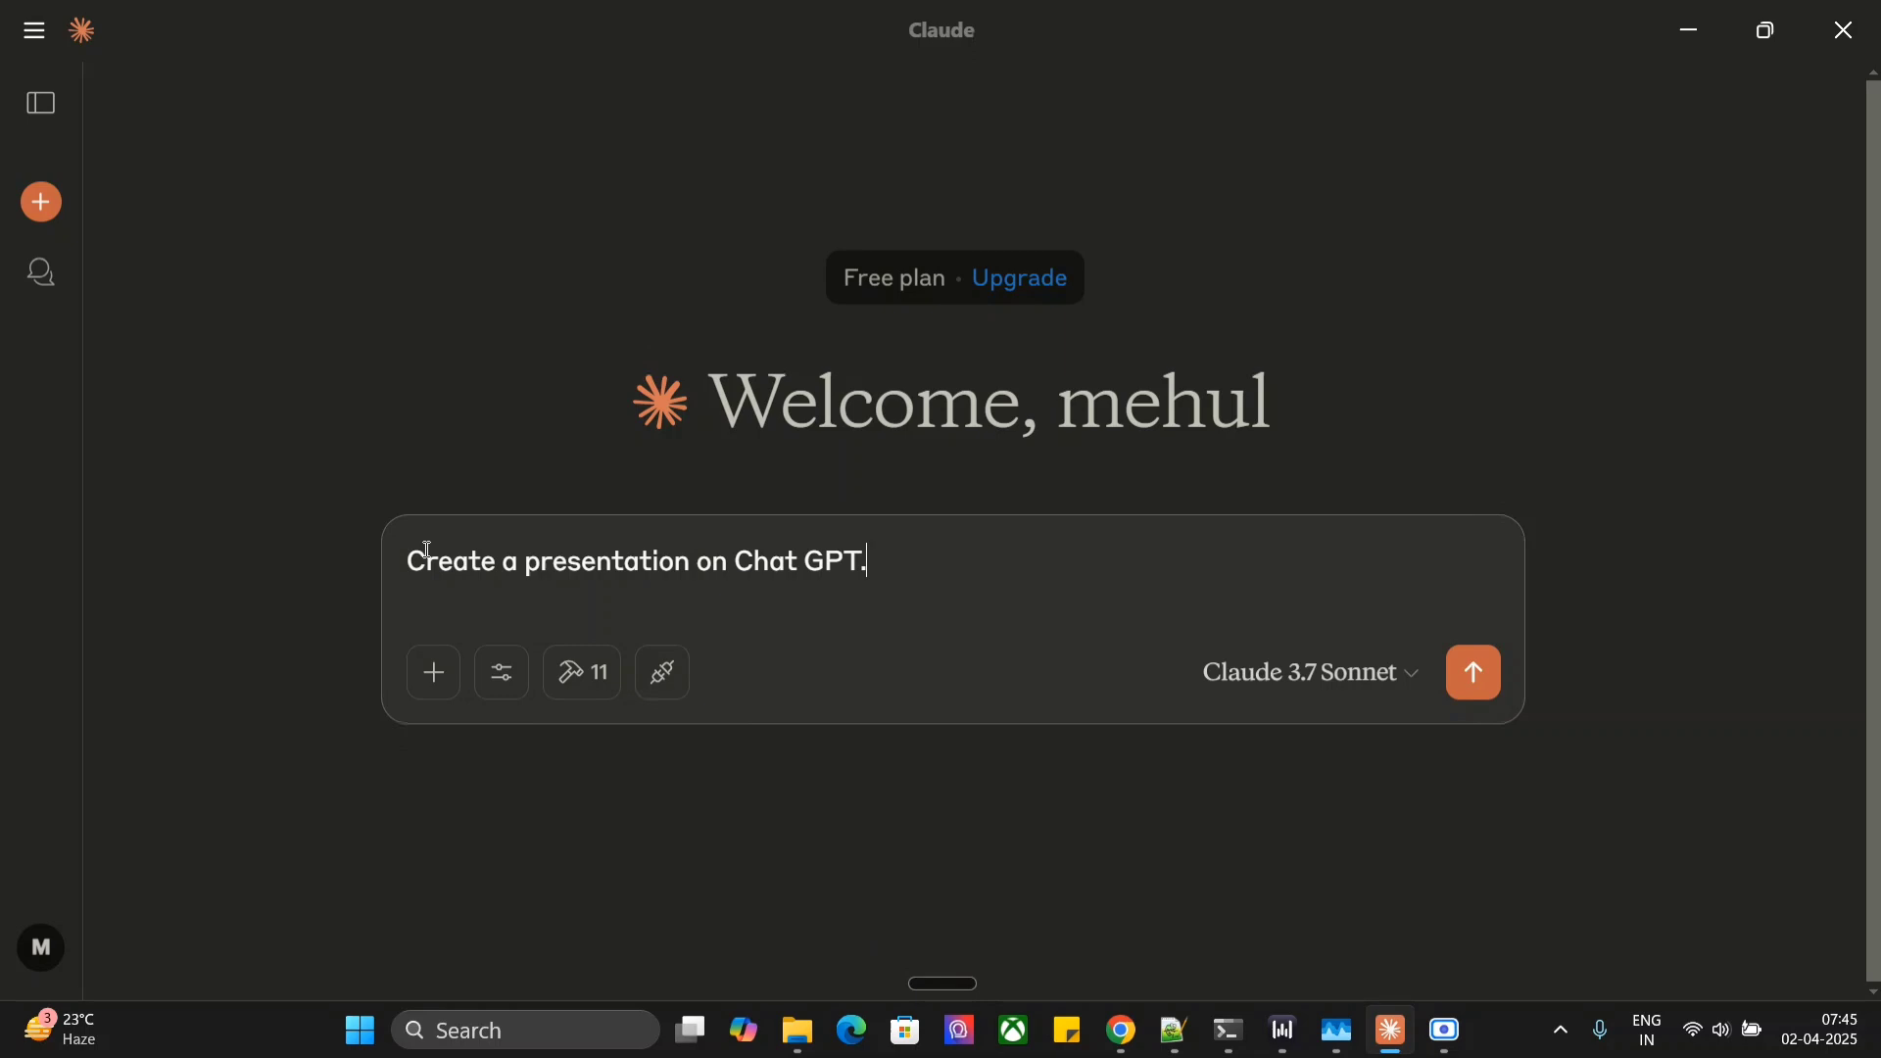
left_click(1471, 672)
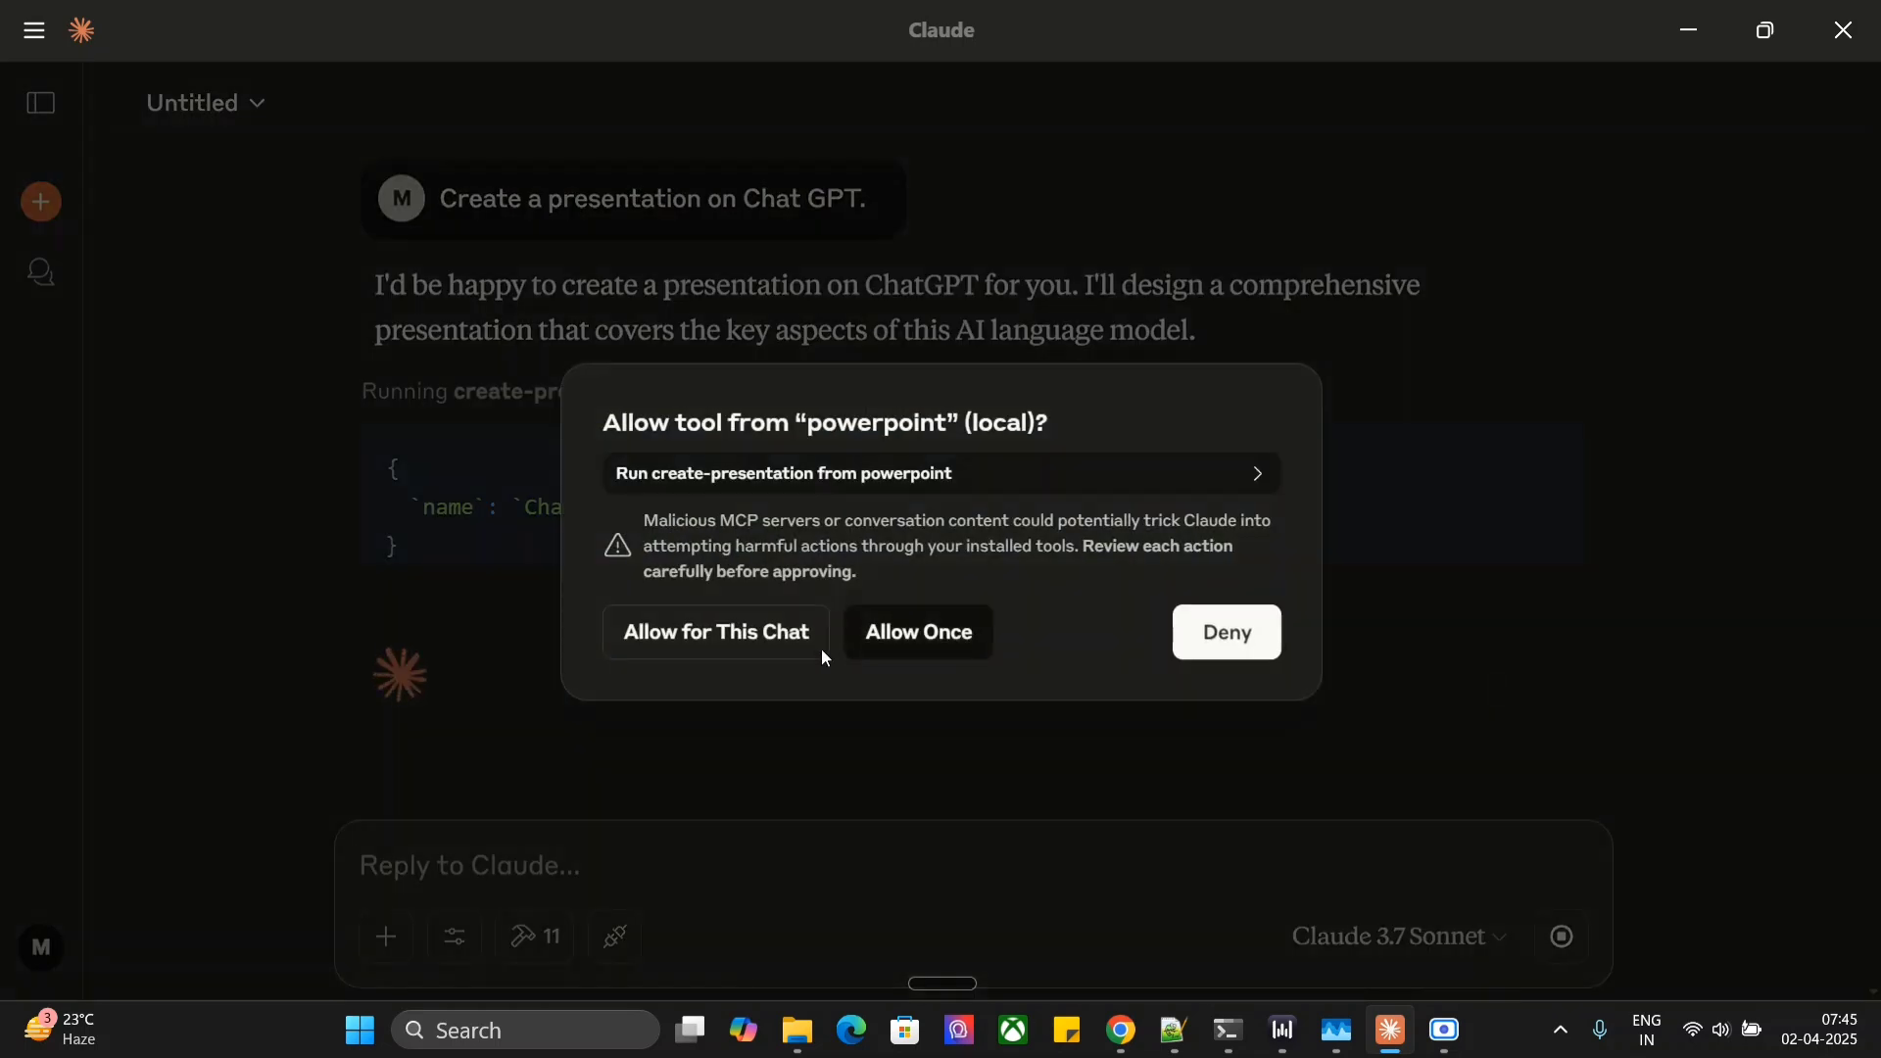
Step: Allow the PowerPoint create-presentation and section-header slide tools to run for this chat
left_click(715, 631)
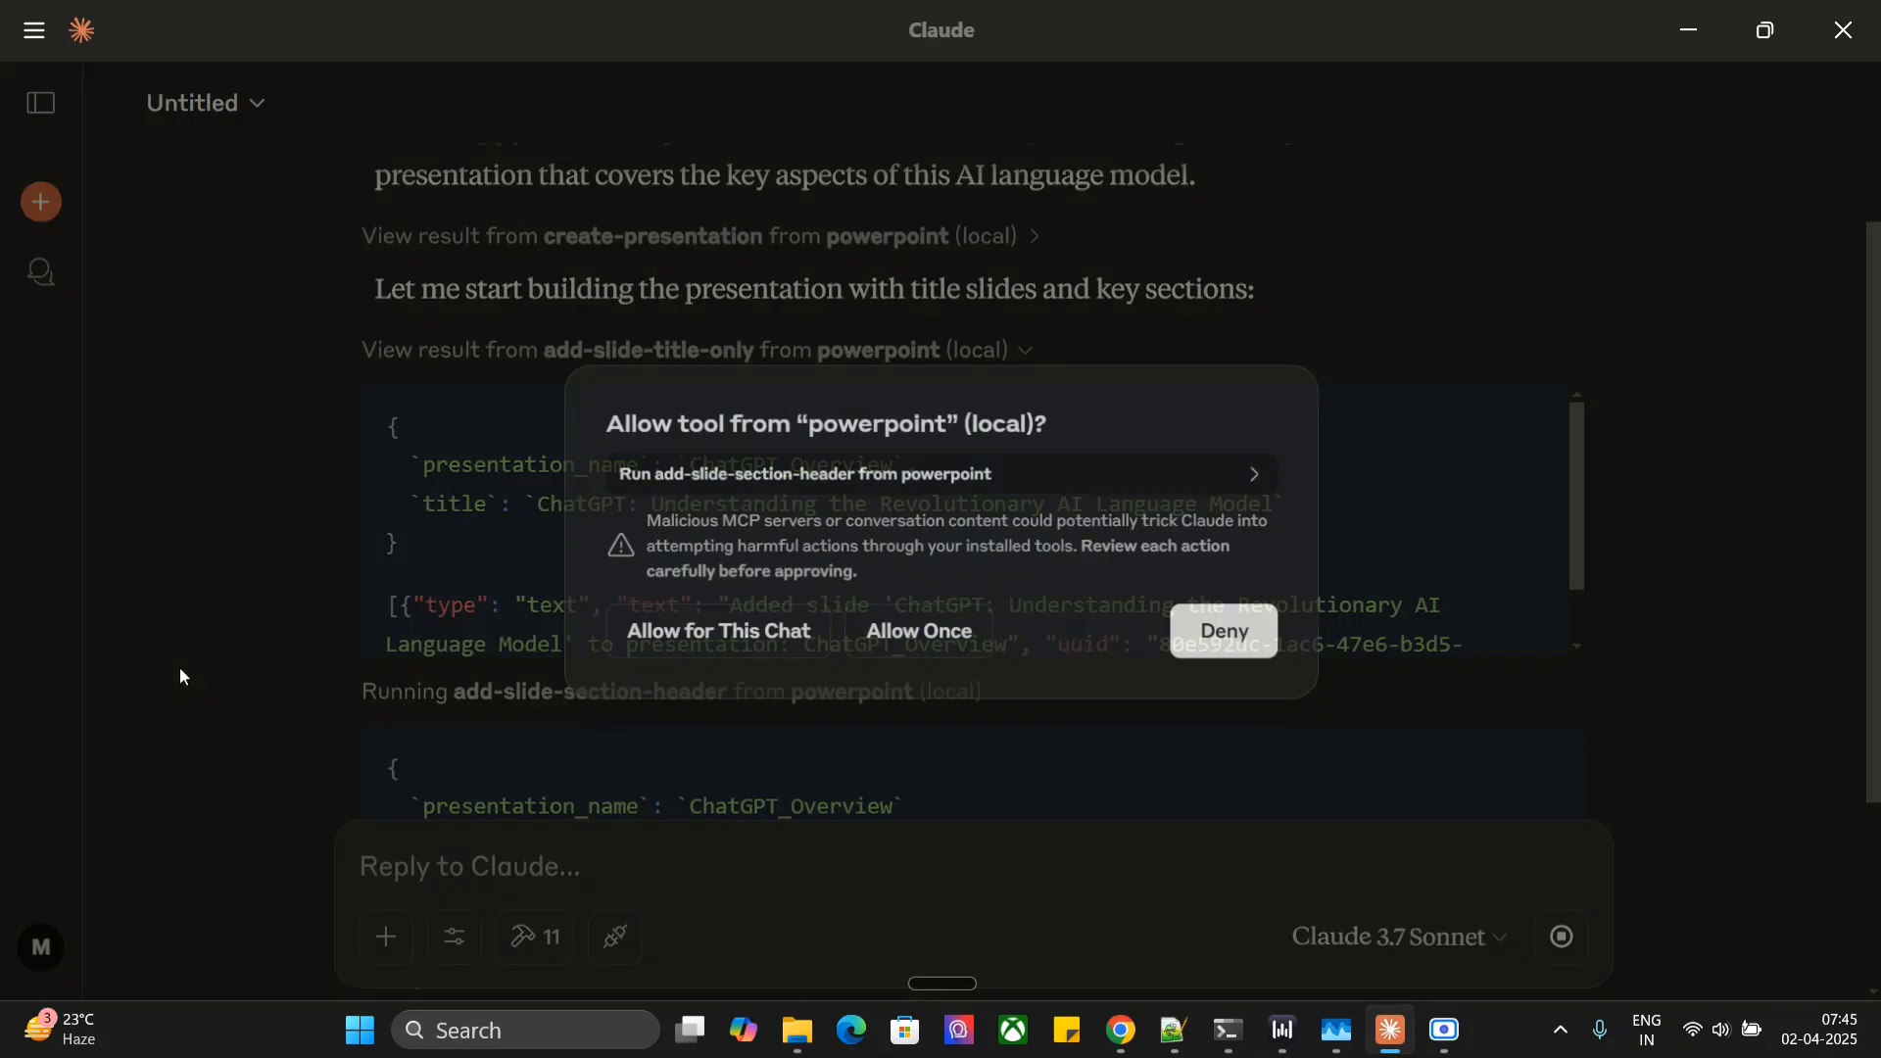
left_click(917, 630)
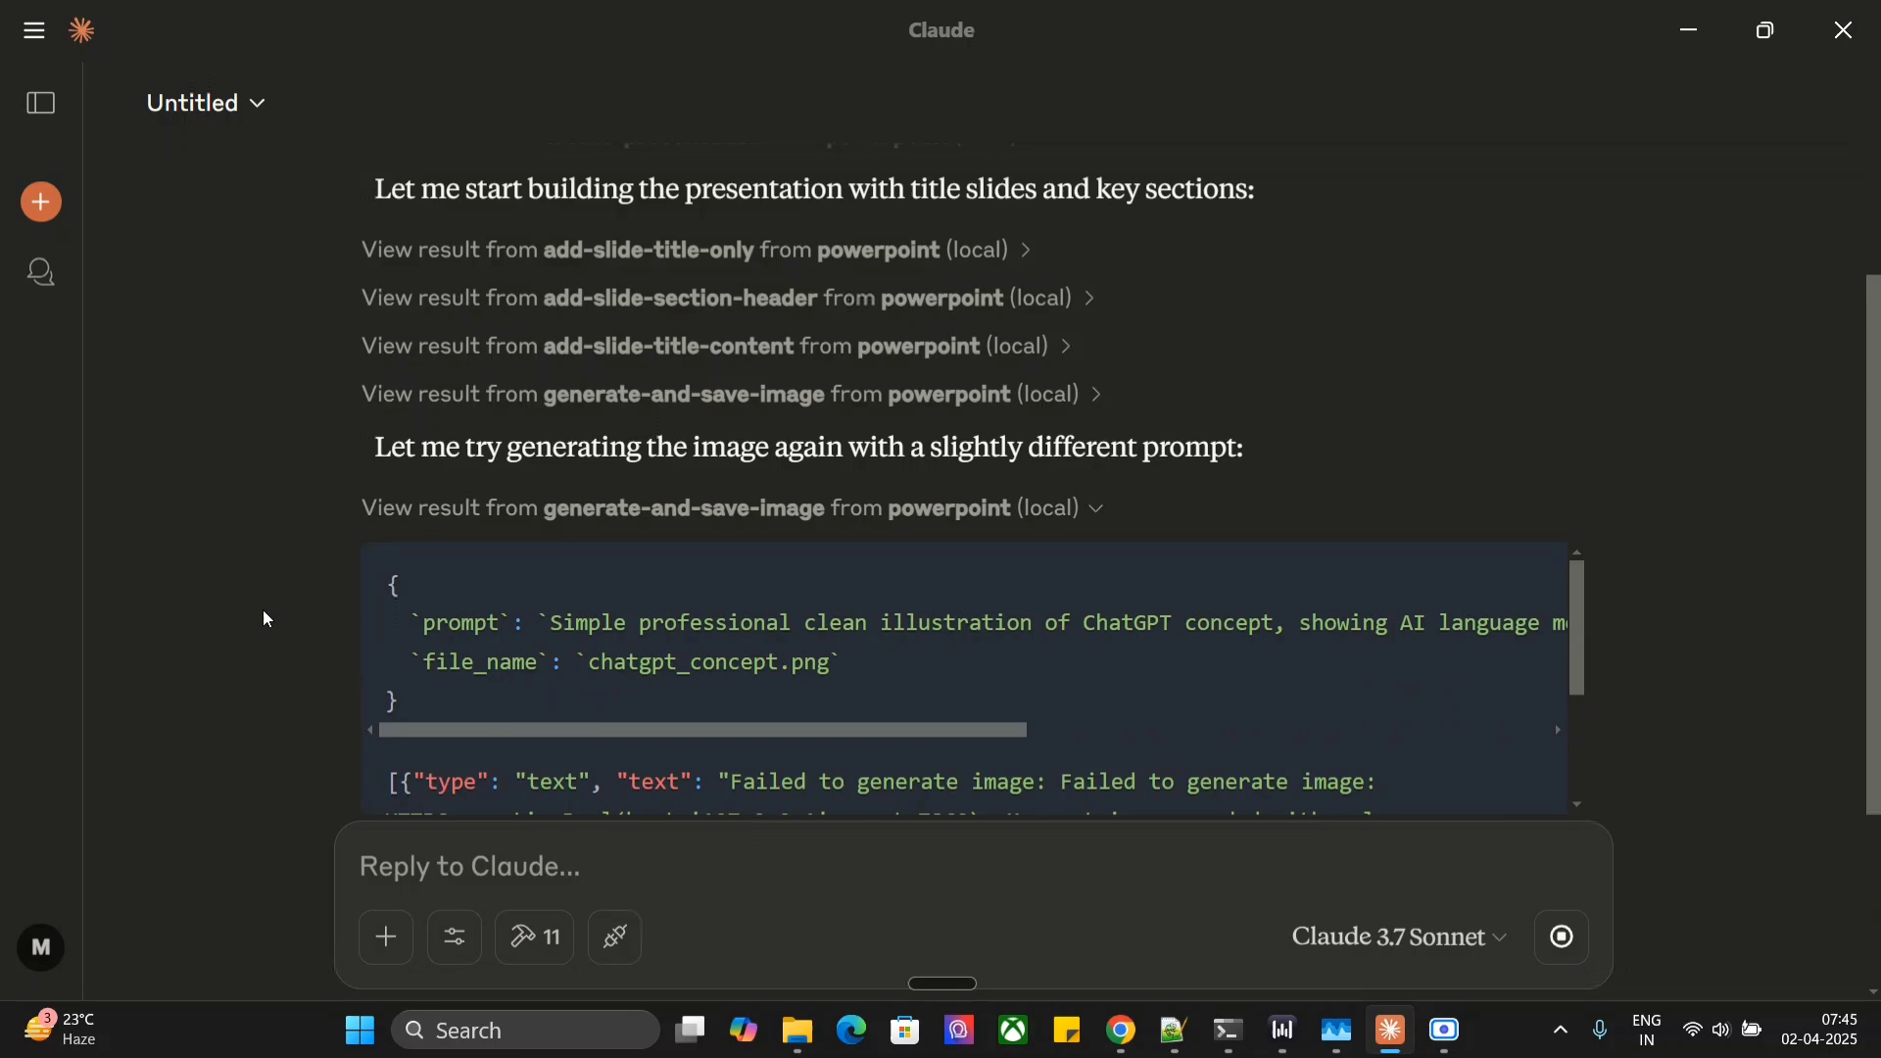
Step: Follow Claude adding chart, table, comparison and Current Limitations slides
scroll("down", 3)
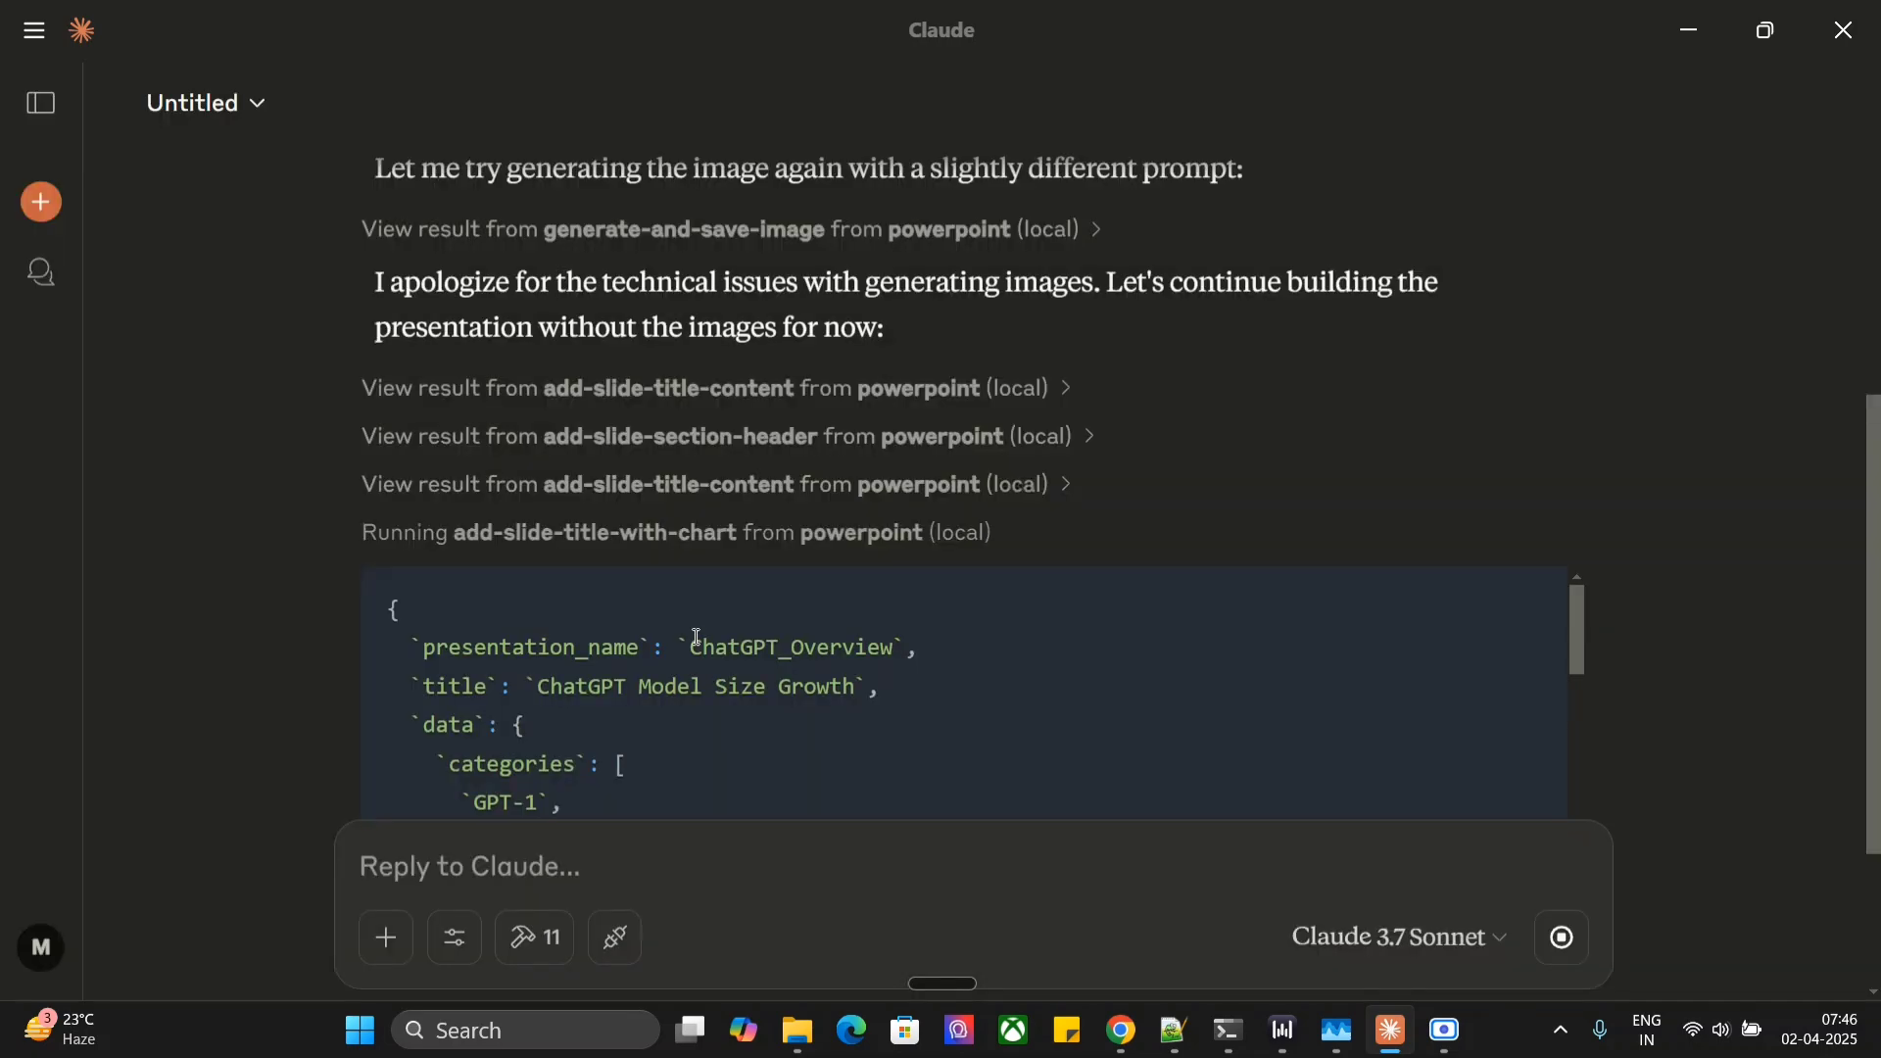
scroll("down", 3)
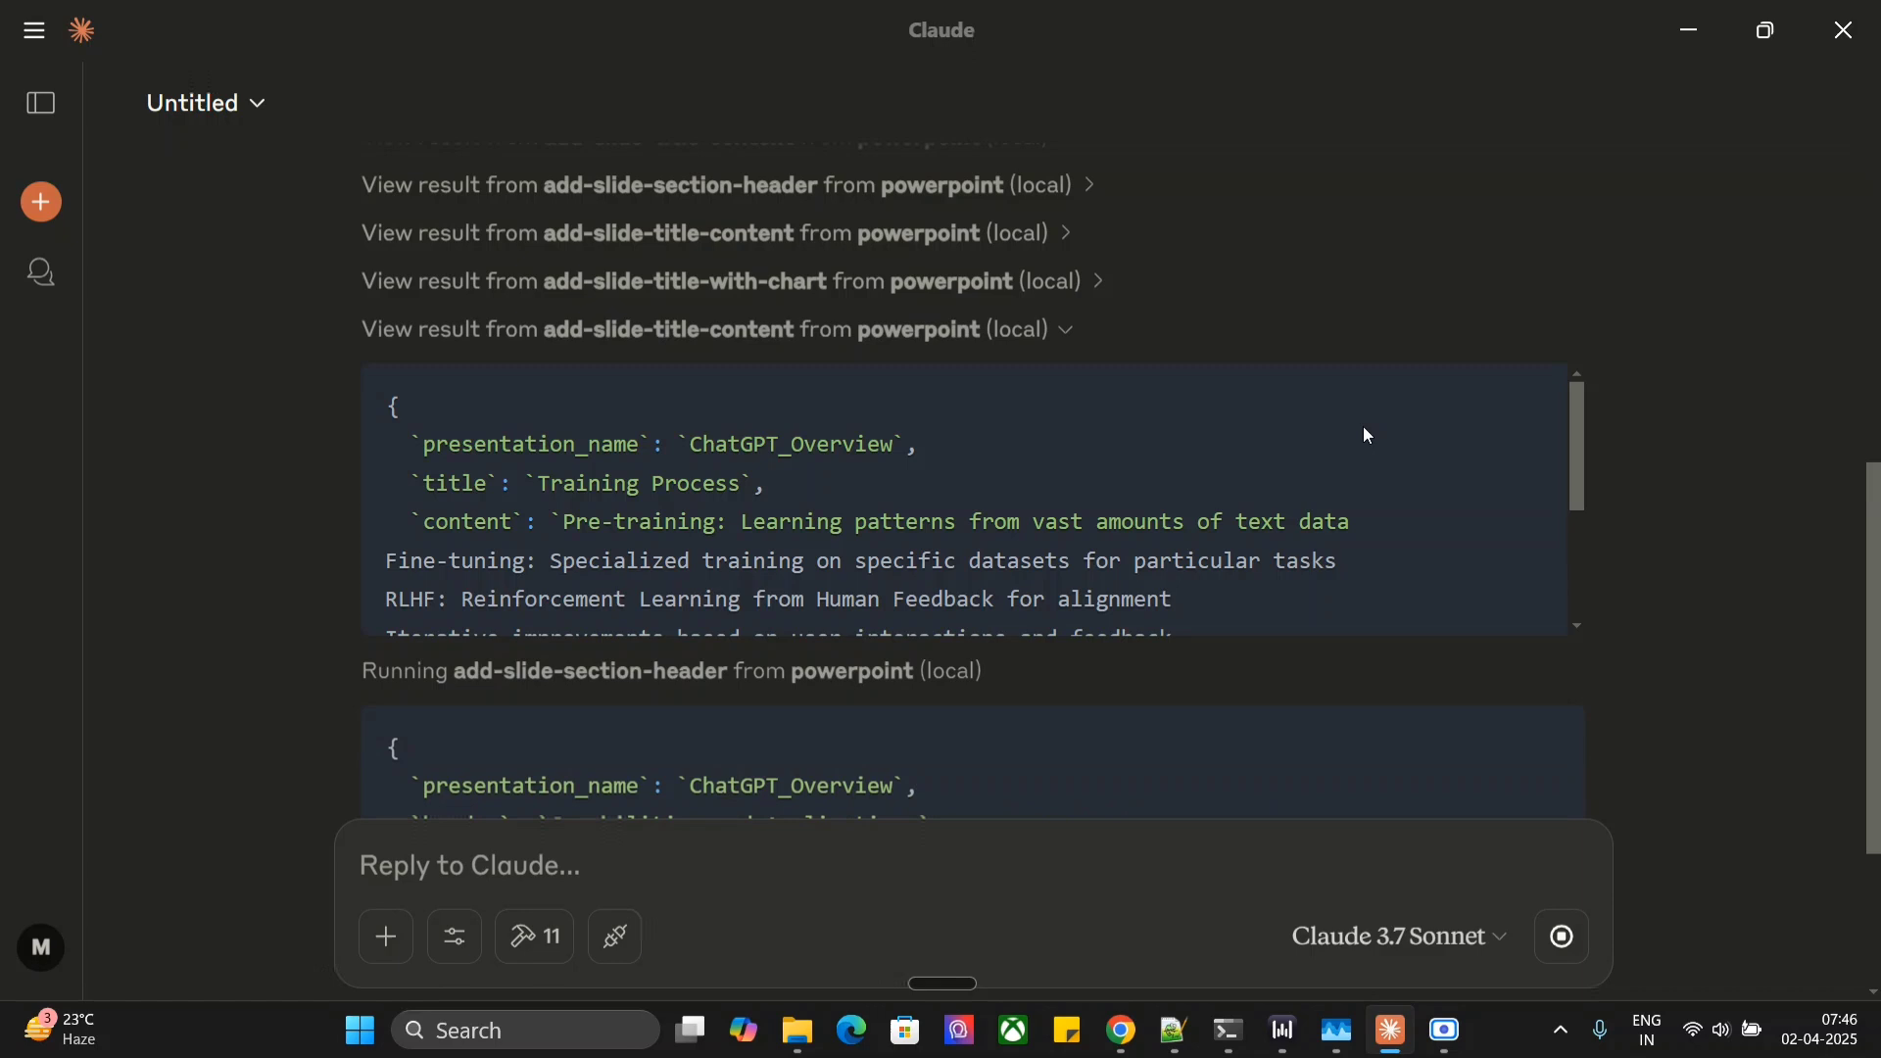
scroll("down", 3)
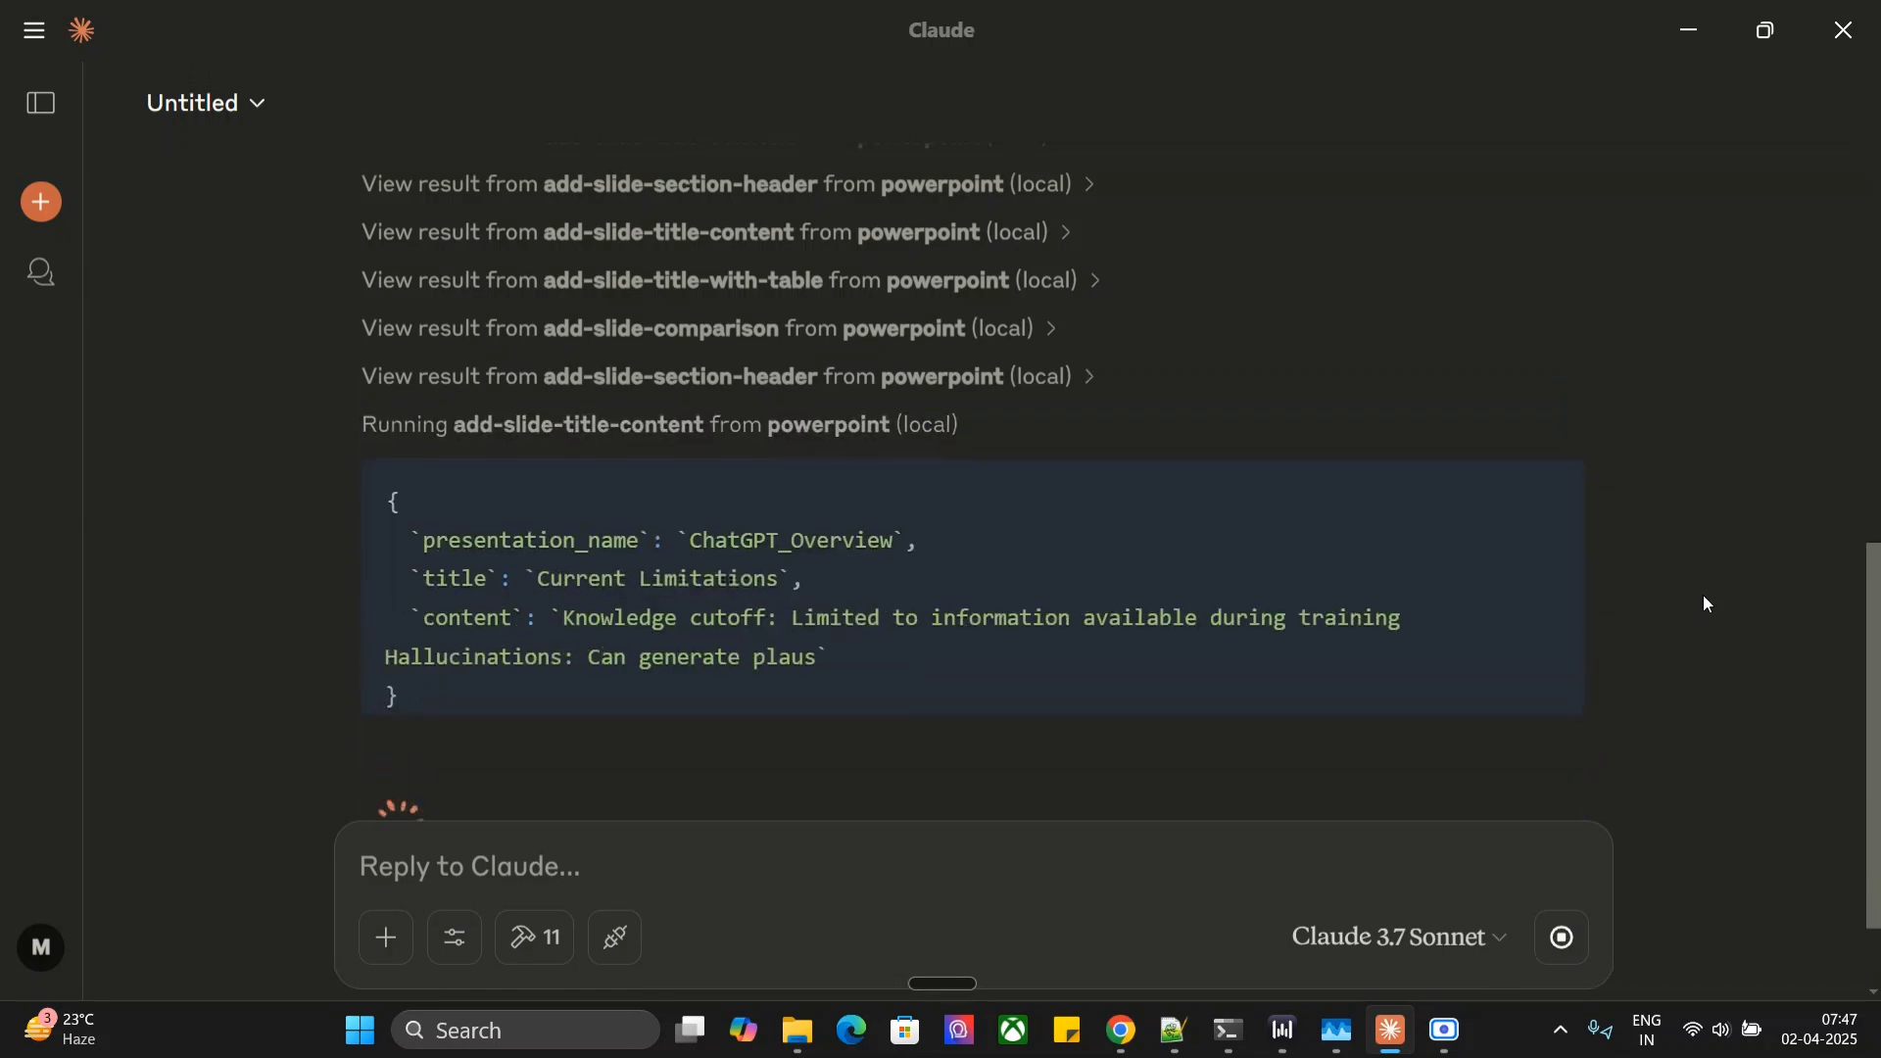
Step: Follow the last add-slide calls through Questions? and the ChatGPT_Overview.pptx save result
scroll("down", 3)
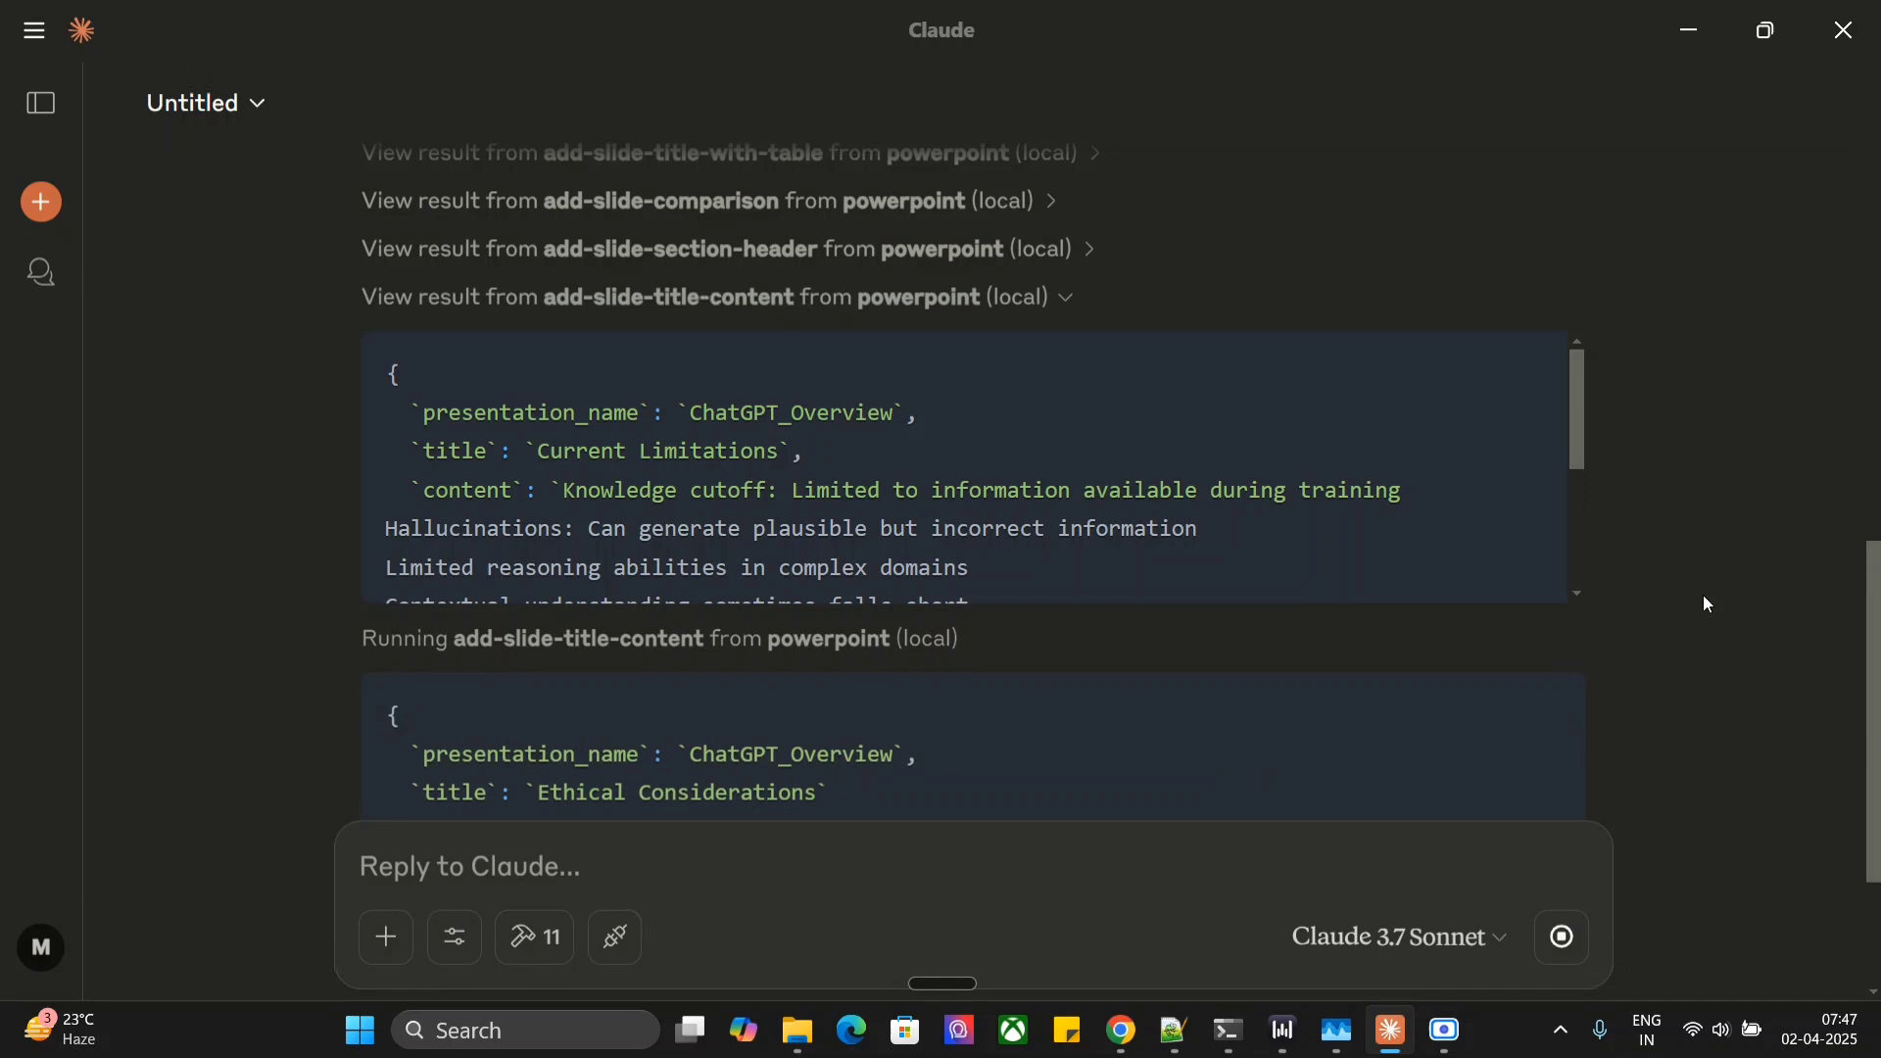
scroll("down", 3)
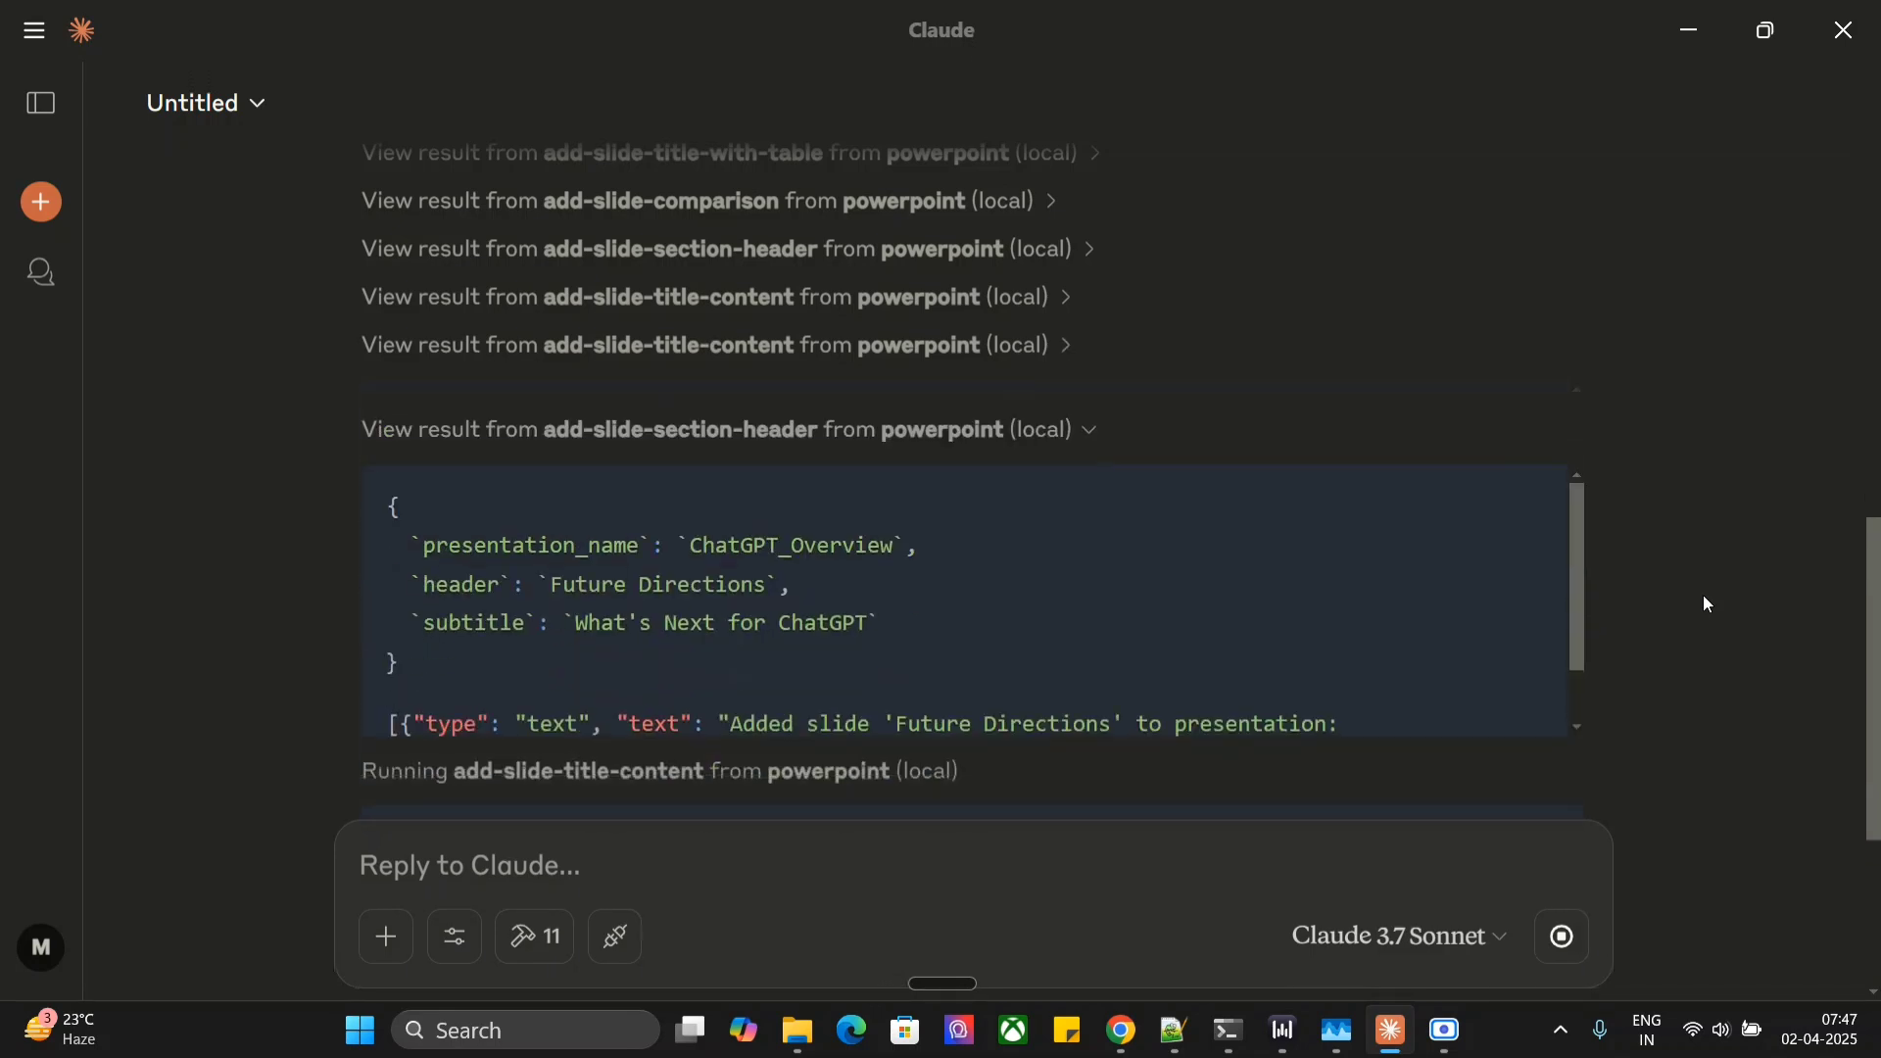
scroll("down", 3)
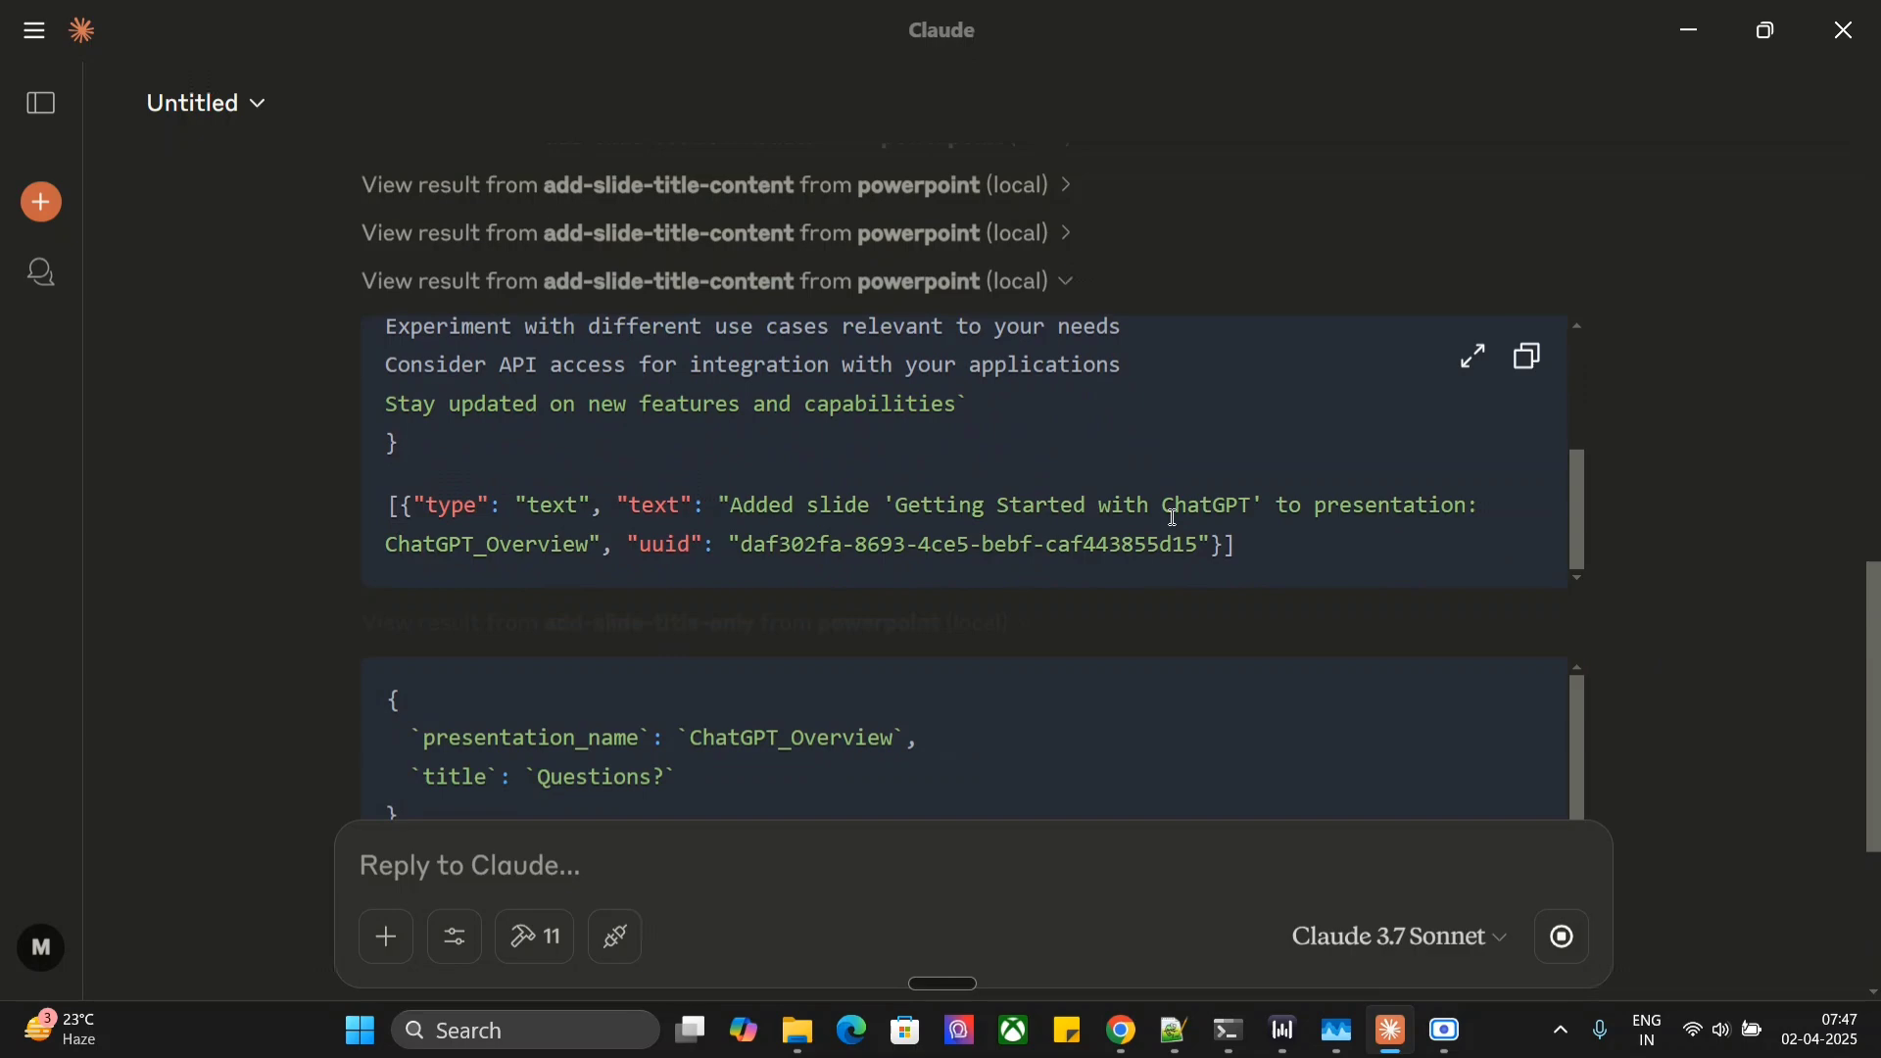
scroll("down", 3)
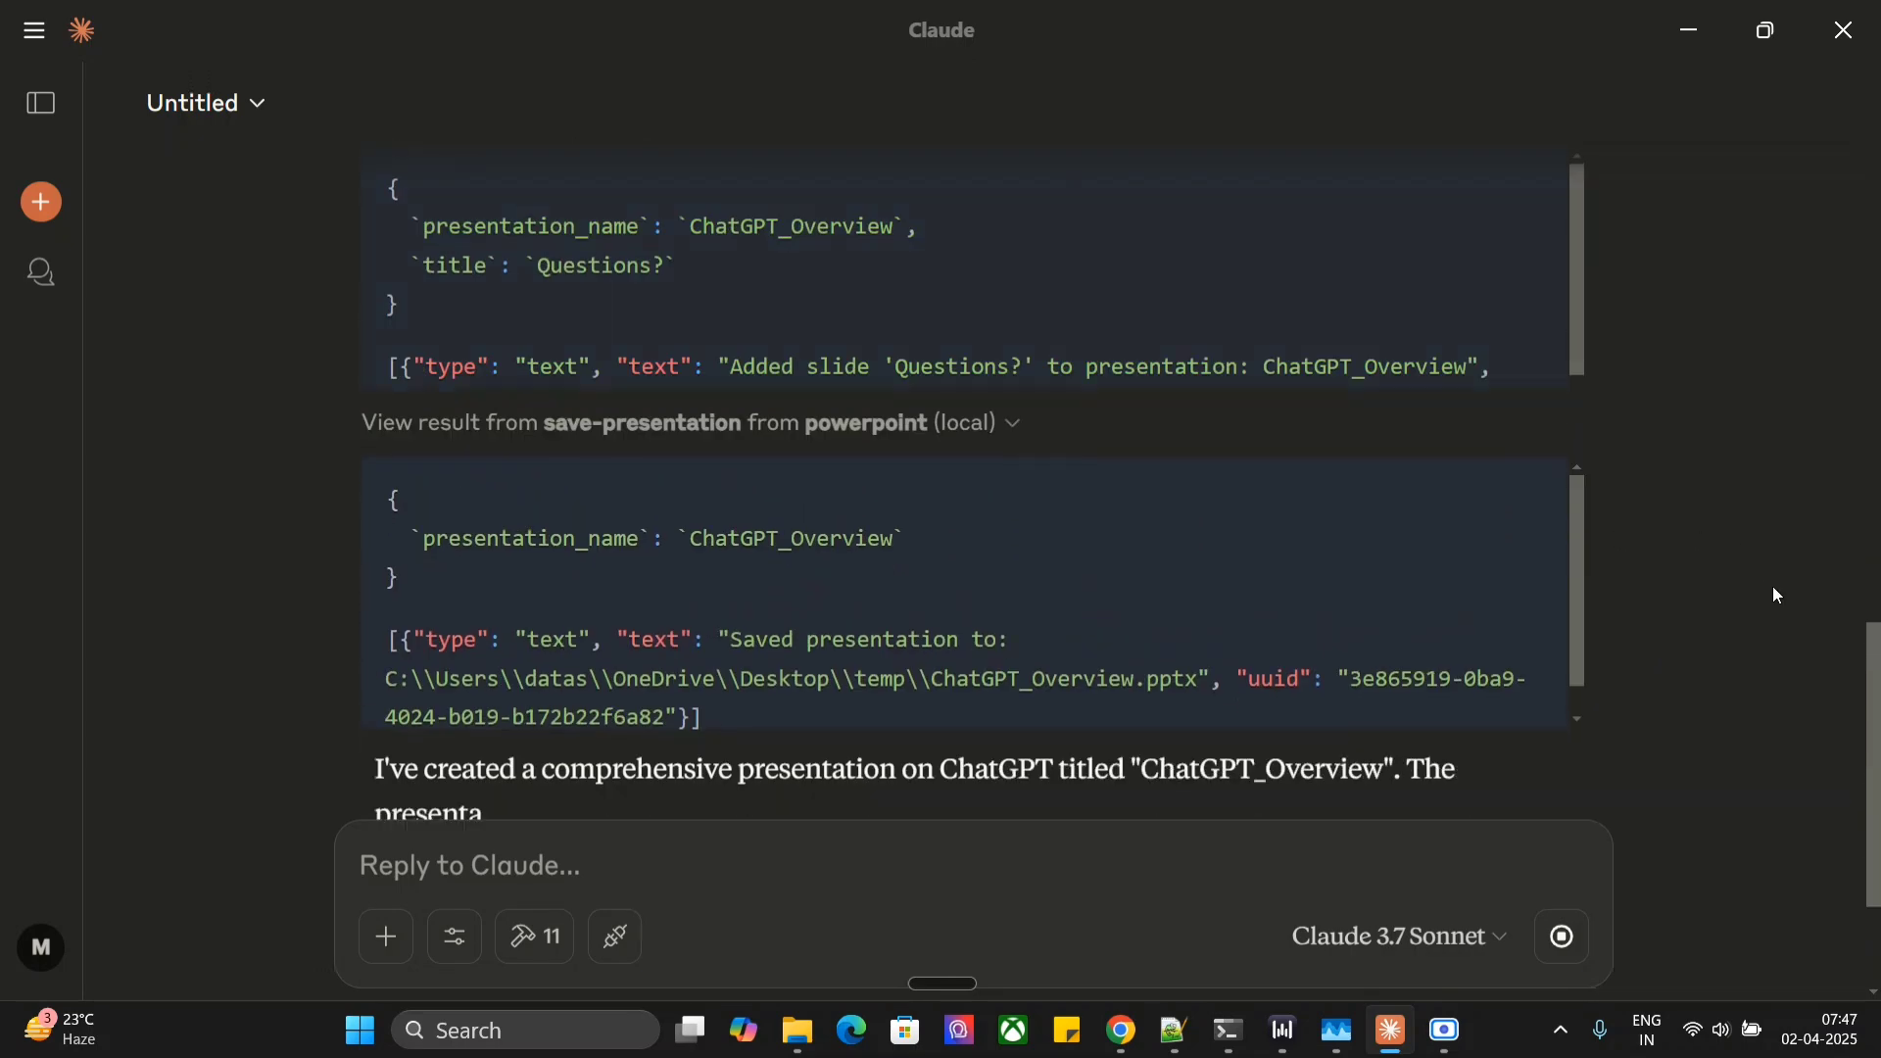
scroll("down", 3)
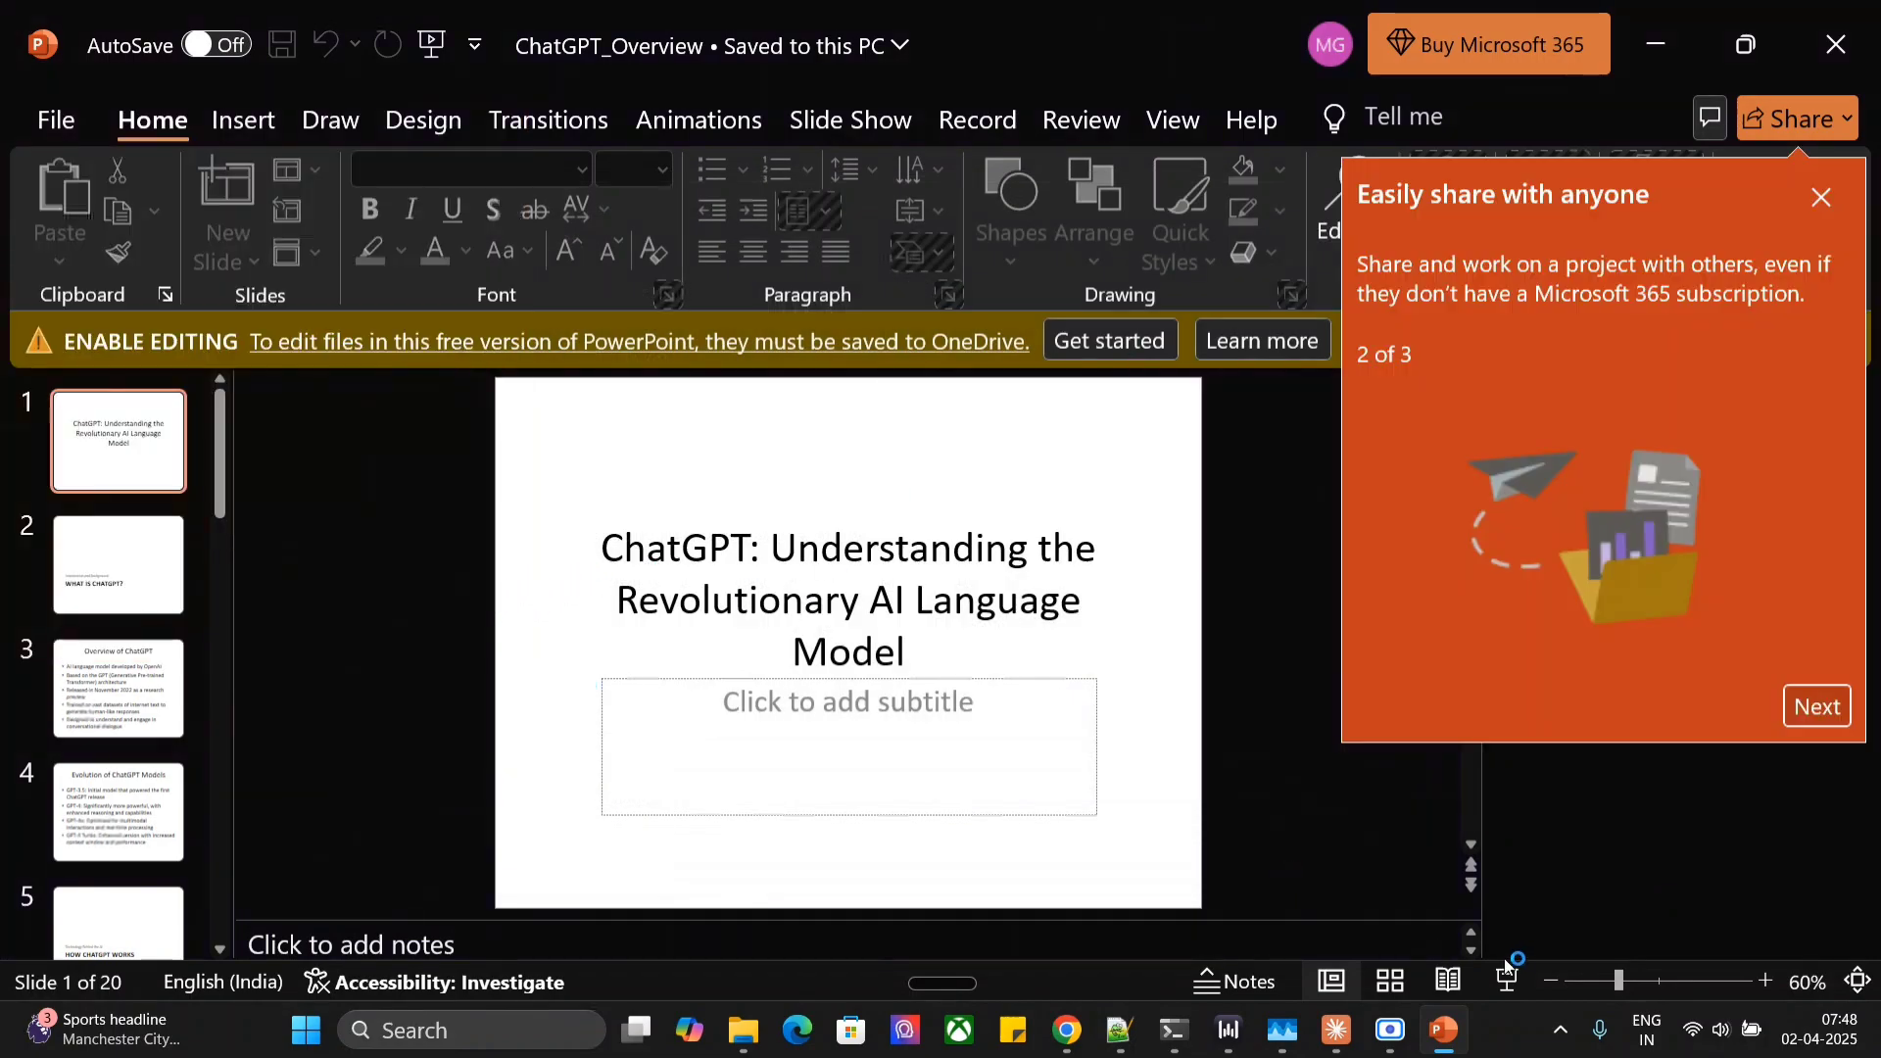
Step: Page through all 20 ChatGPT_Overview slides and dismiss the sharing tip
scroll("down", 3)
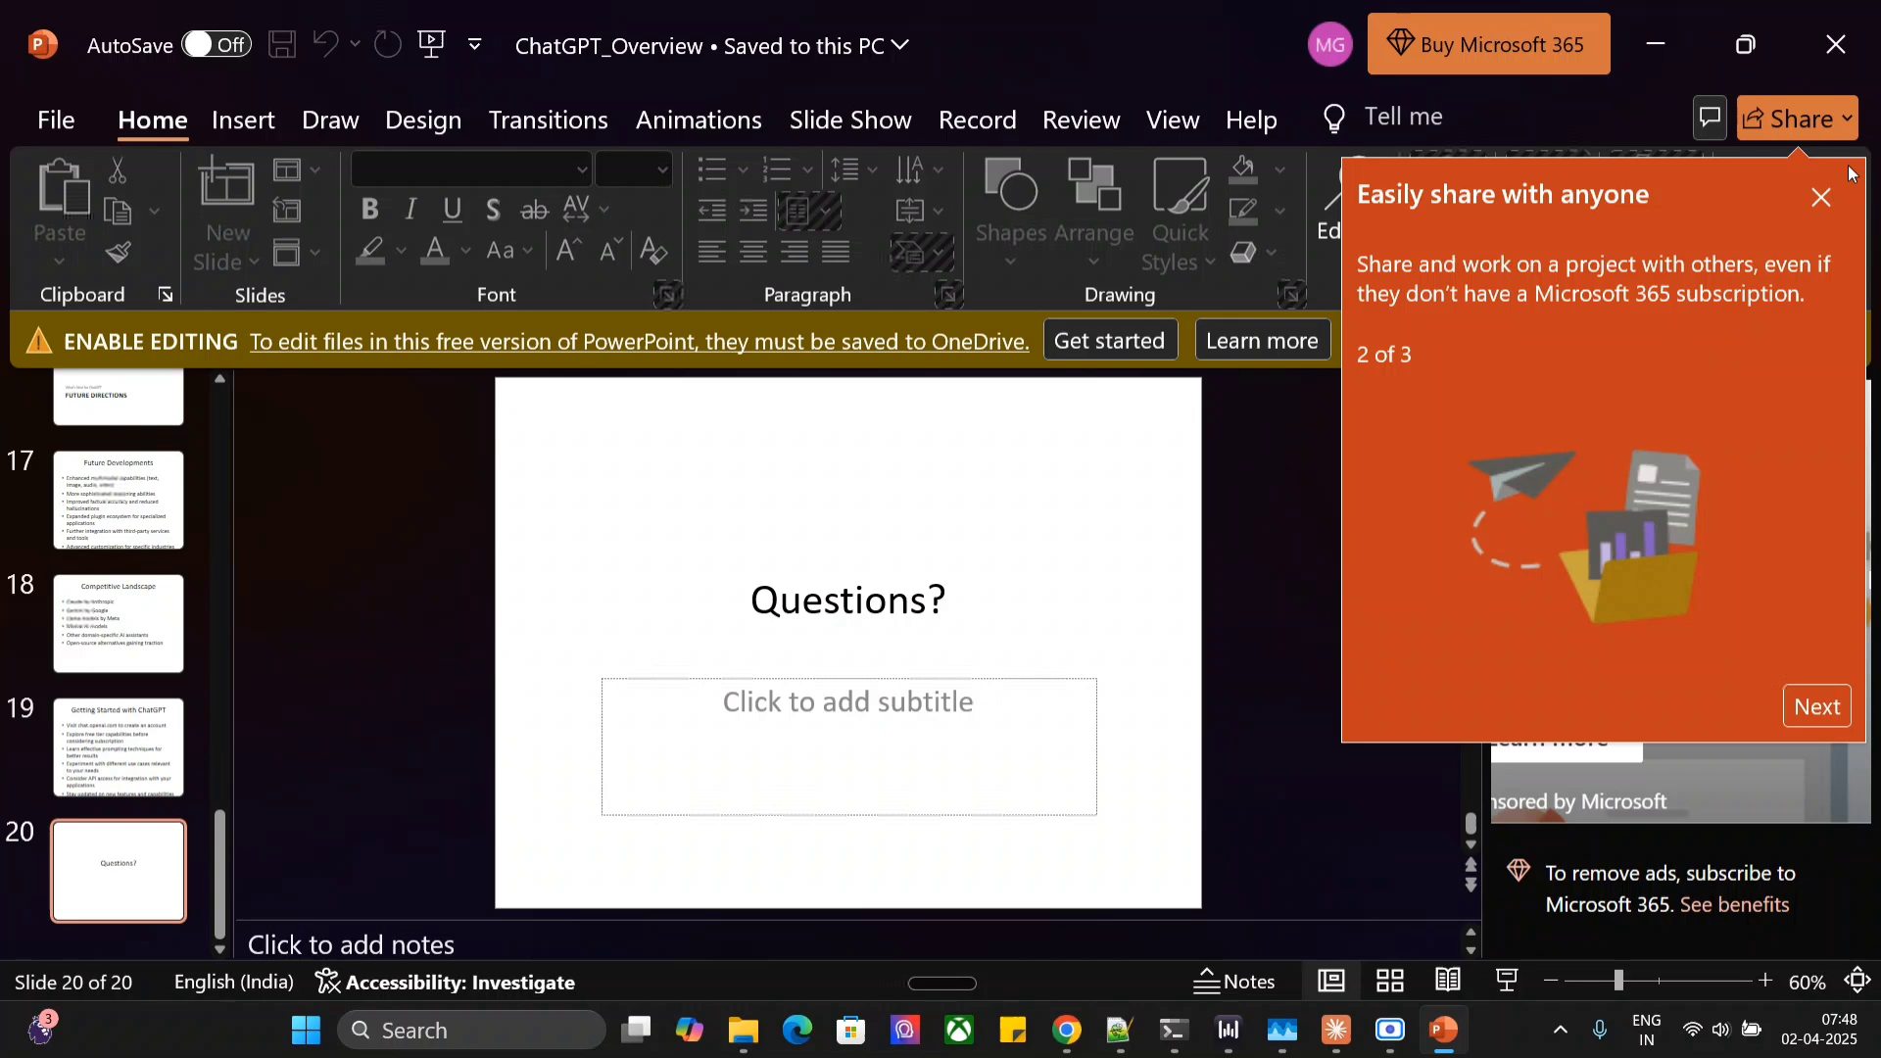
left_click(1821, 197)
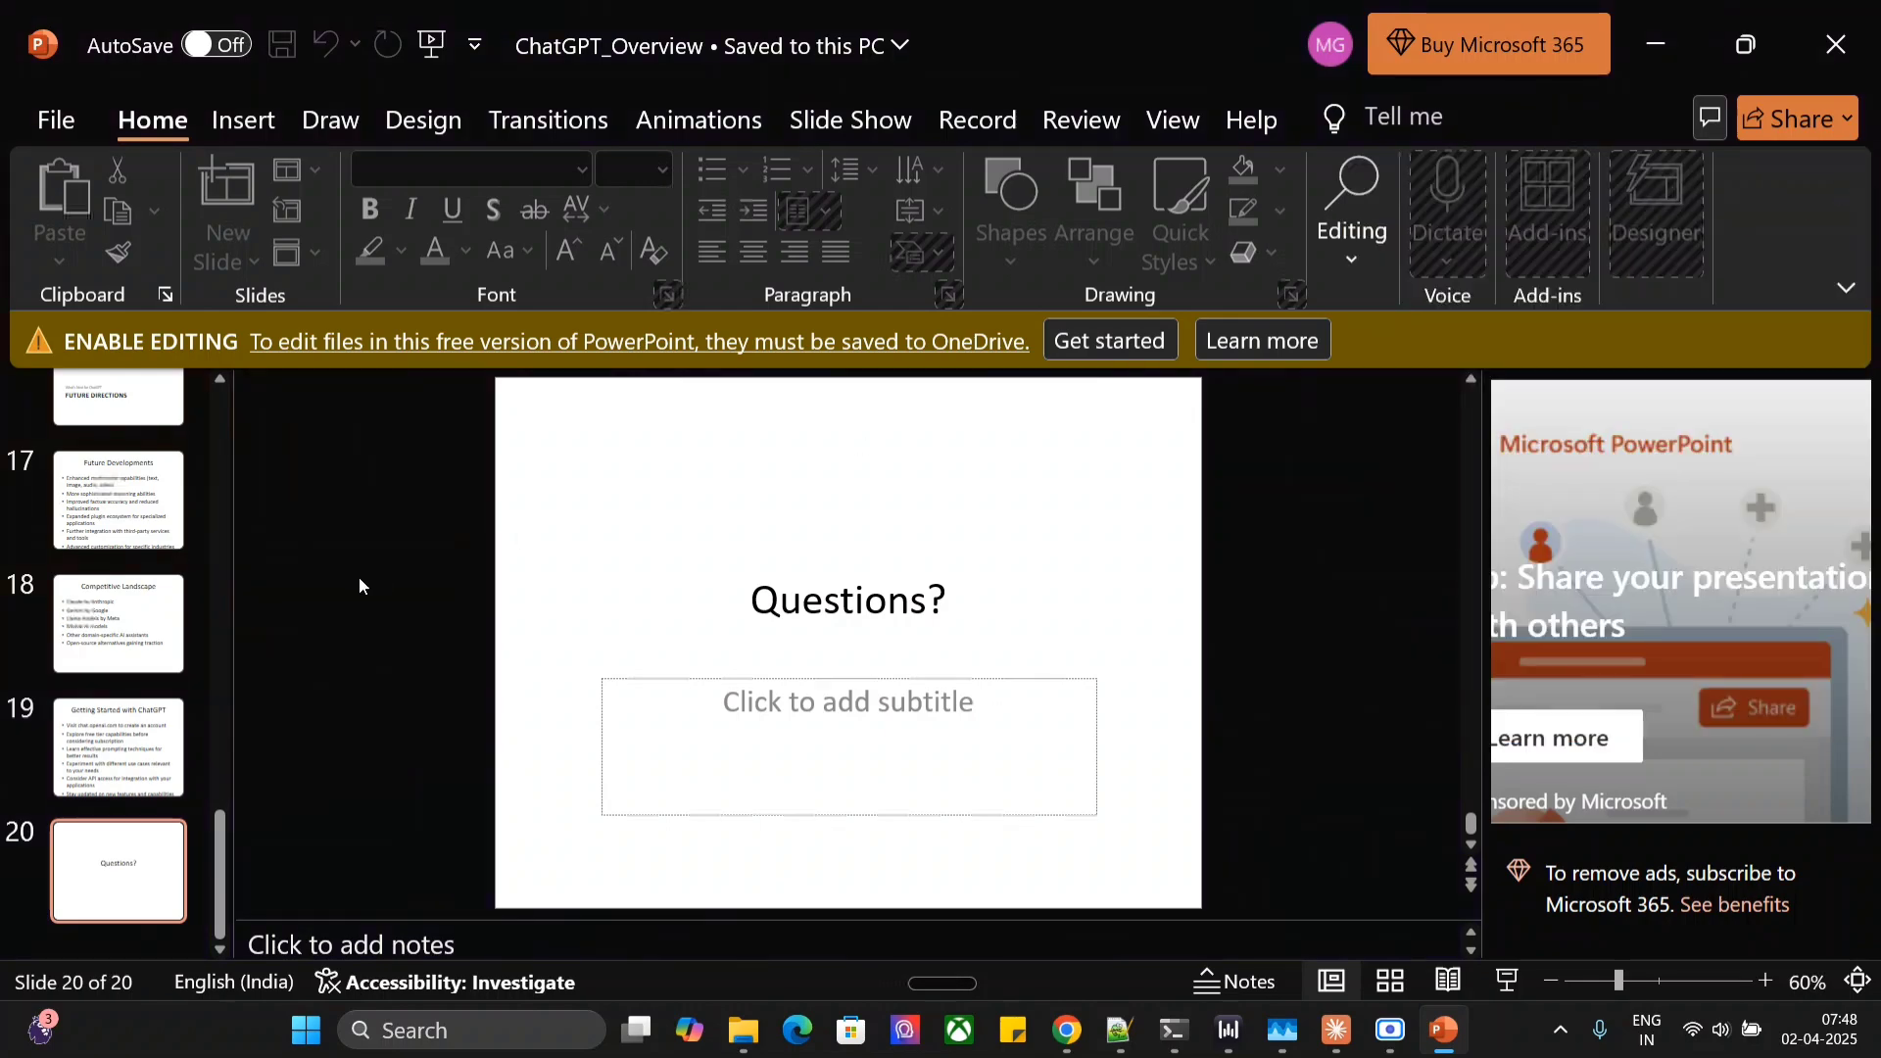
scroll("up", 3)
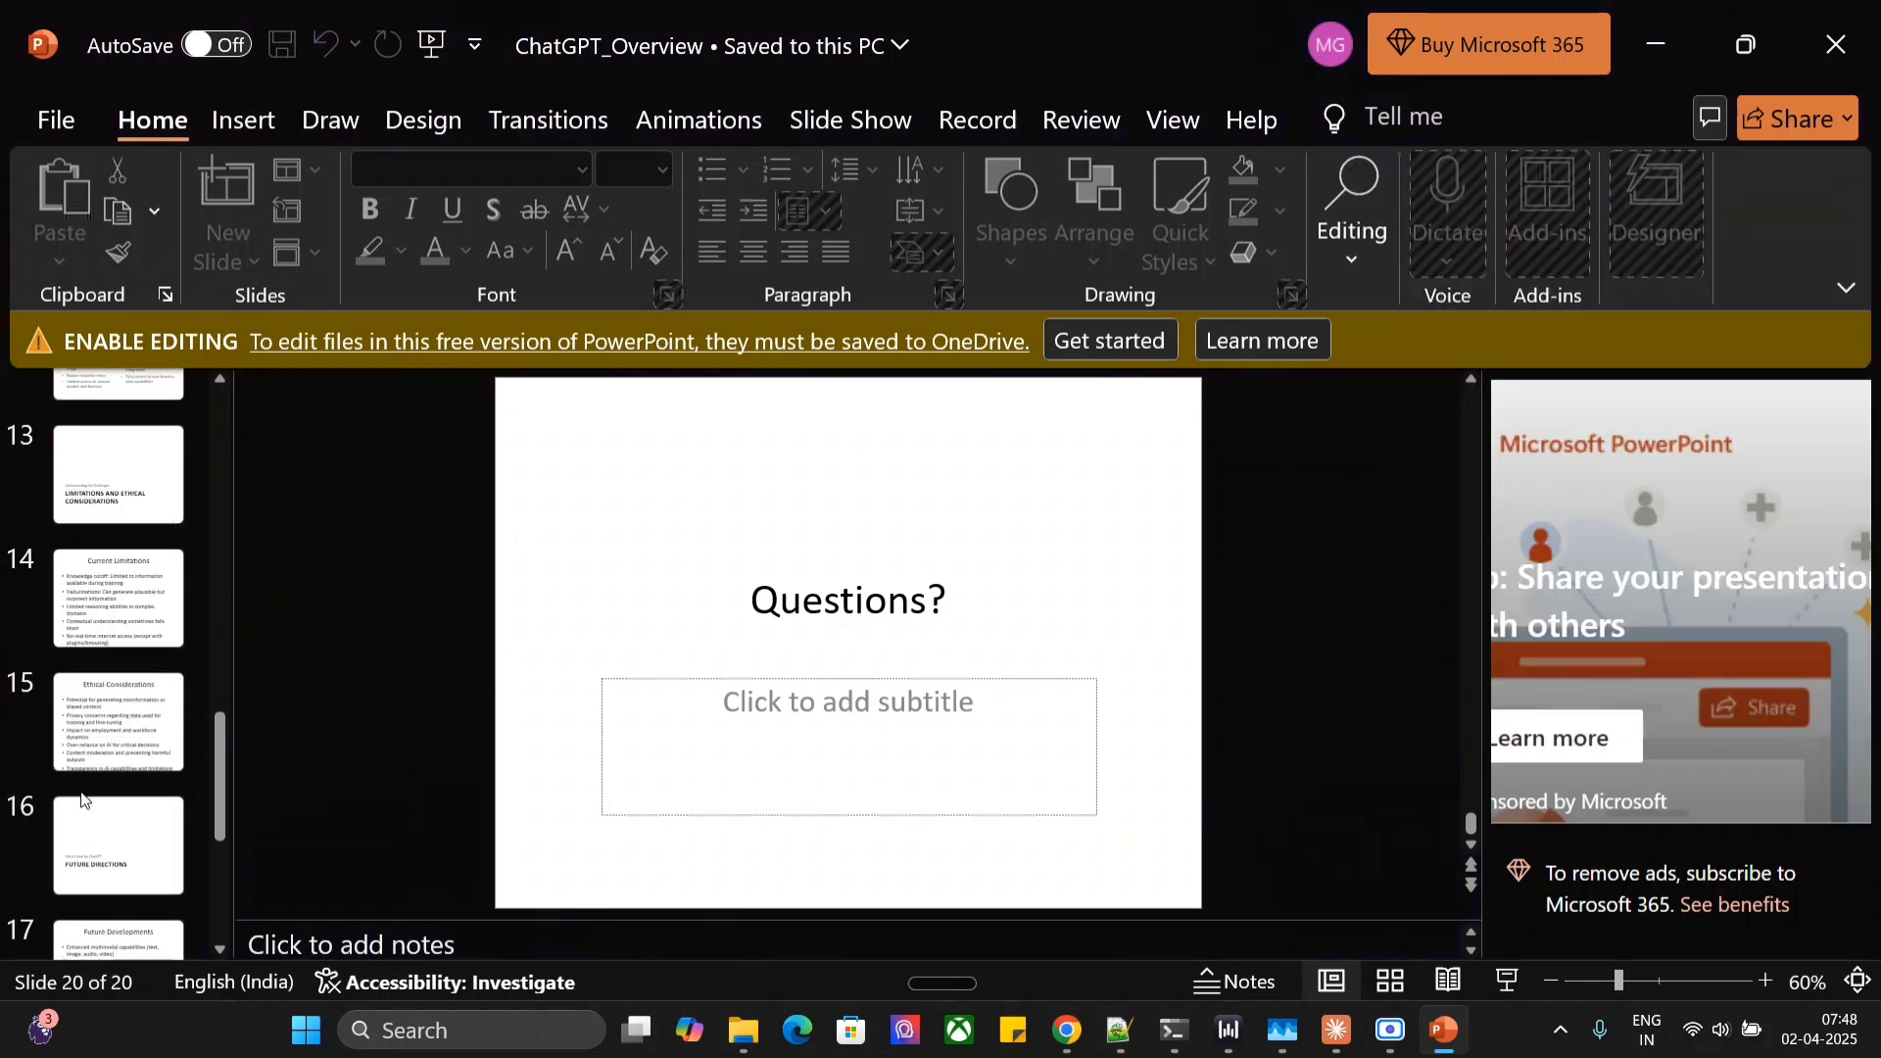
scroll("up", 3)
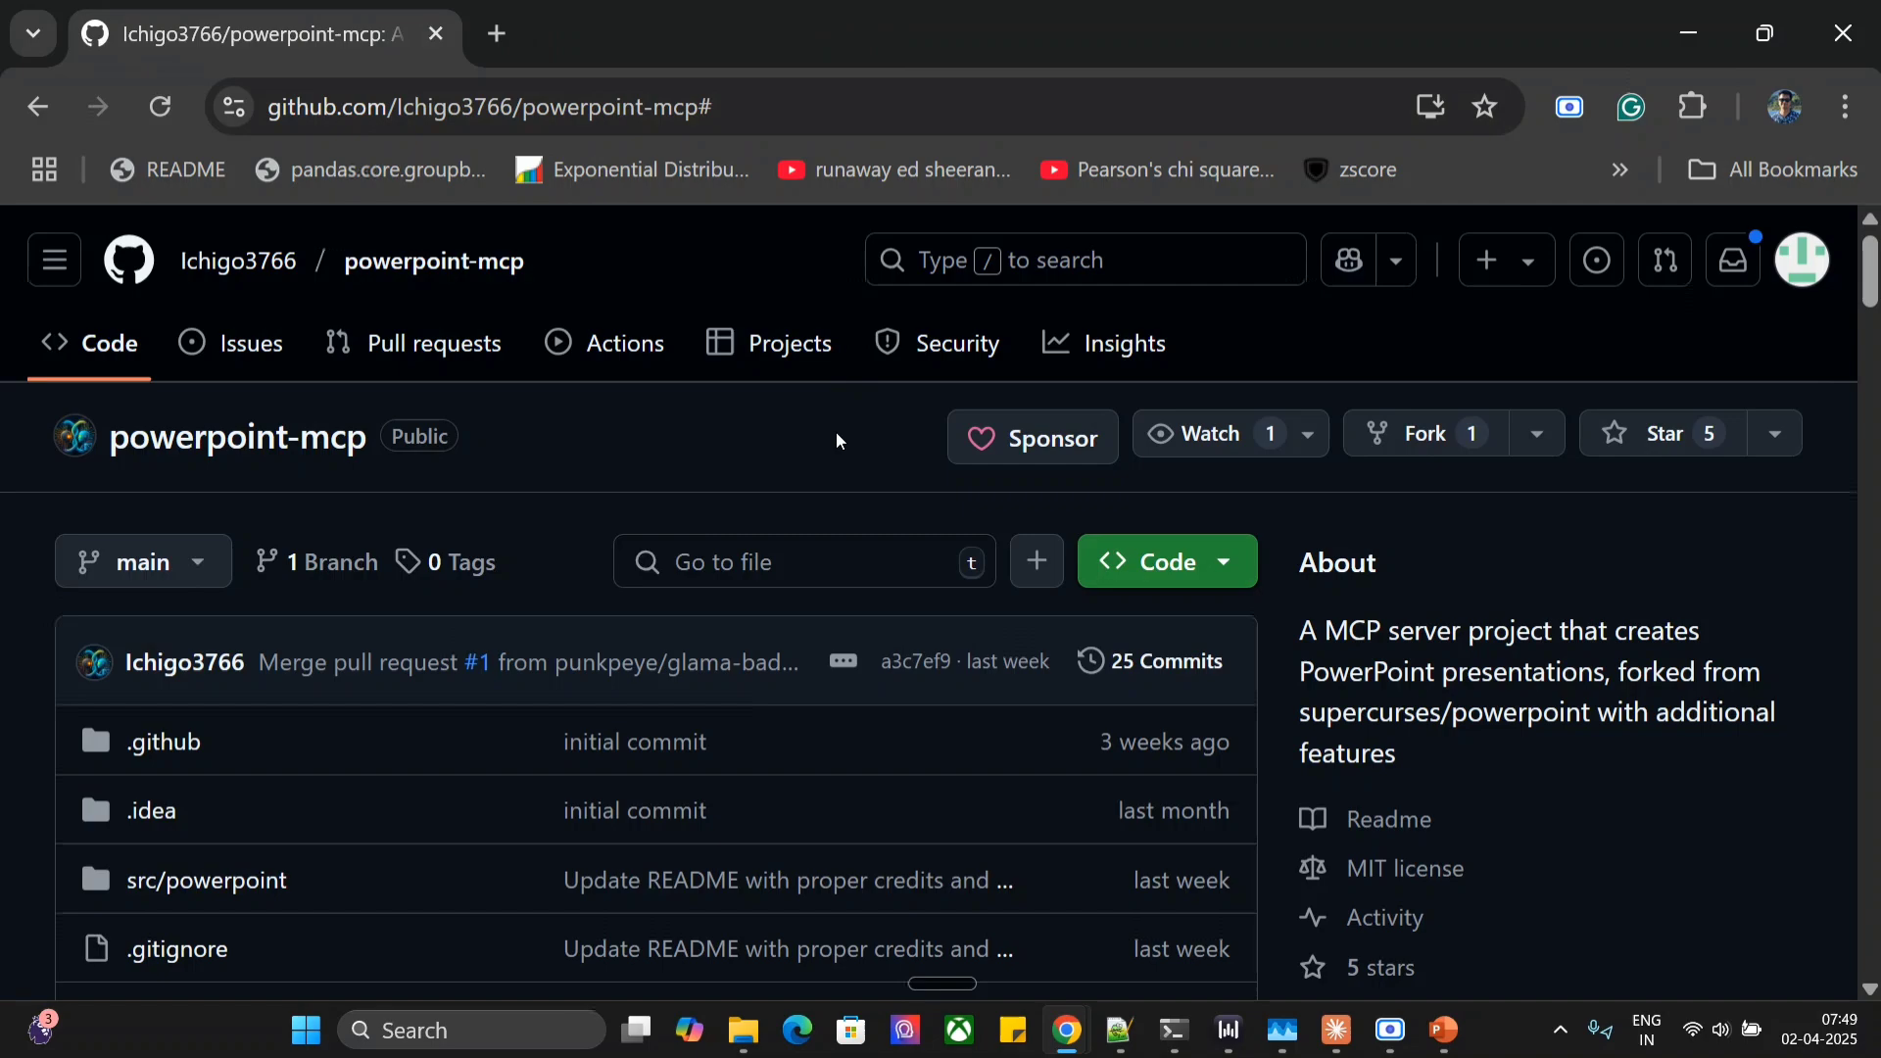
Step: Review the powerpoint-mcp repository's tool list full screen and its Code clone options
key("F11")
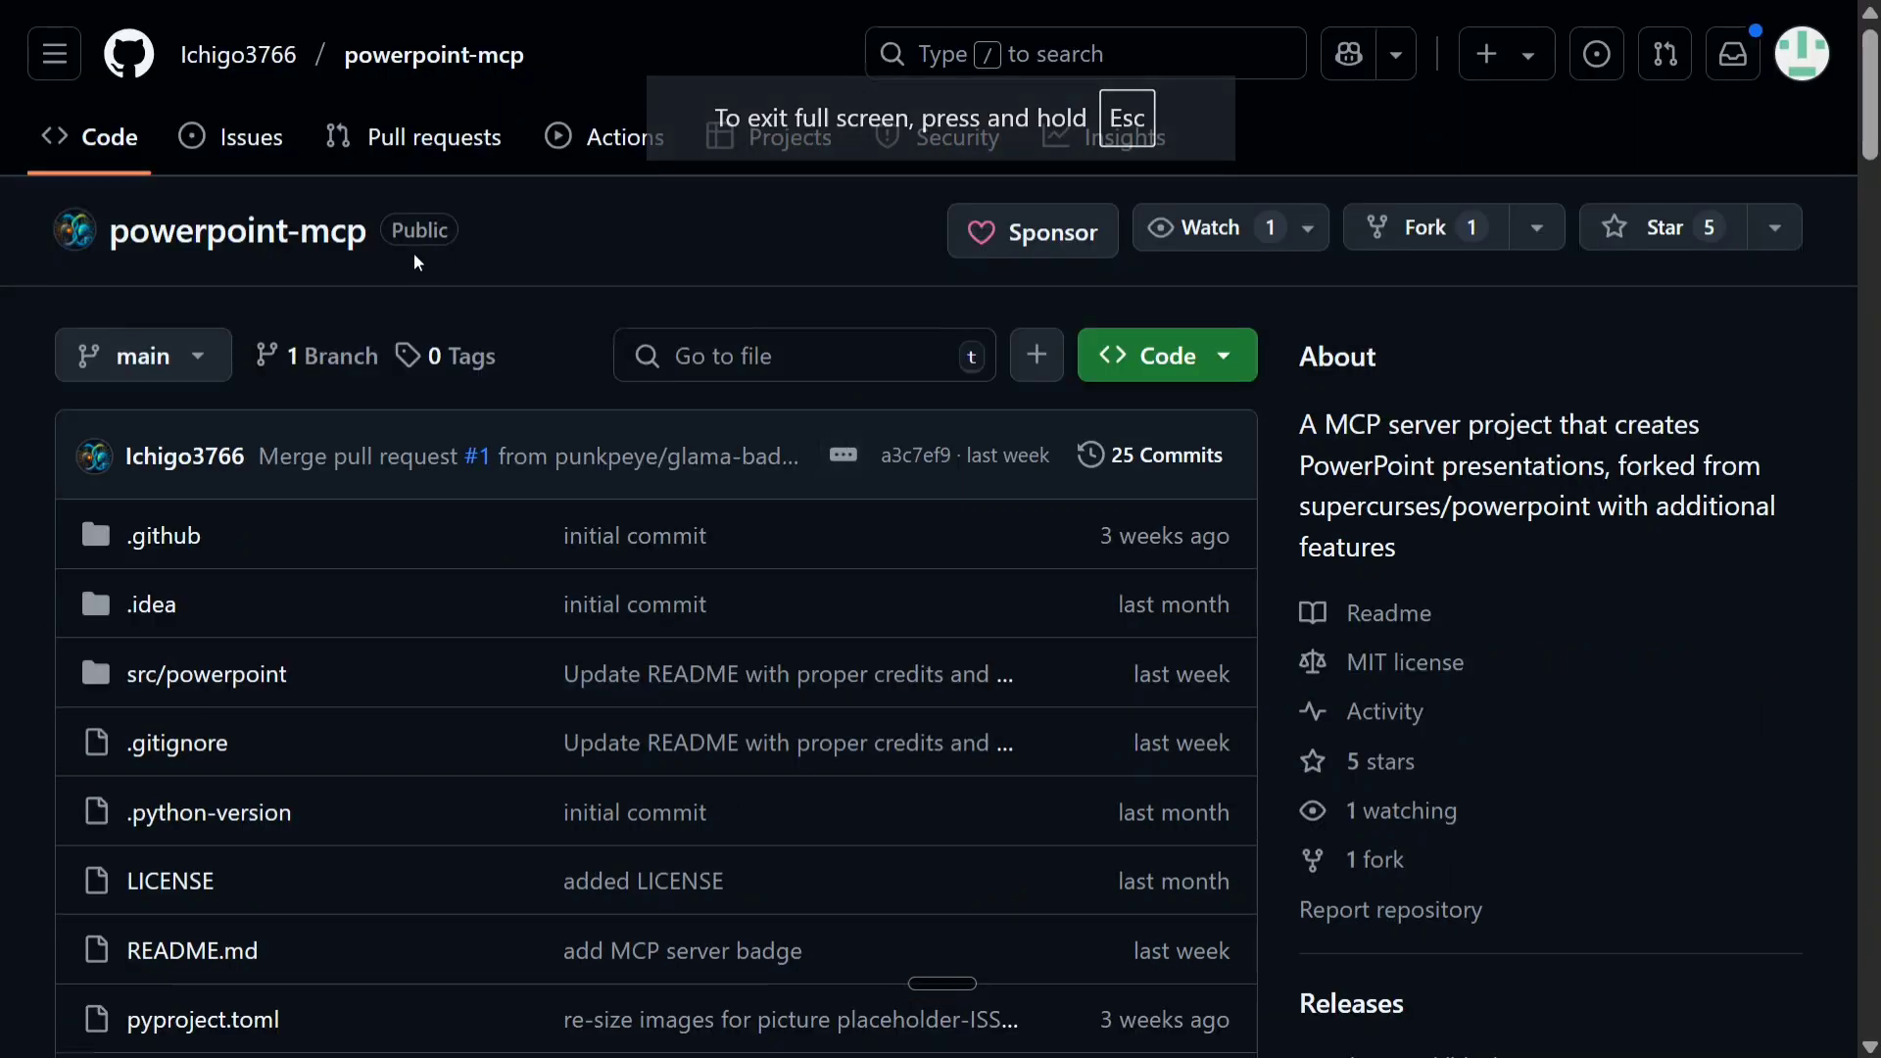
scroll("down", 3)
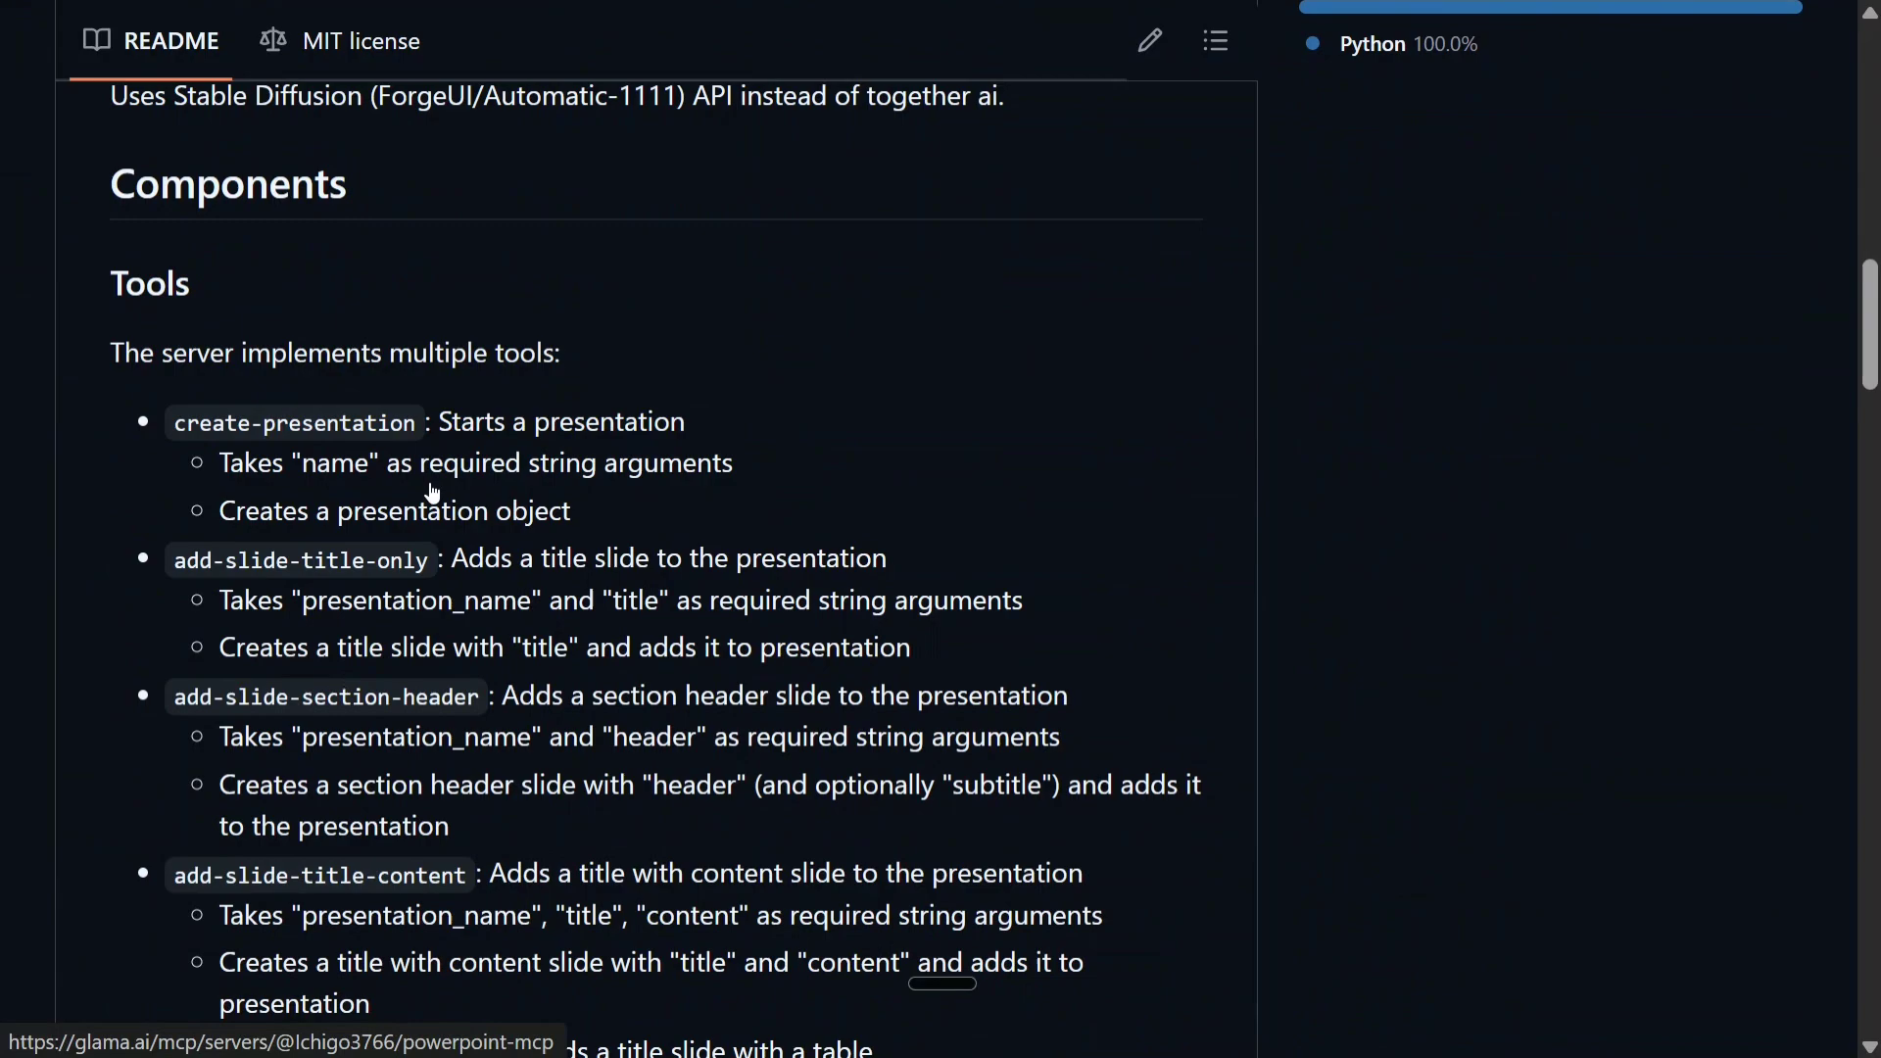
scroll("down", 3)
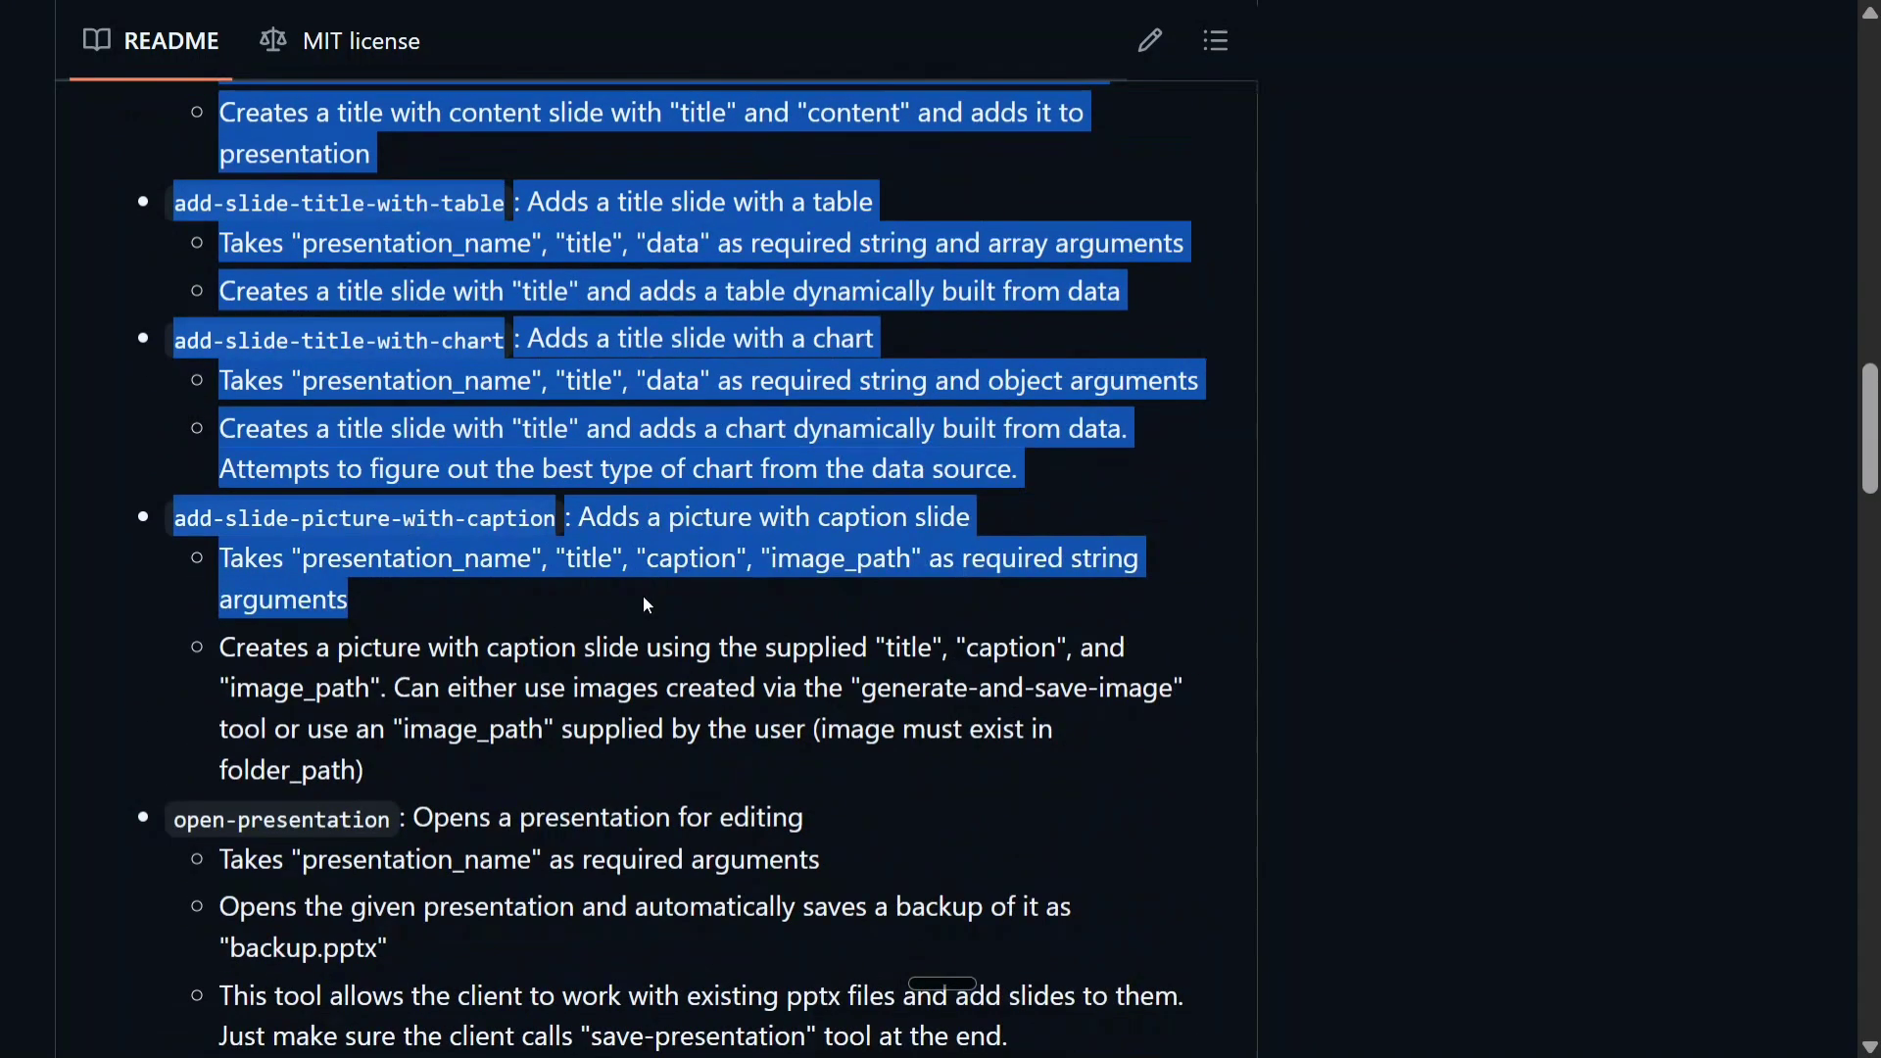
scroll("up", 3)
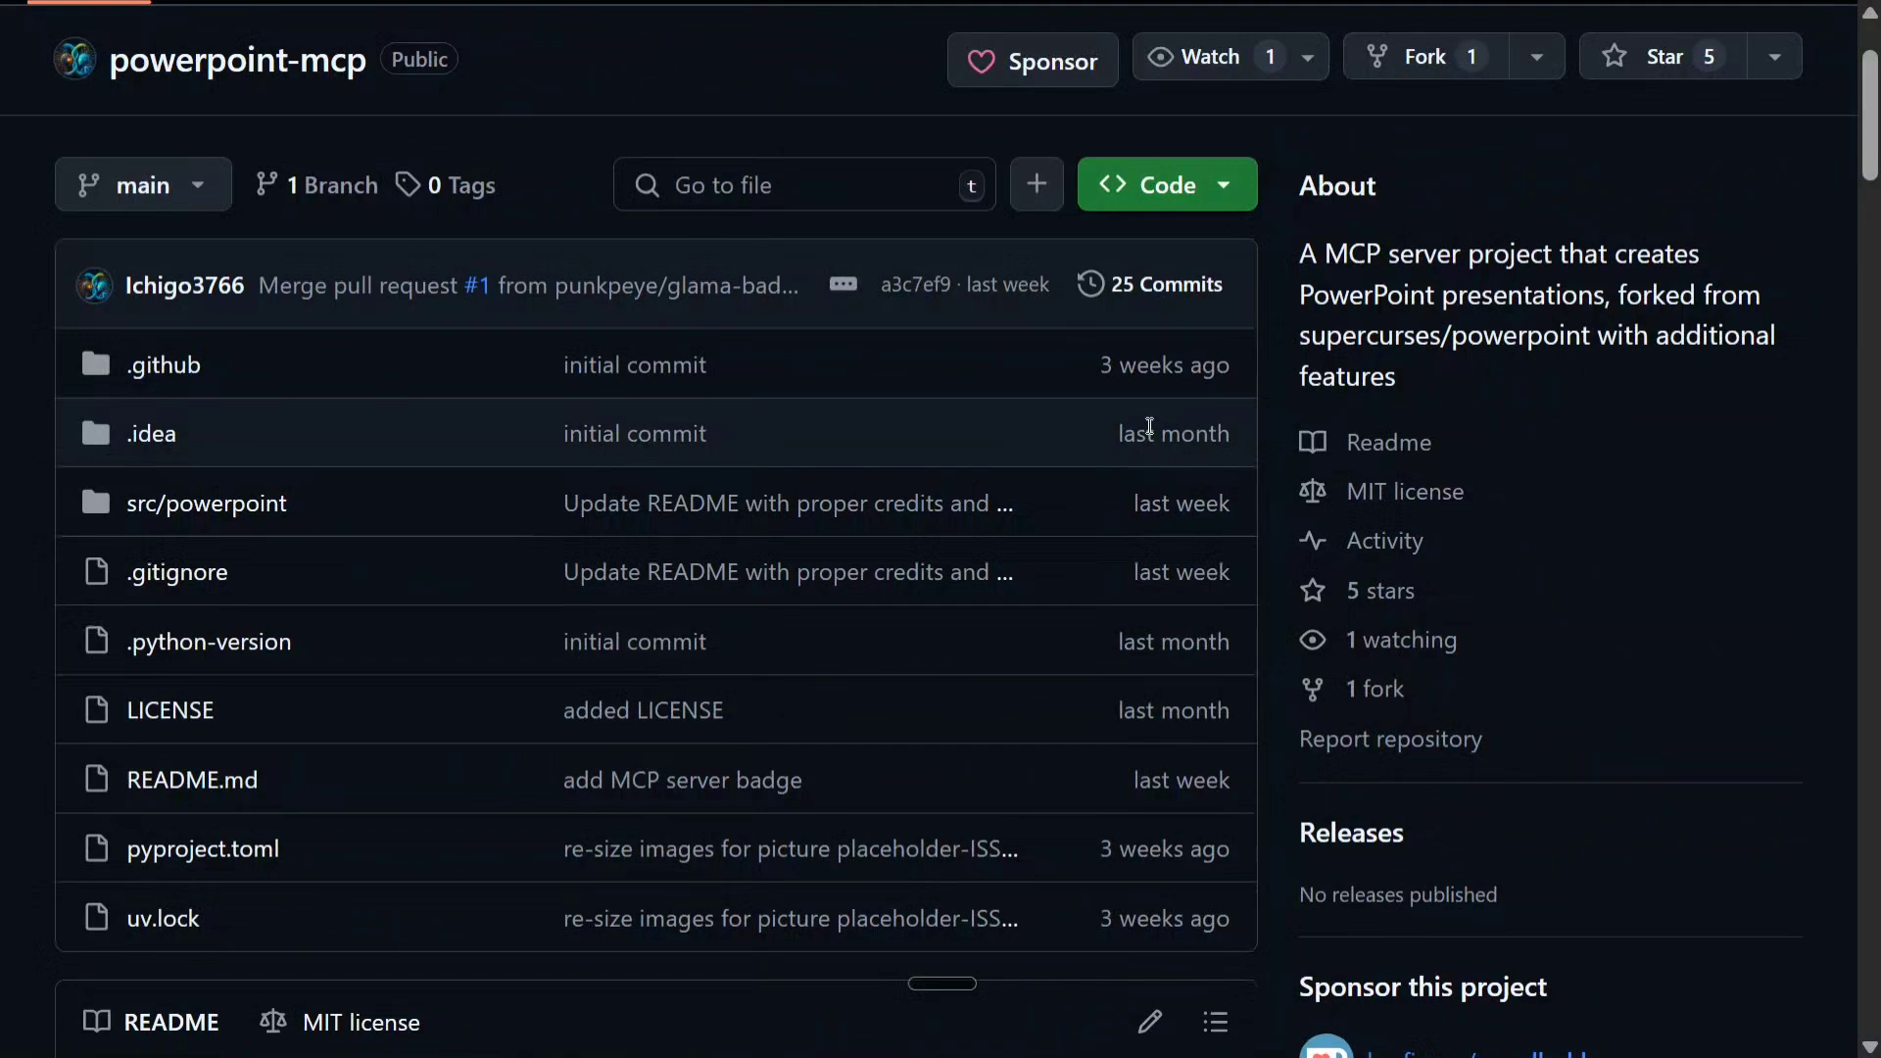
left_click(1149, 185)
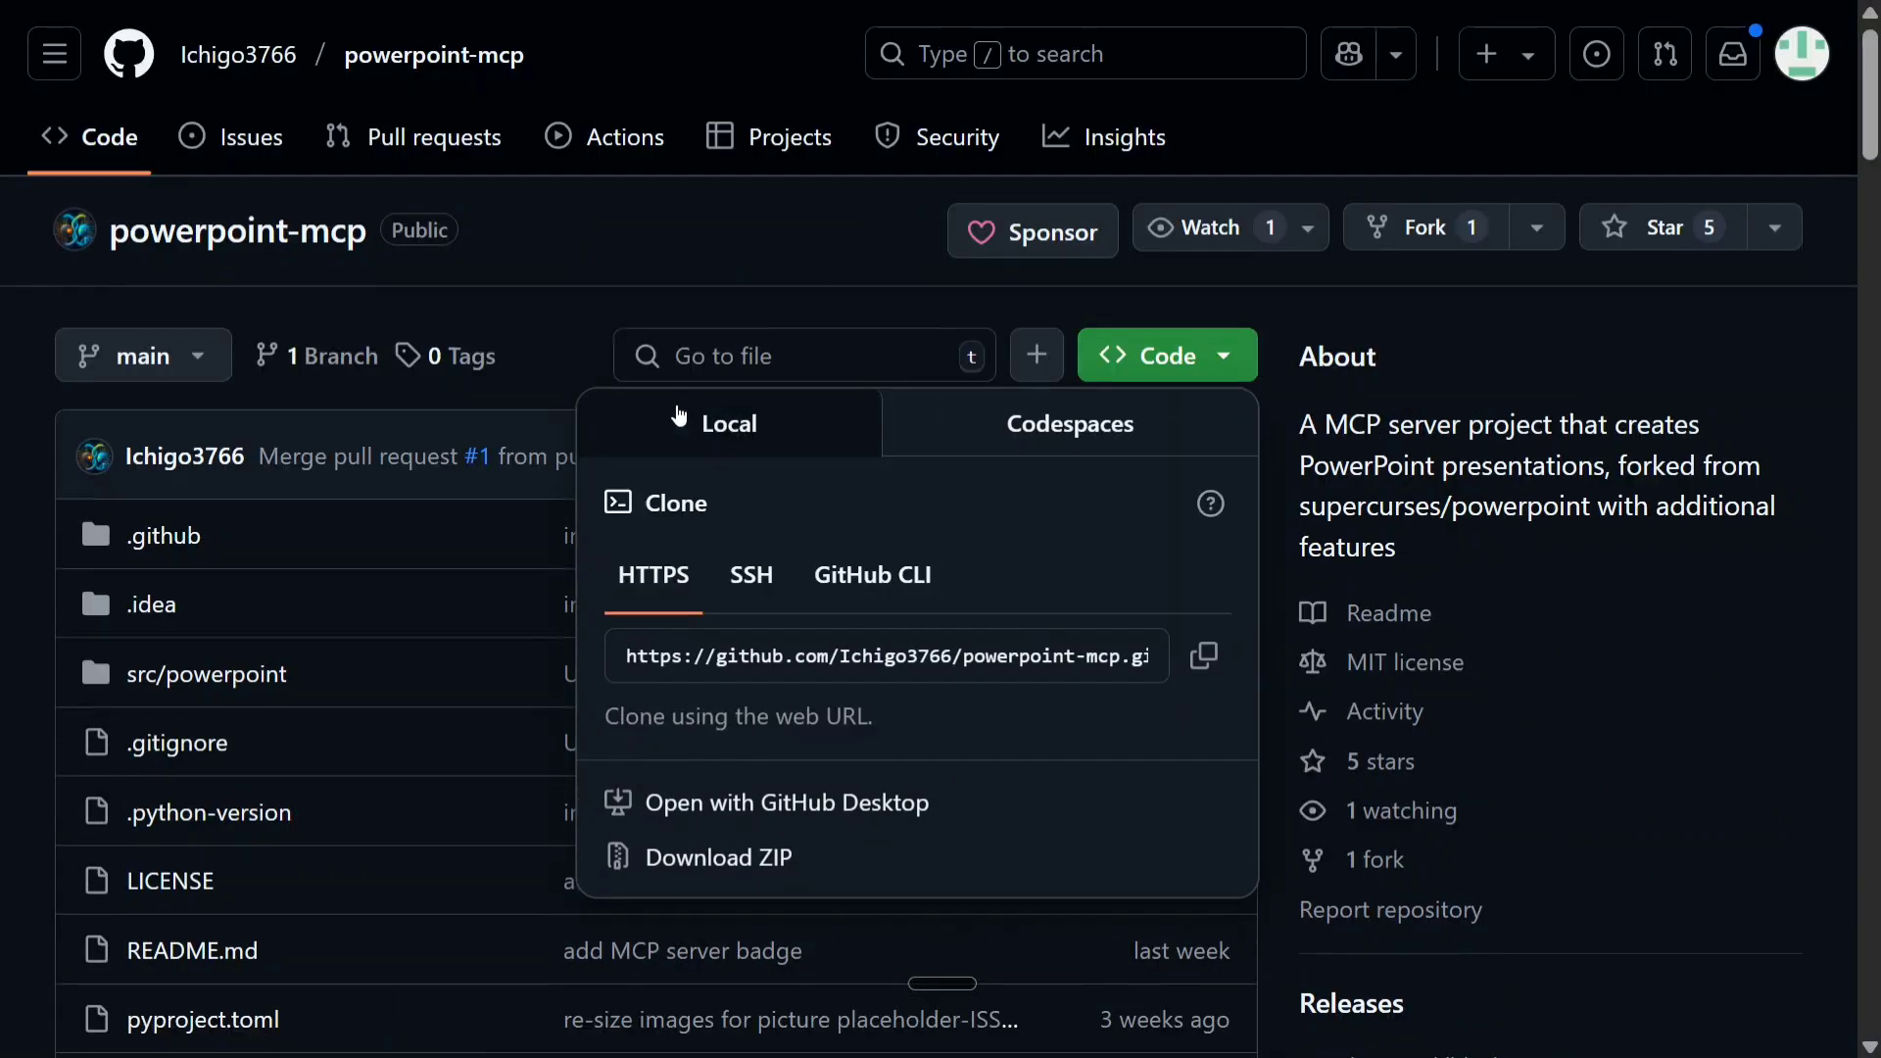
Step: Scroll to the claude_desktop_config example and select text in the server config
scroll("down", 3)
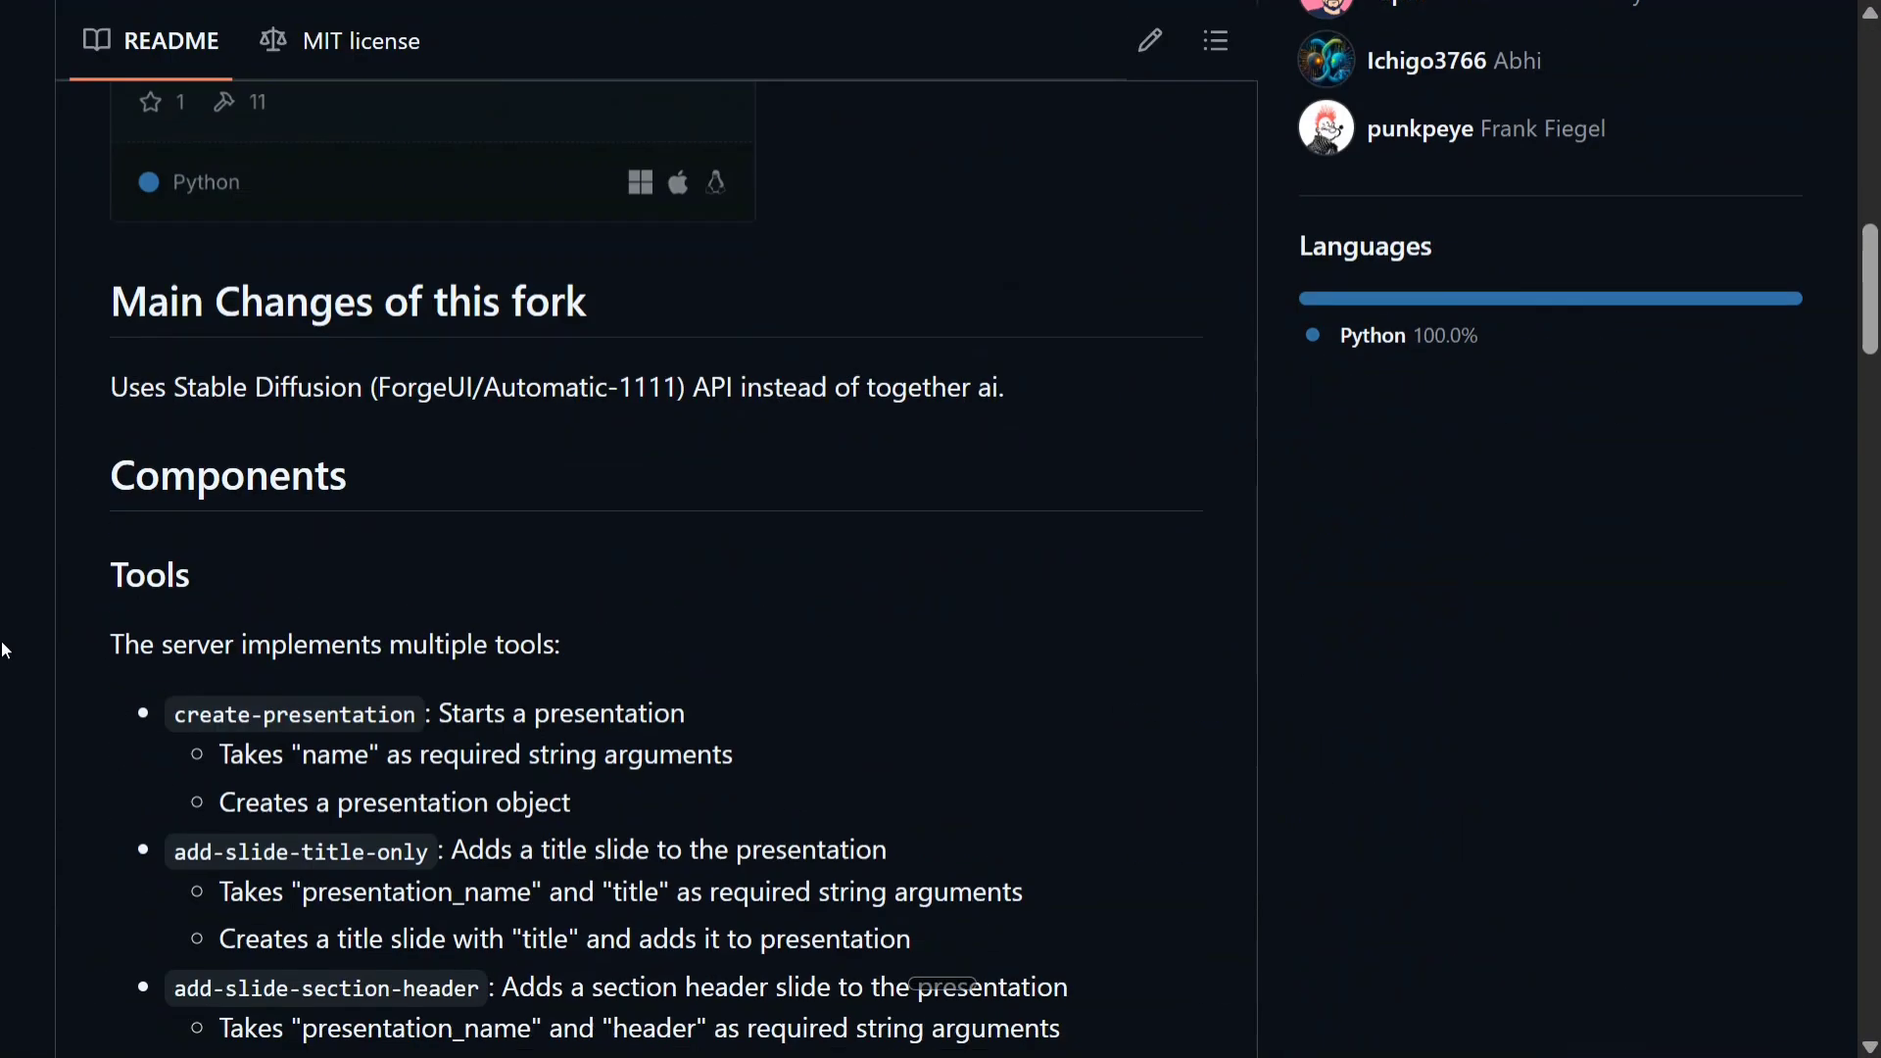
scroll("down", 3)
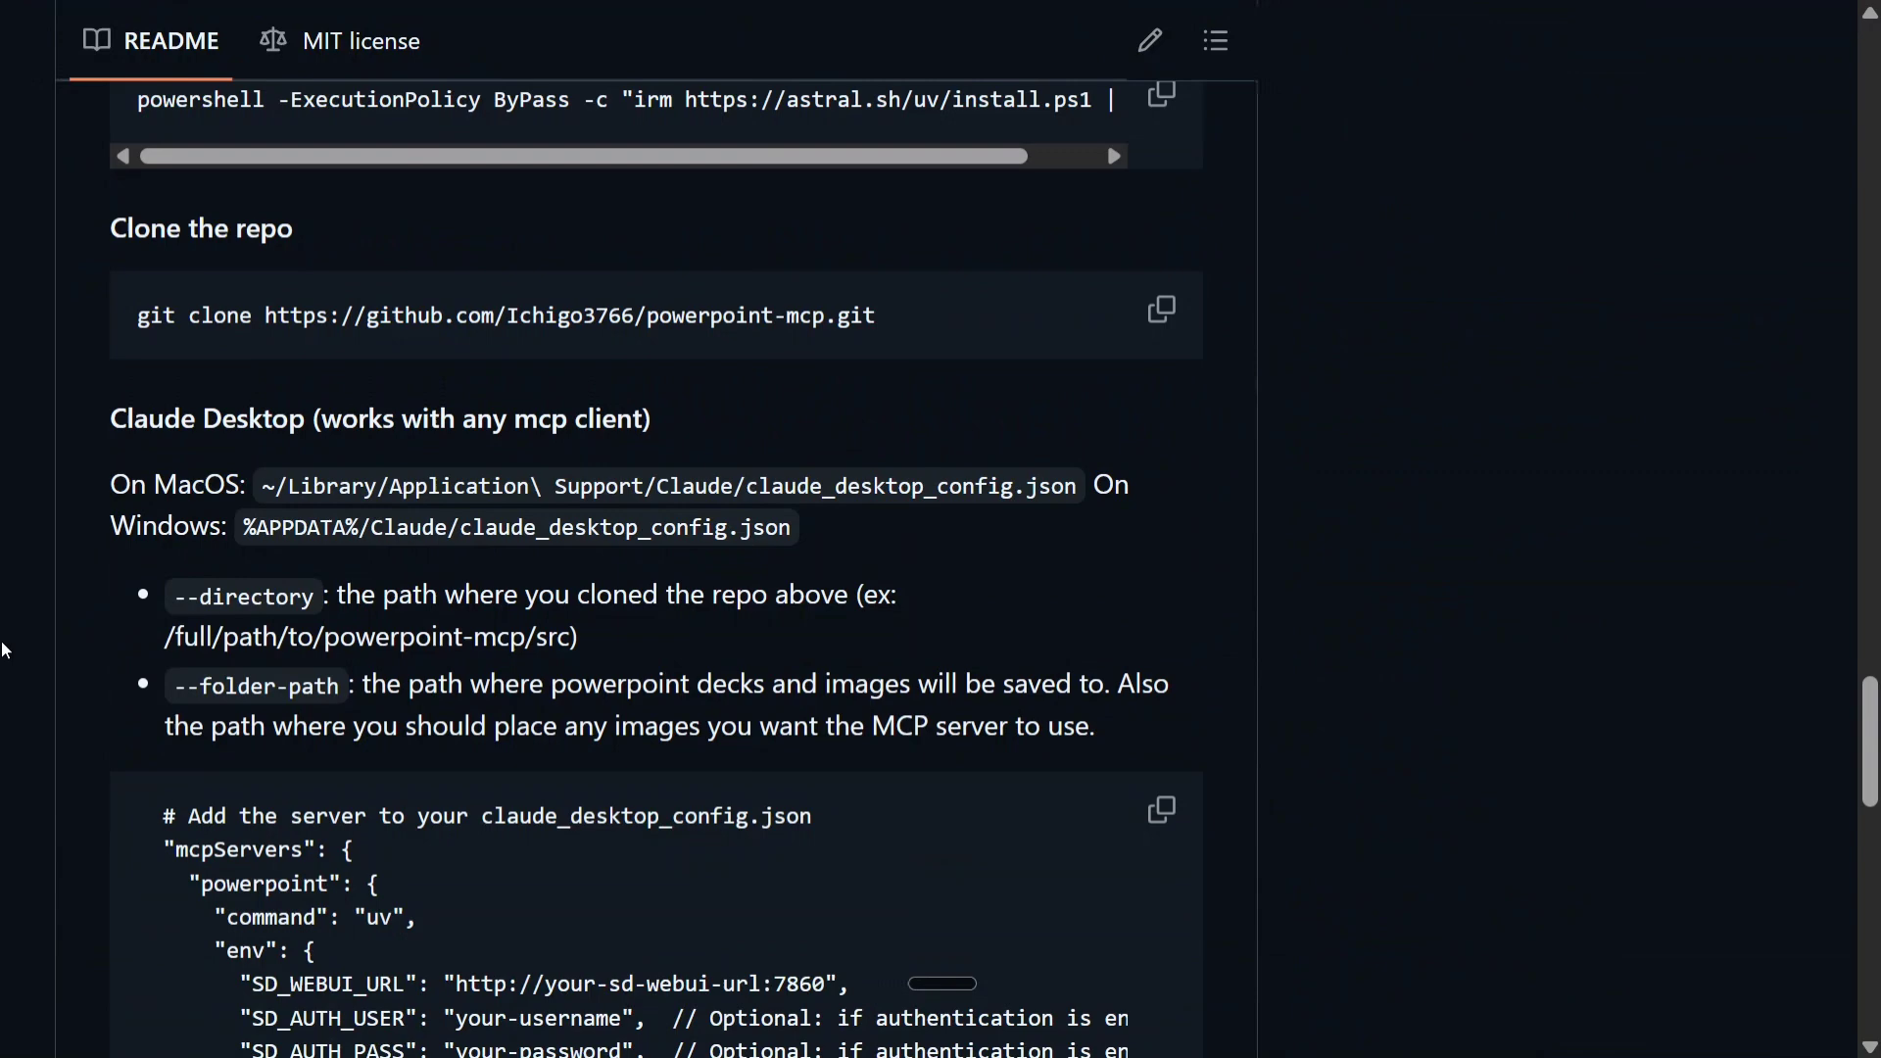
scroll("down", 3)
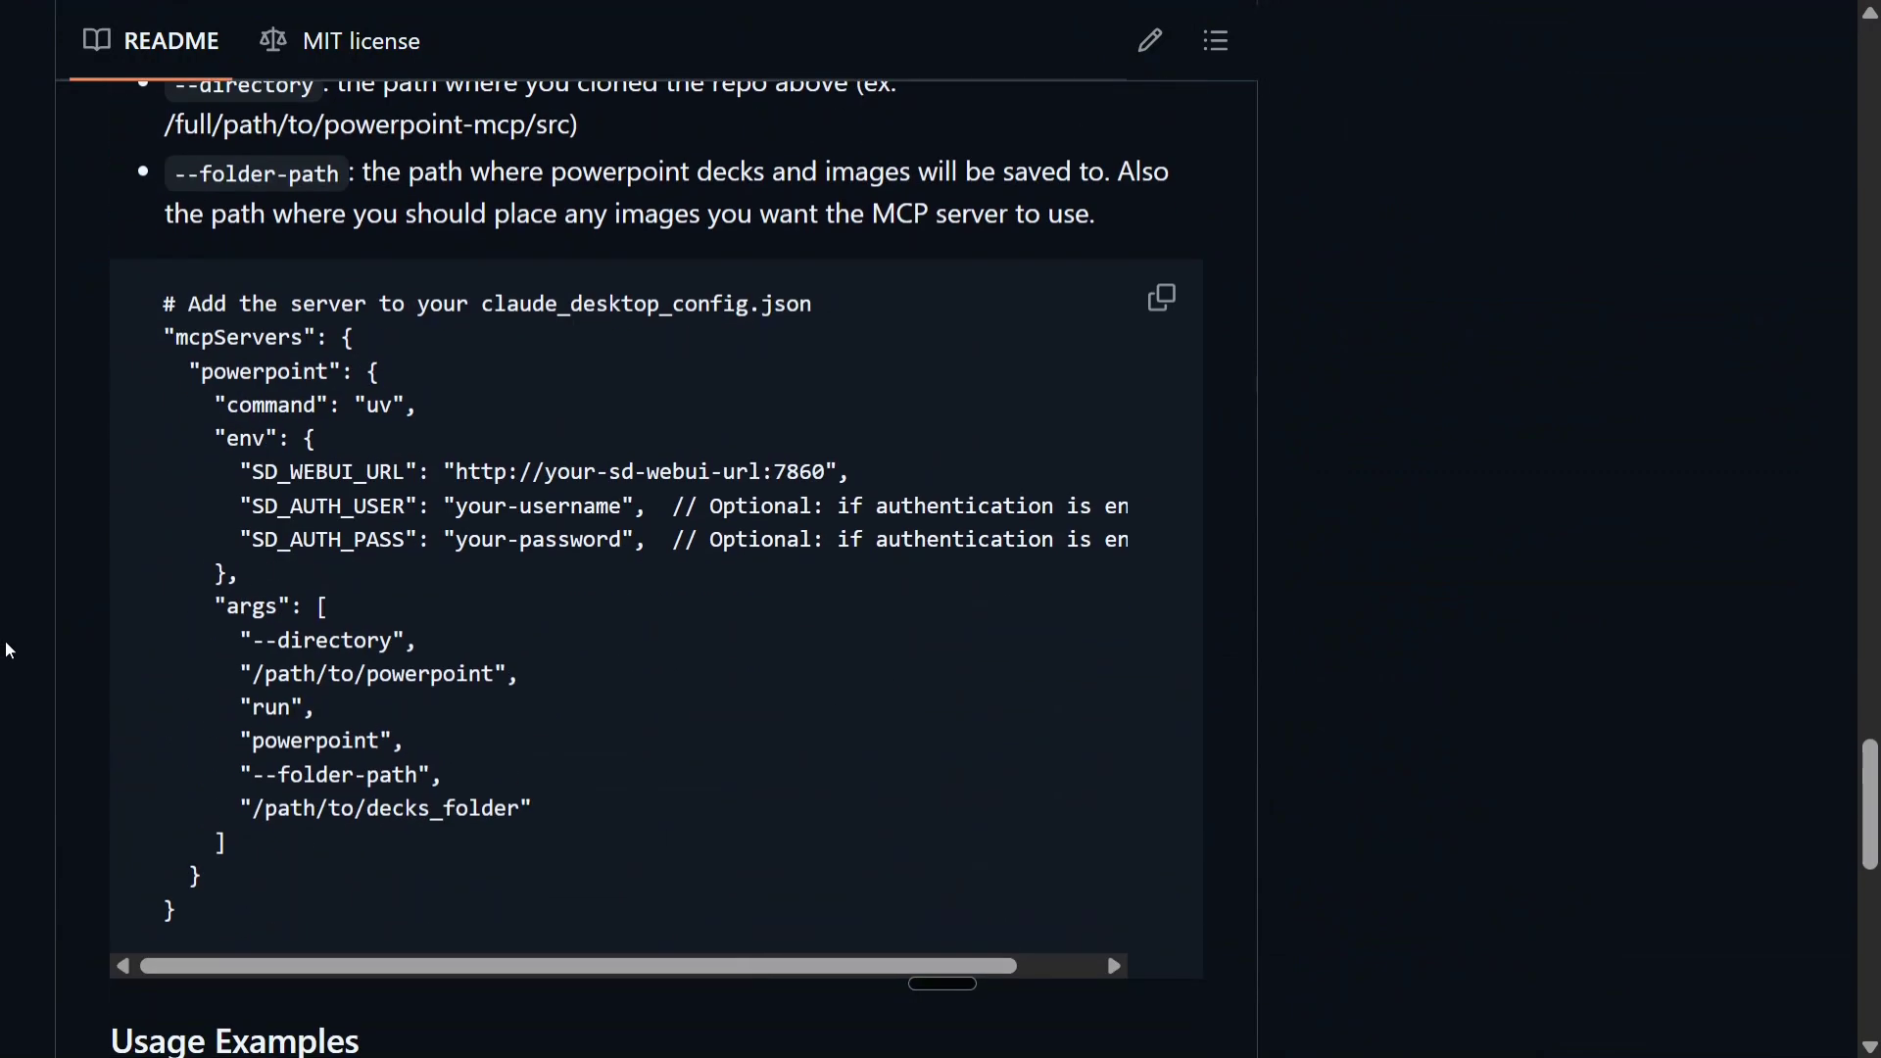
mouse_move(252, 483)
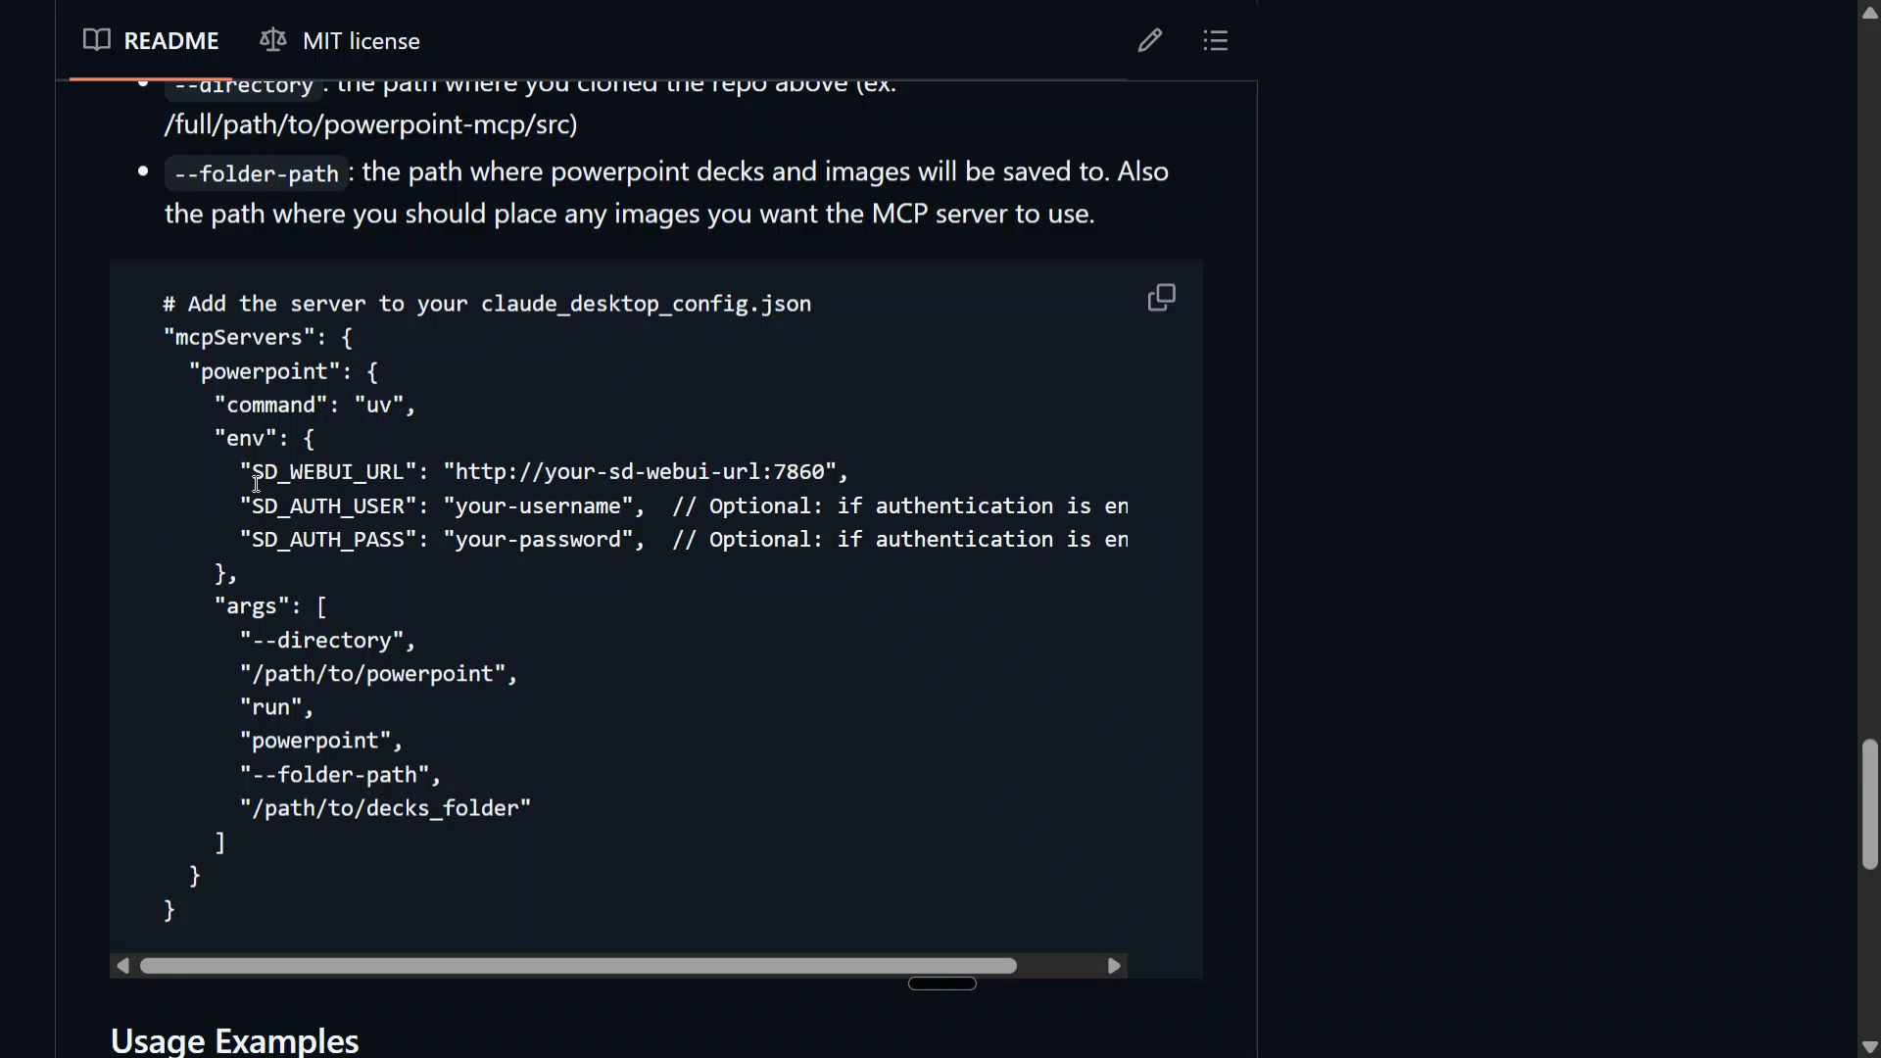
double_click(325, 470)
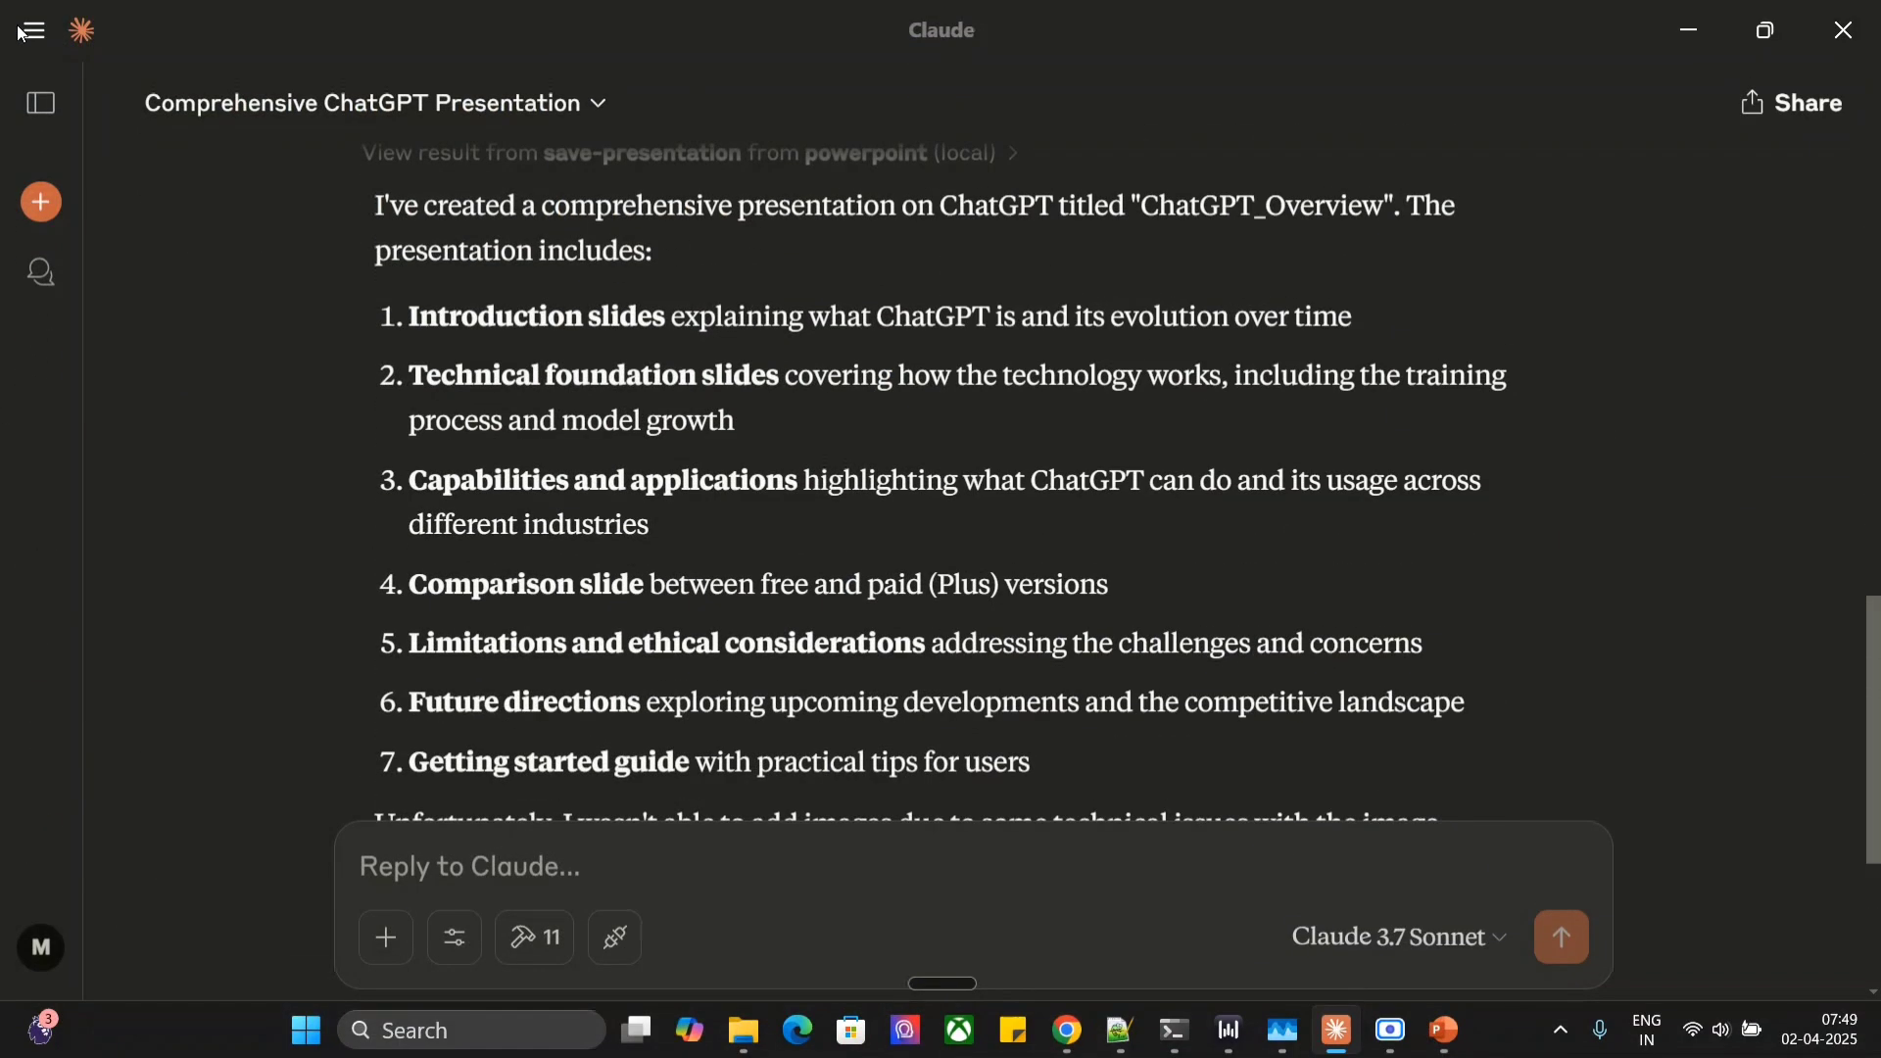
Step: Check the Developer settings for the powerpoint server and reveal the config file's folder
left_click(28, 30)
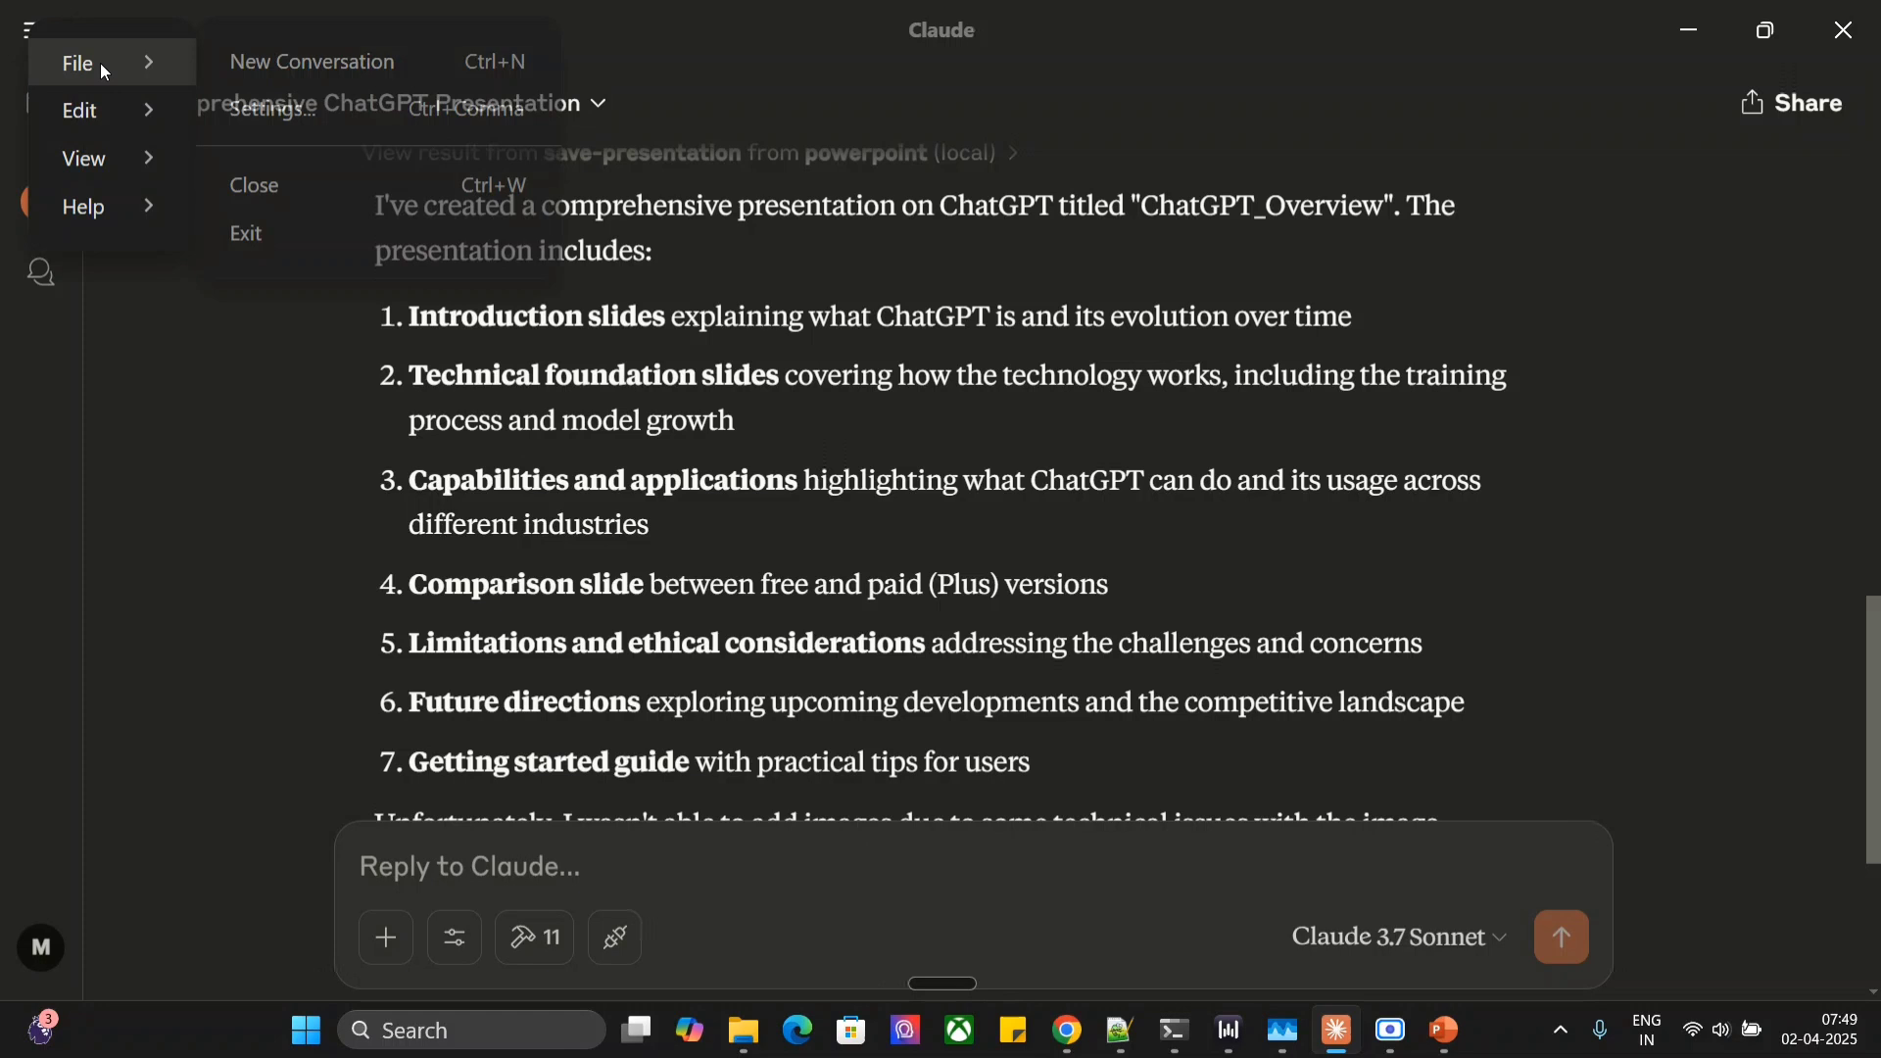
left_click(267, 108)
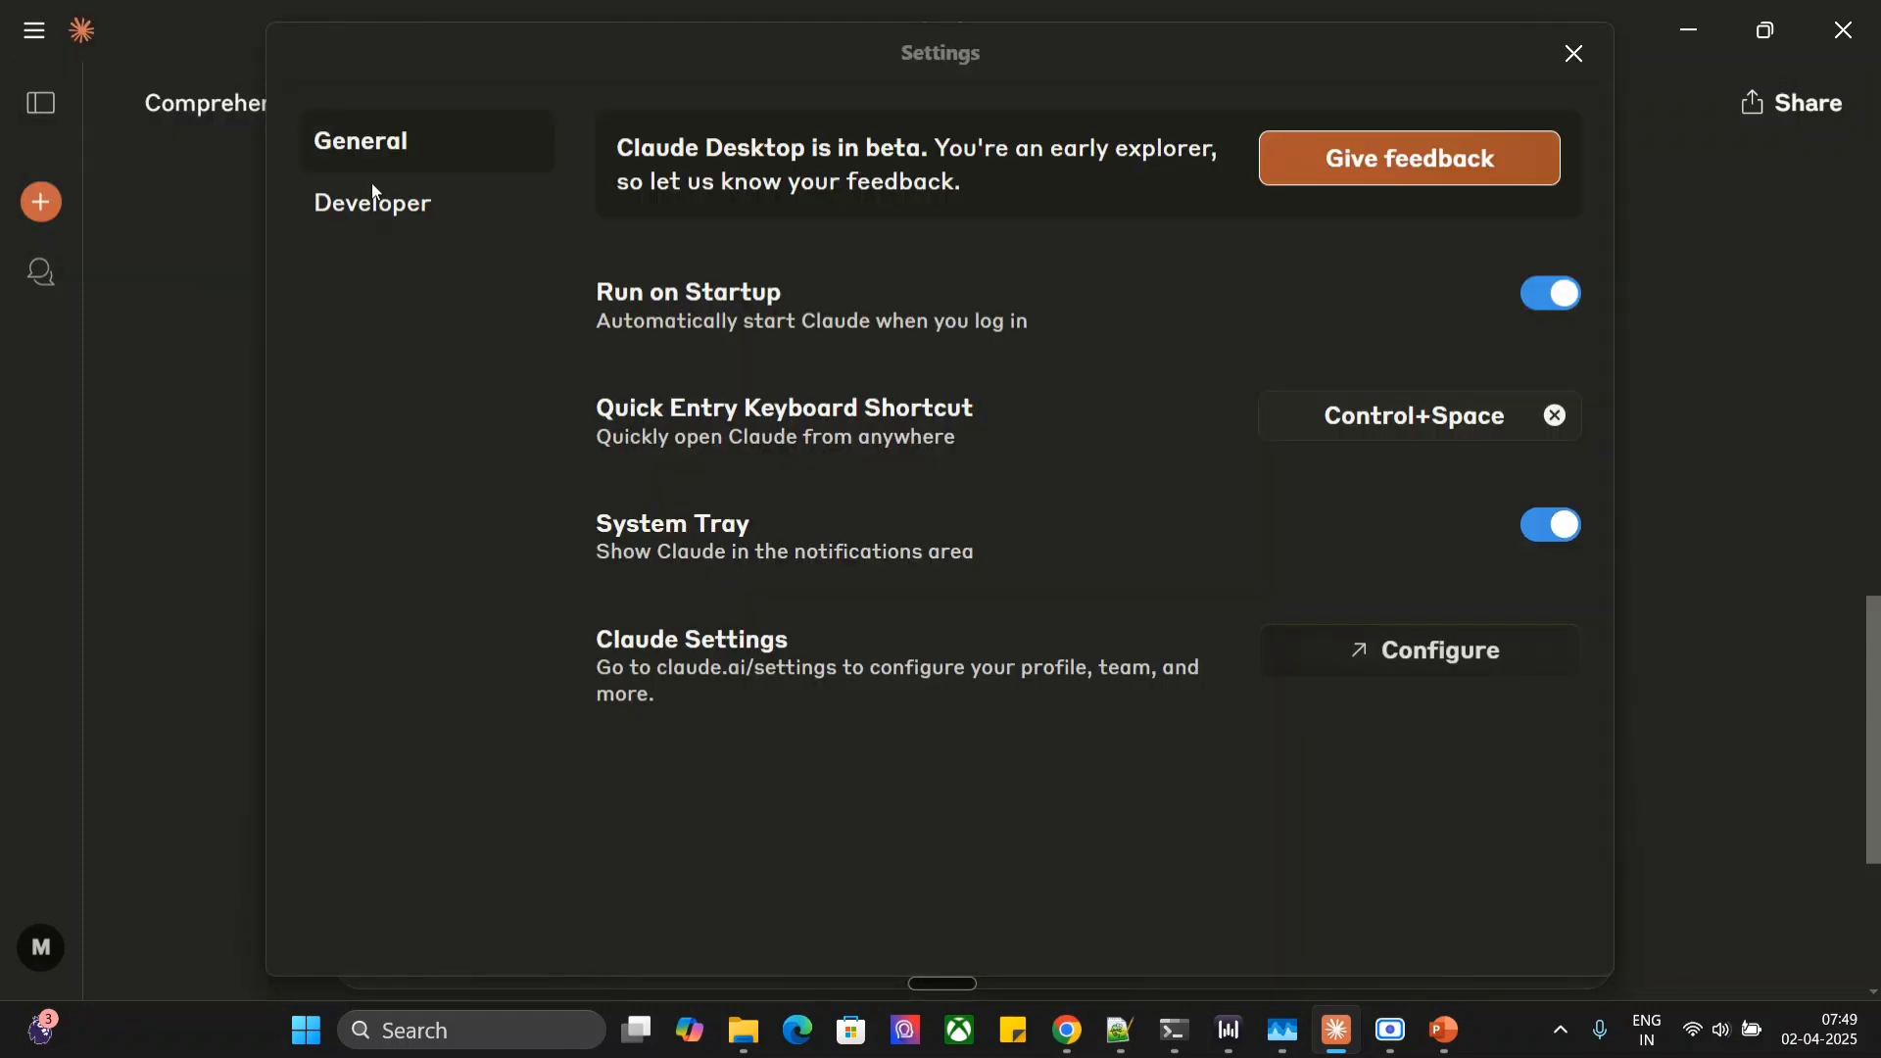
left_click(373, 202)
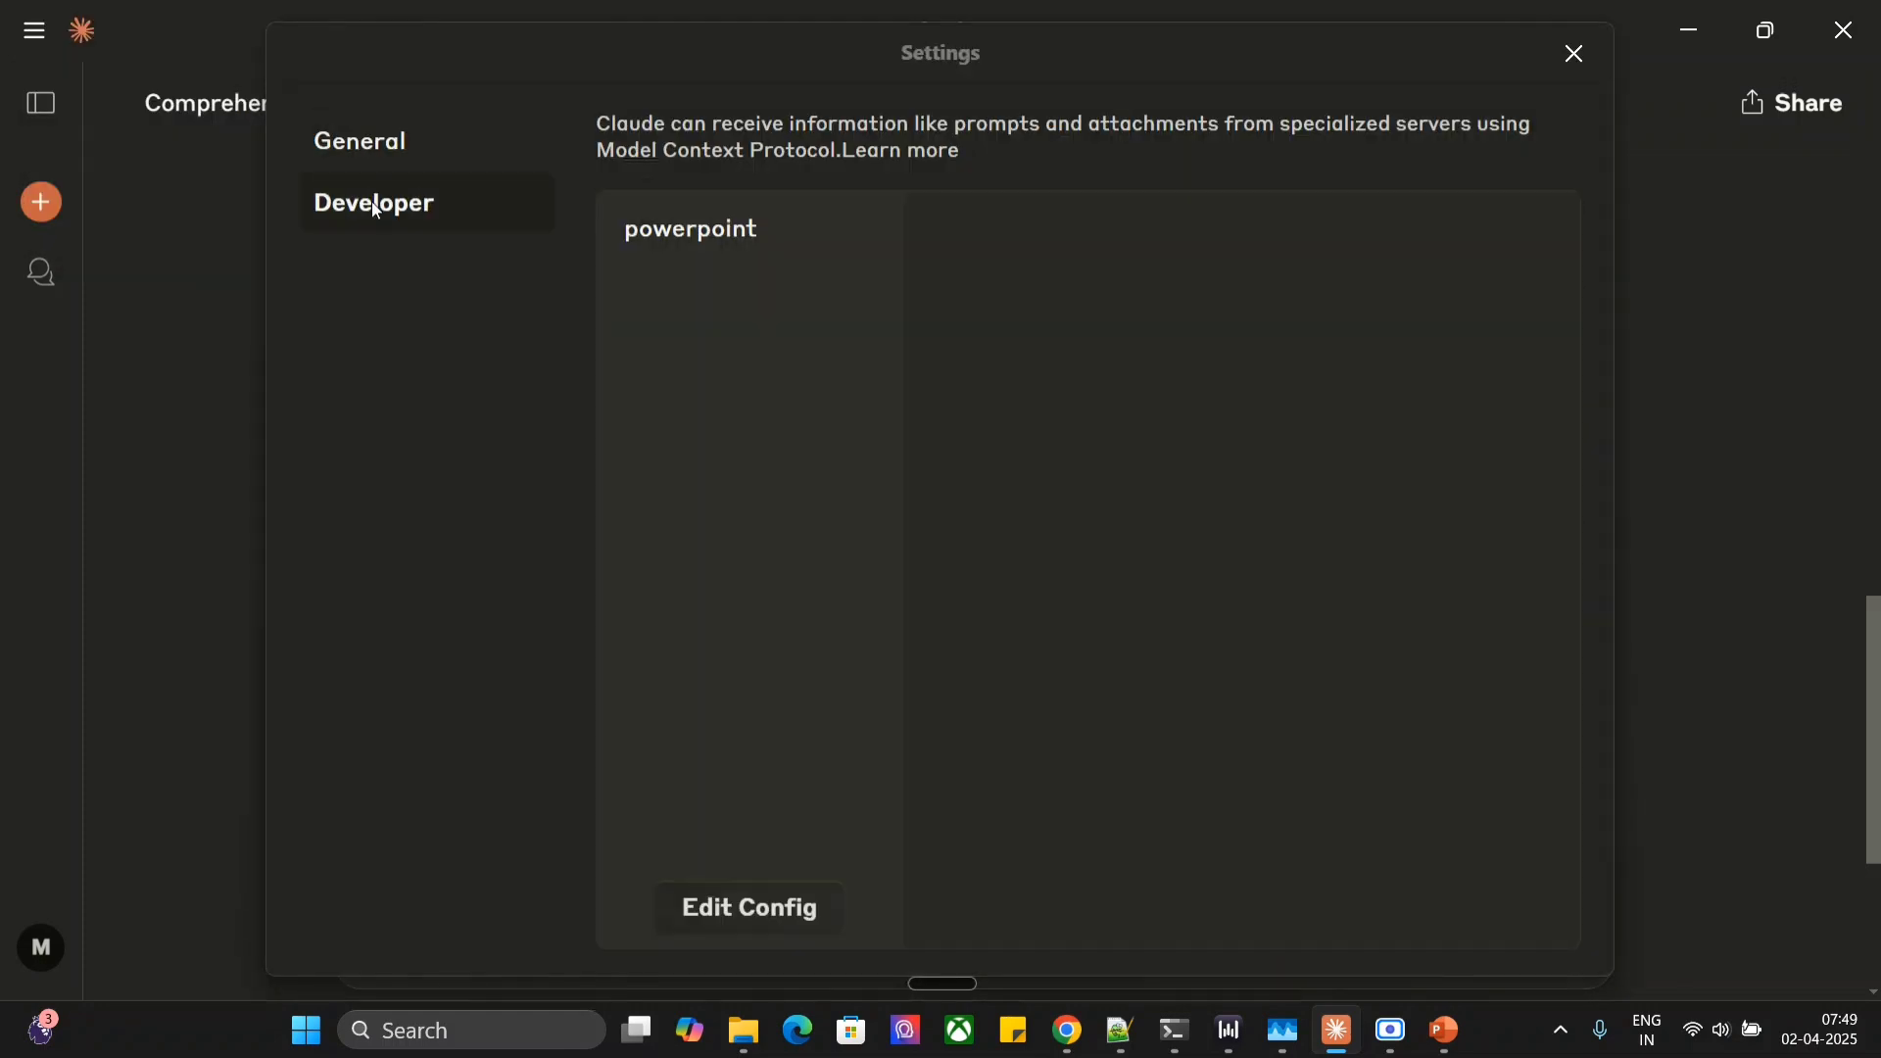
mouse_move(748, 907)
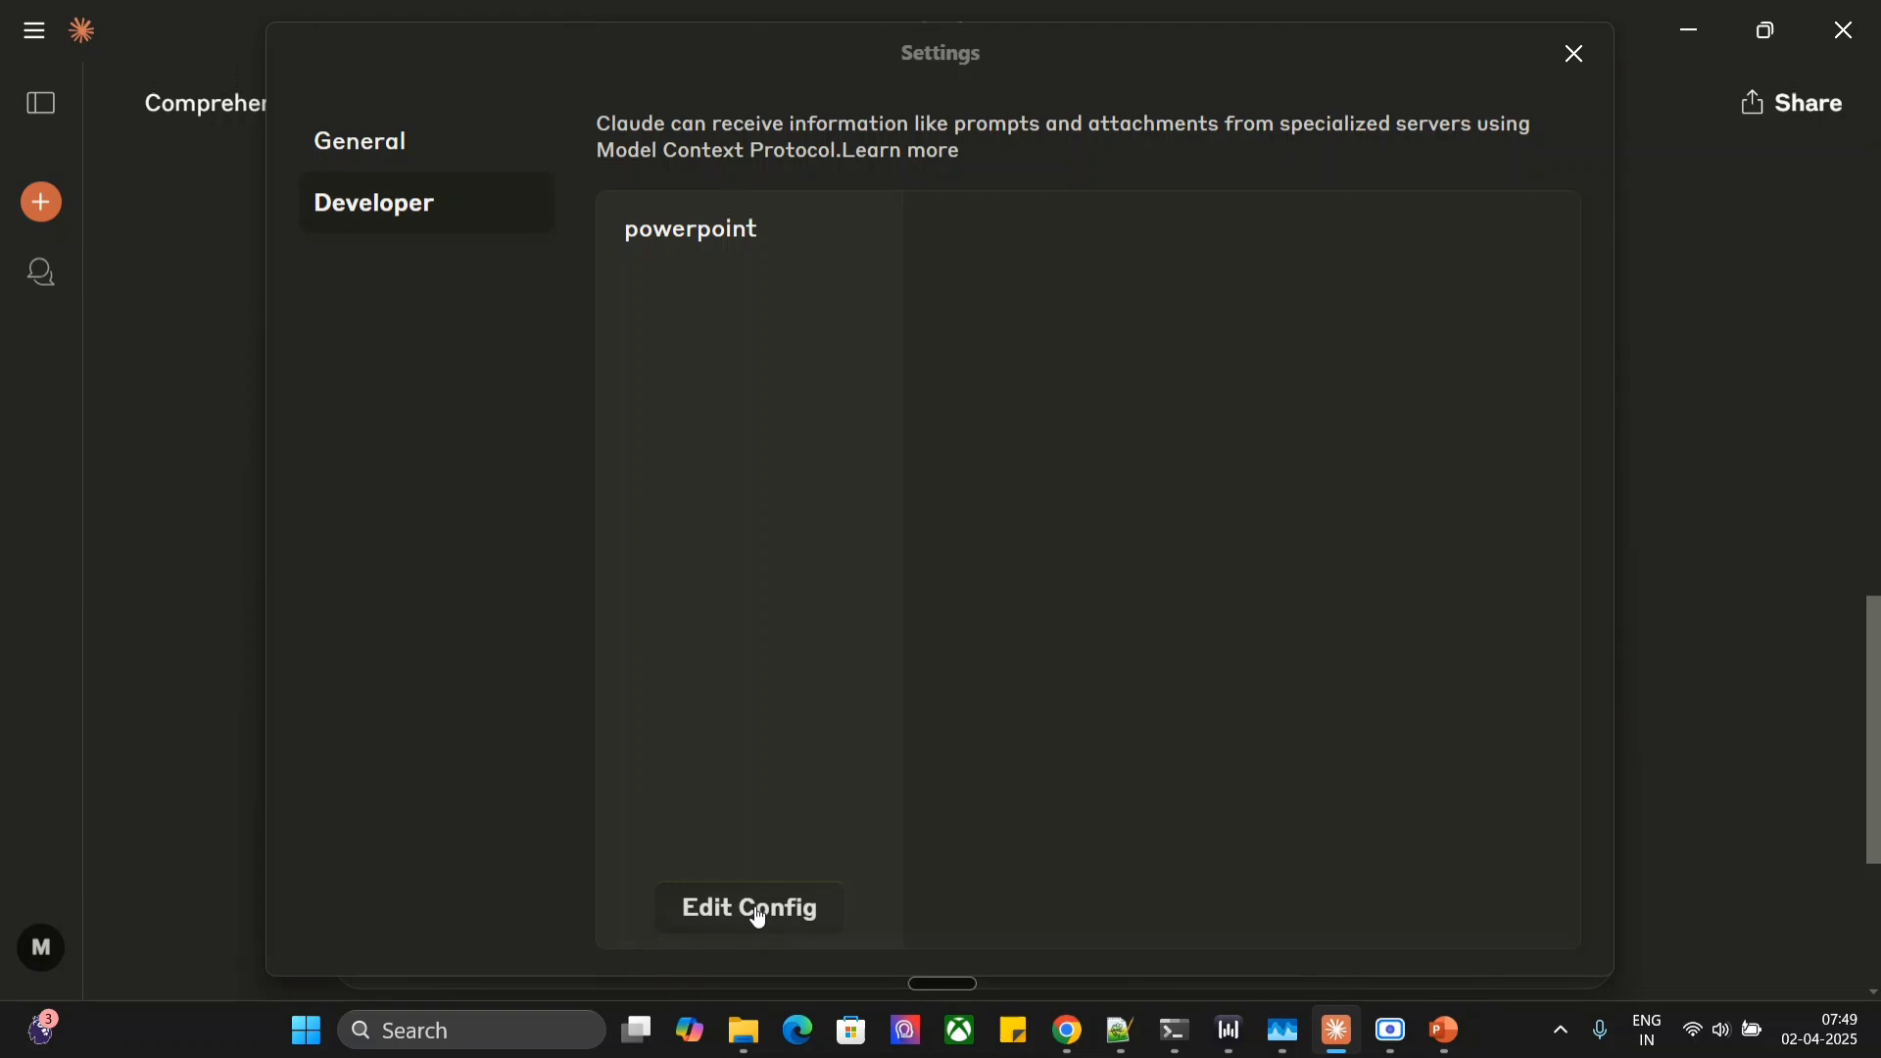
left_click(748, 907)
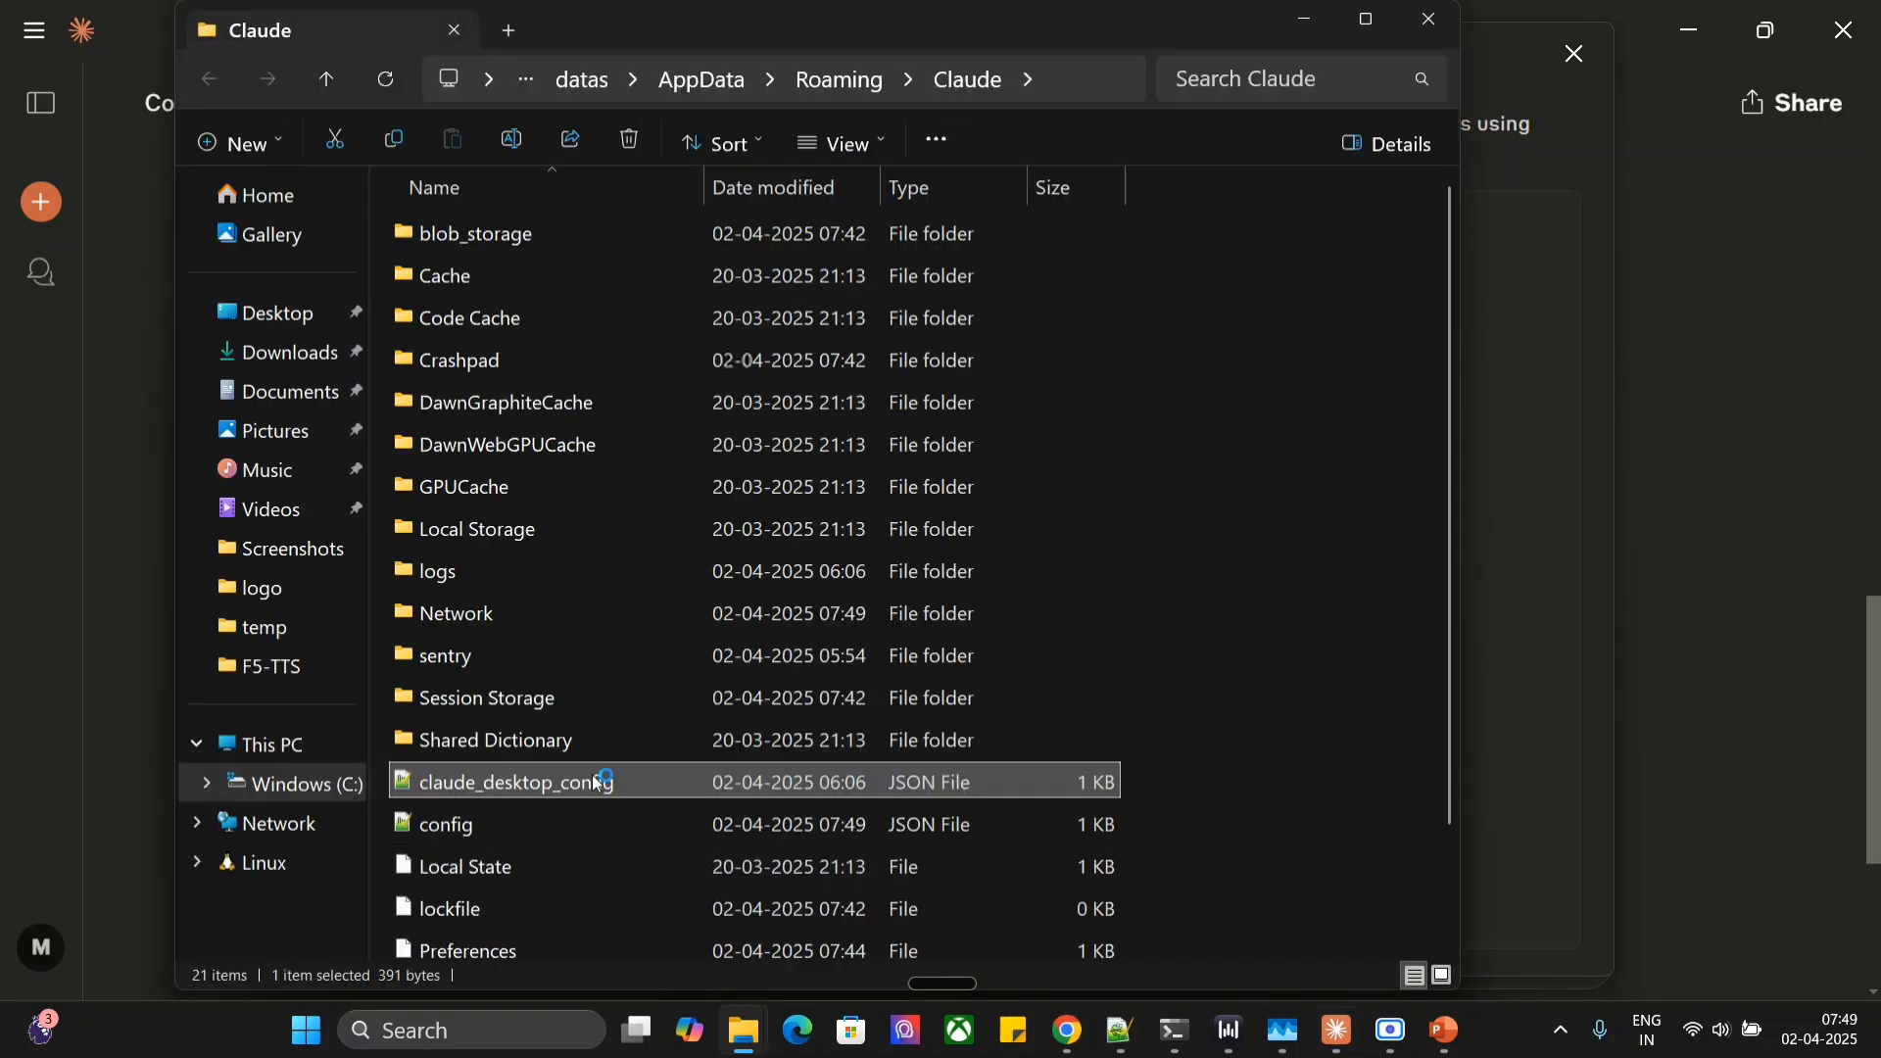
Step: Open claude_desktop_config.json to see the powerpoint server's uv command and paths
double_click(518, 780)
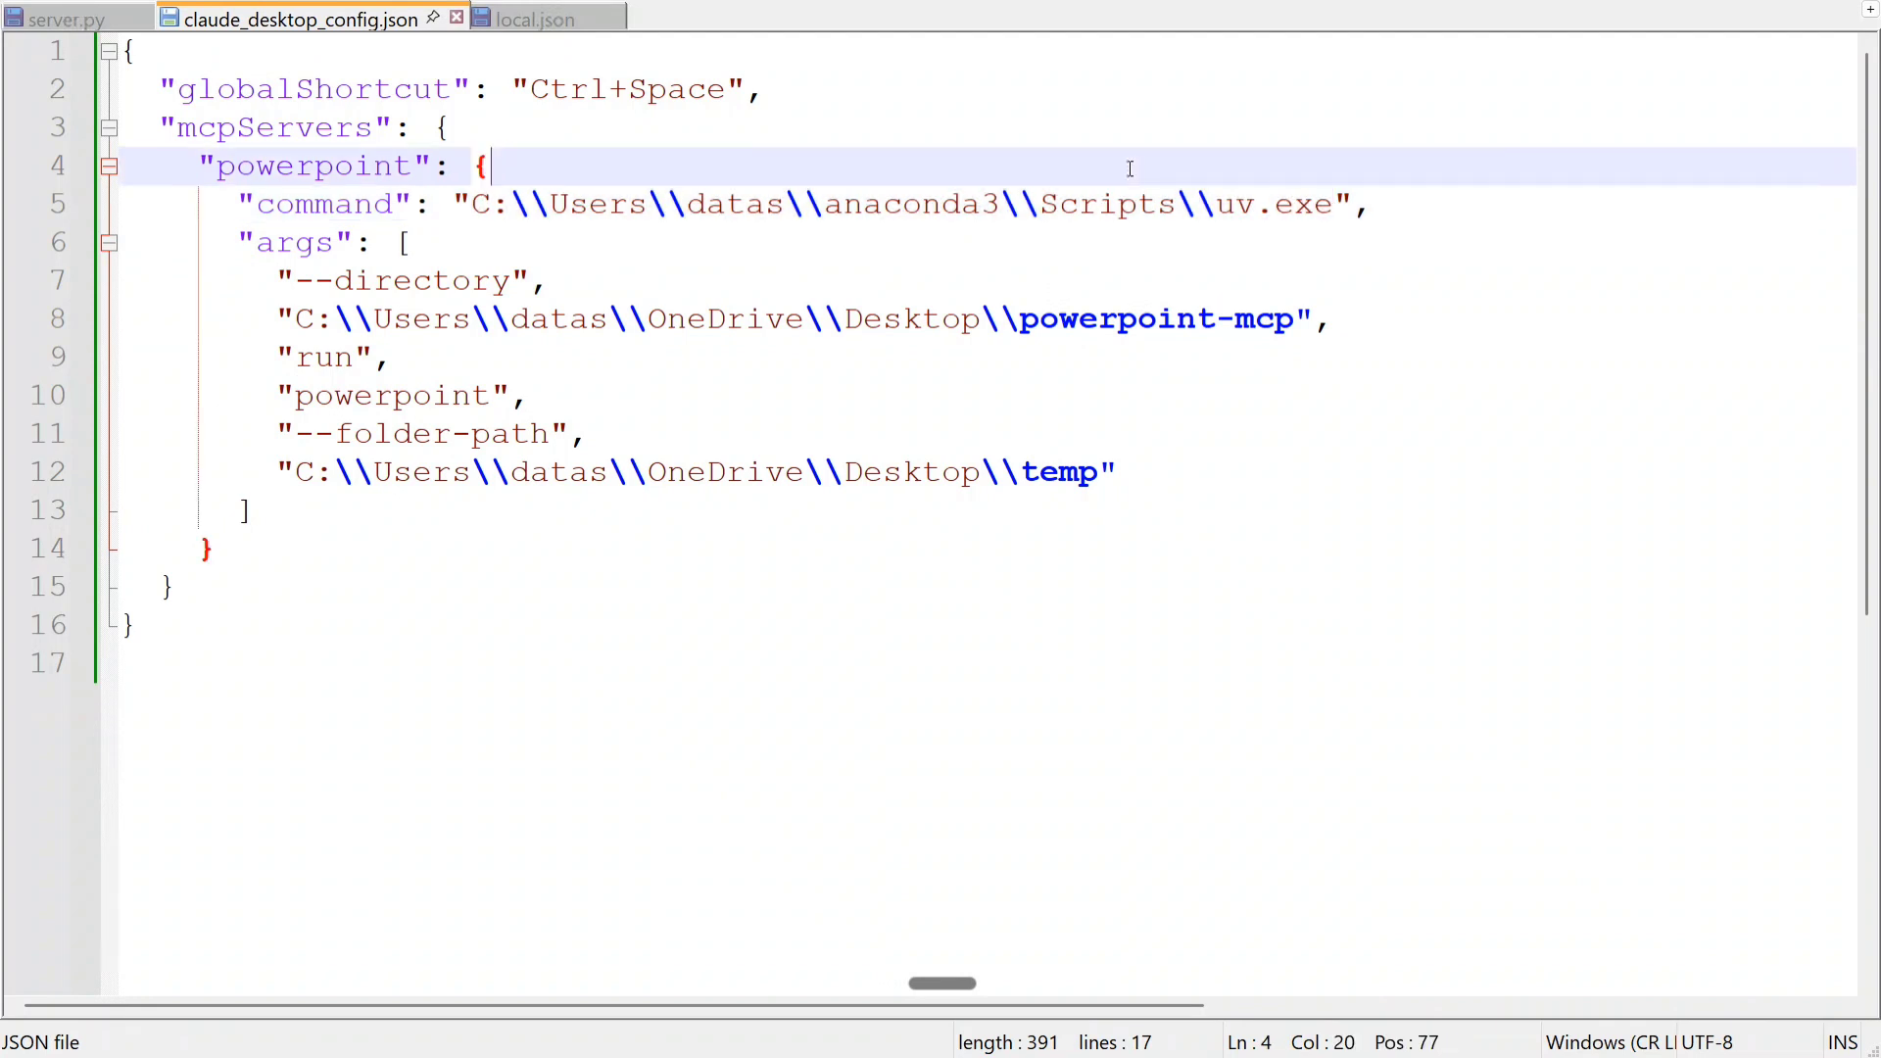
mouse_move(822, 198)
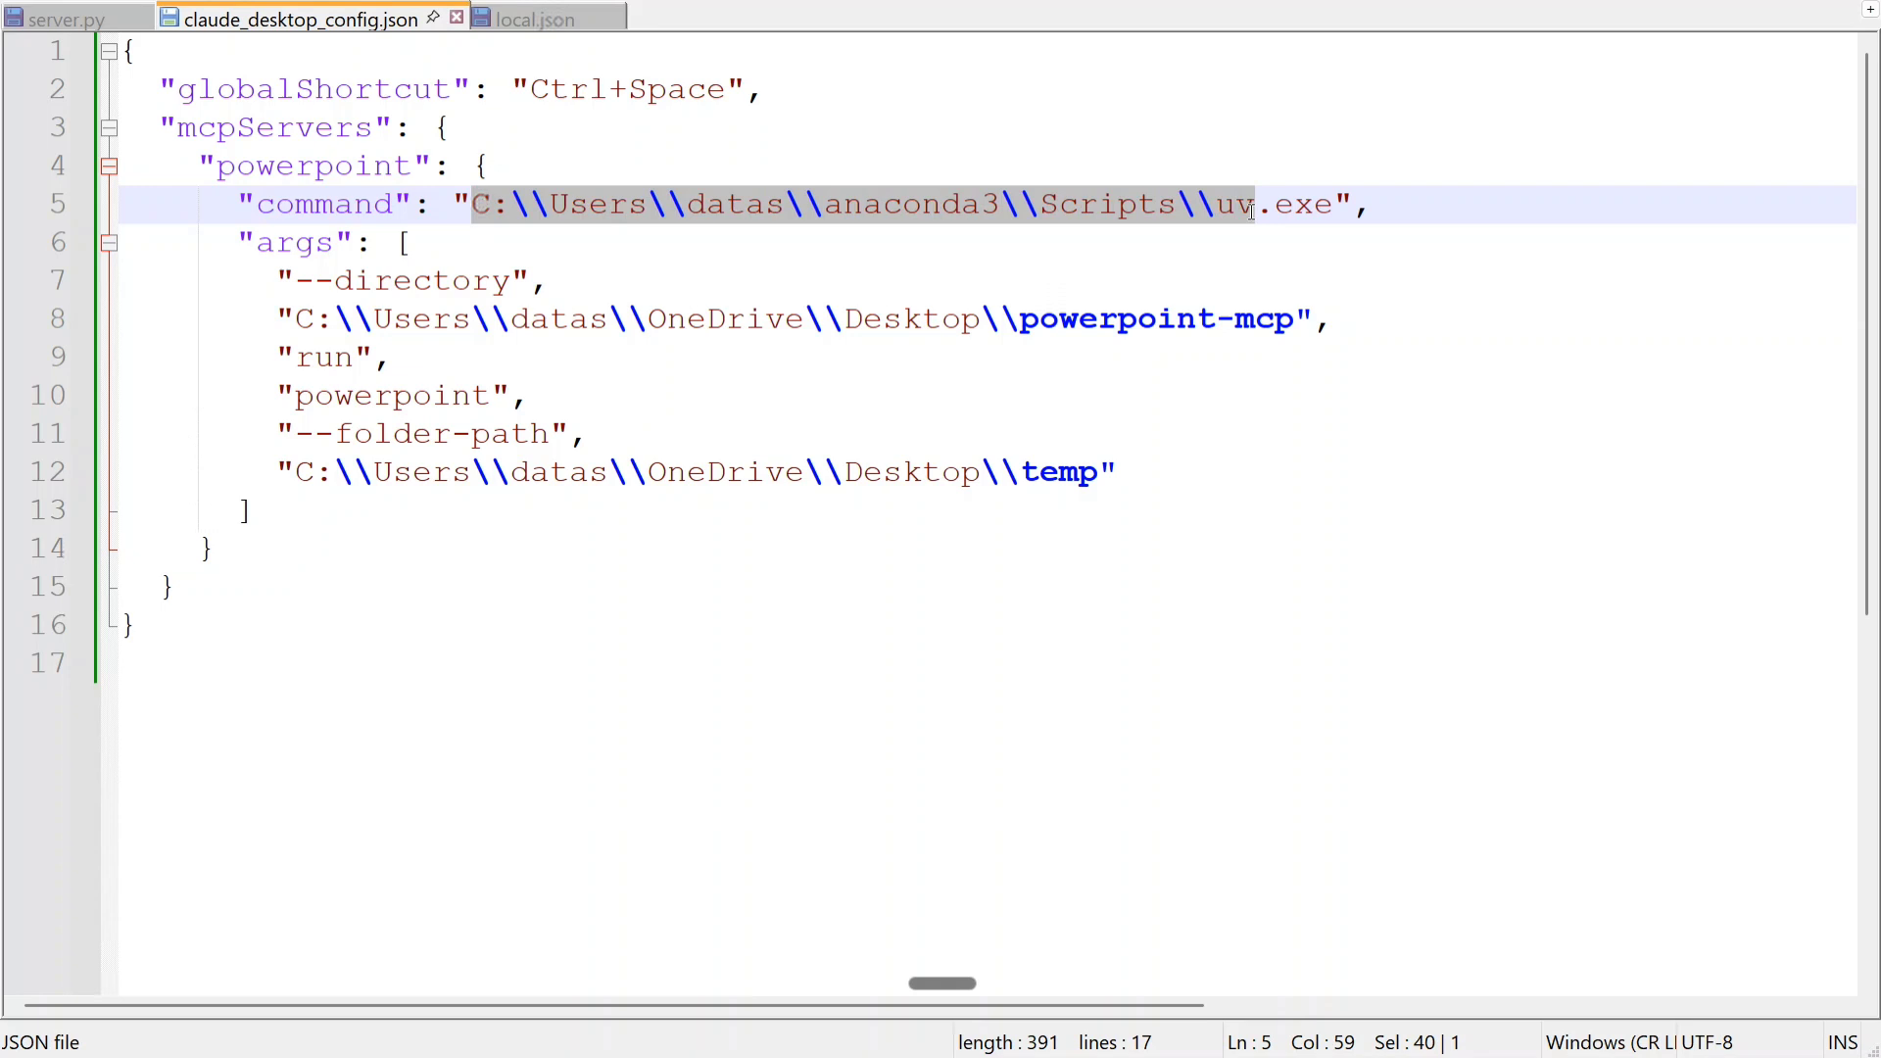
left_click(324, 357)
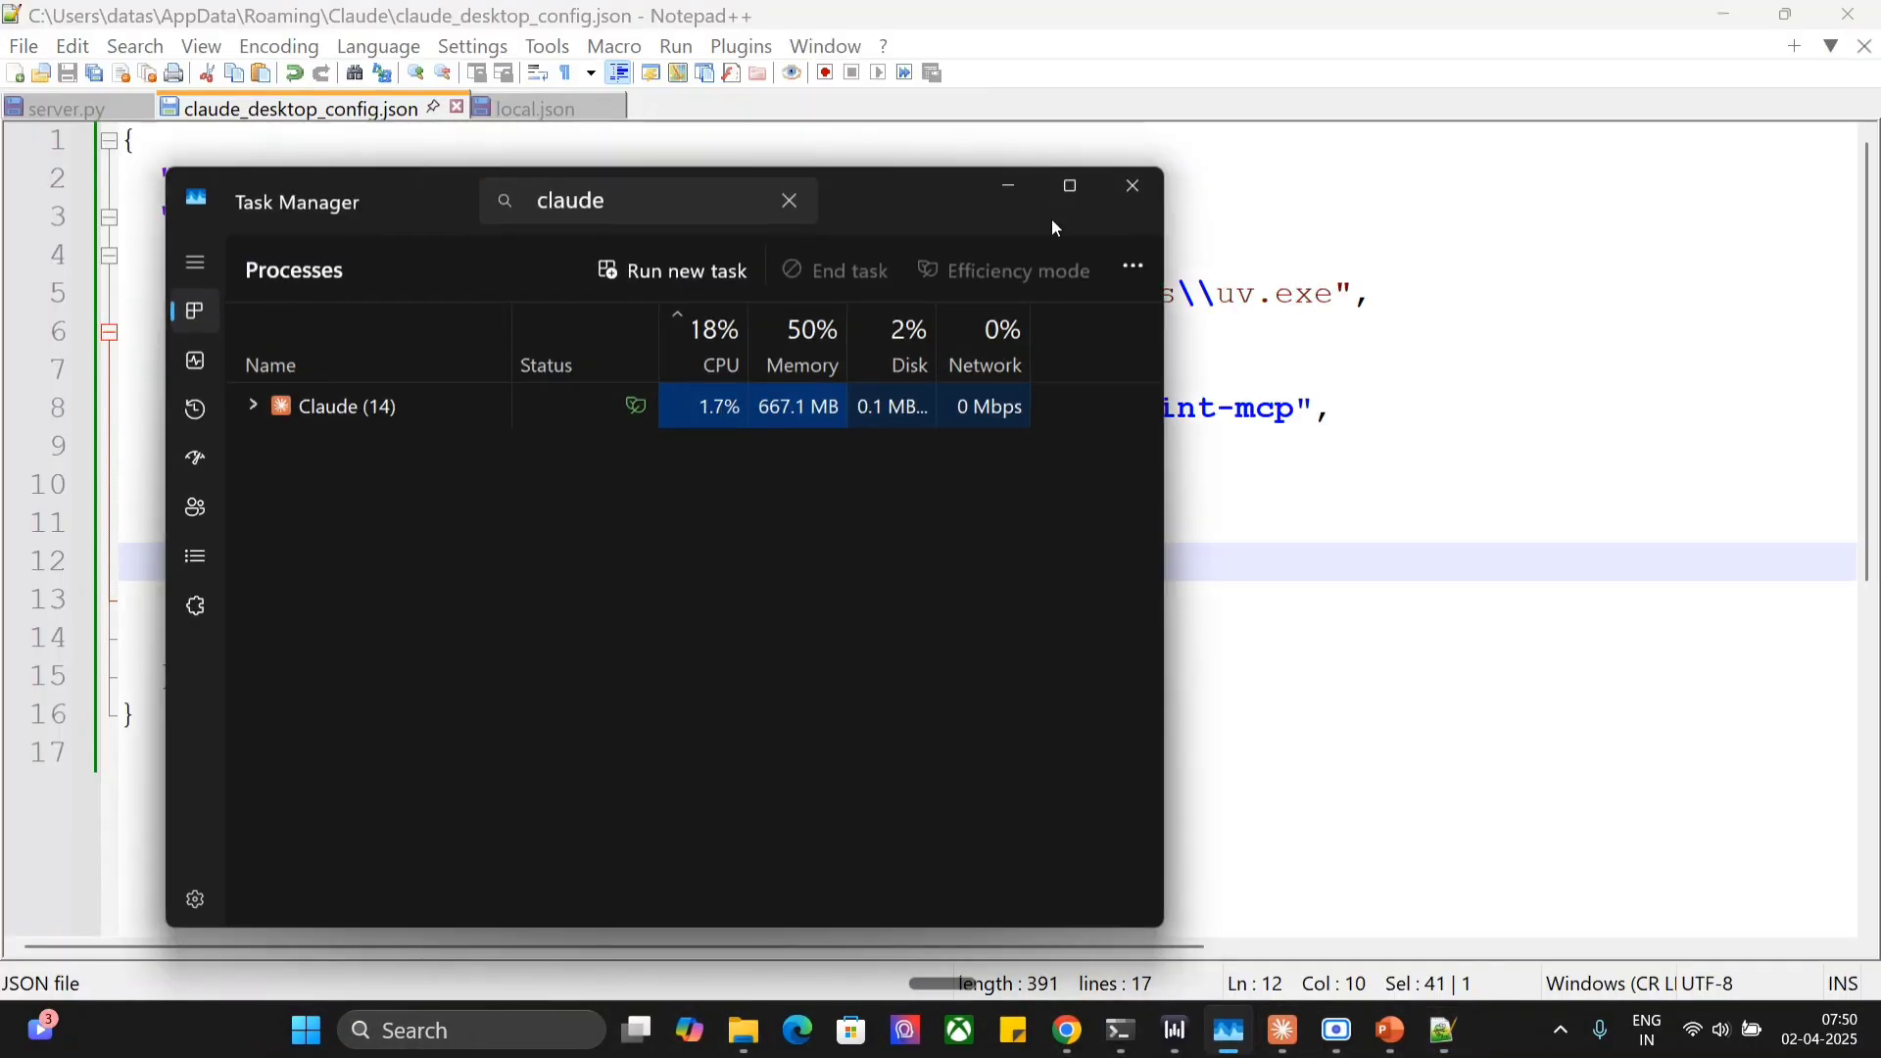
Step: End the Claude process group in Task Manager
right_click(347, 406)
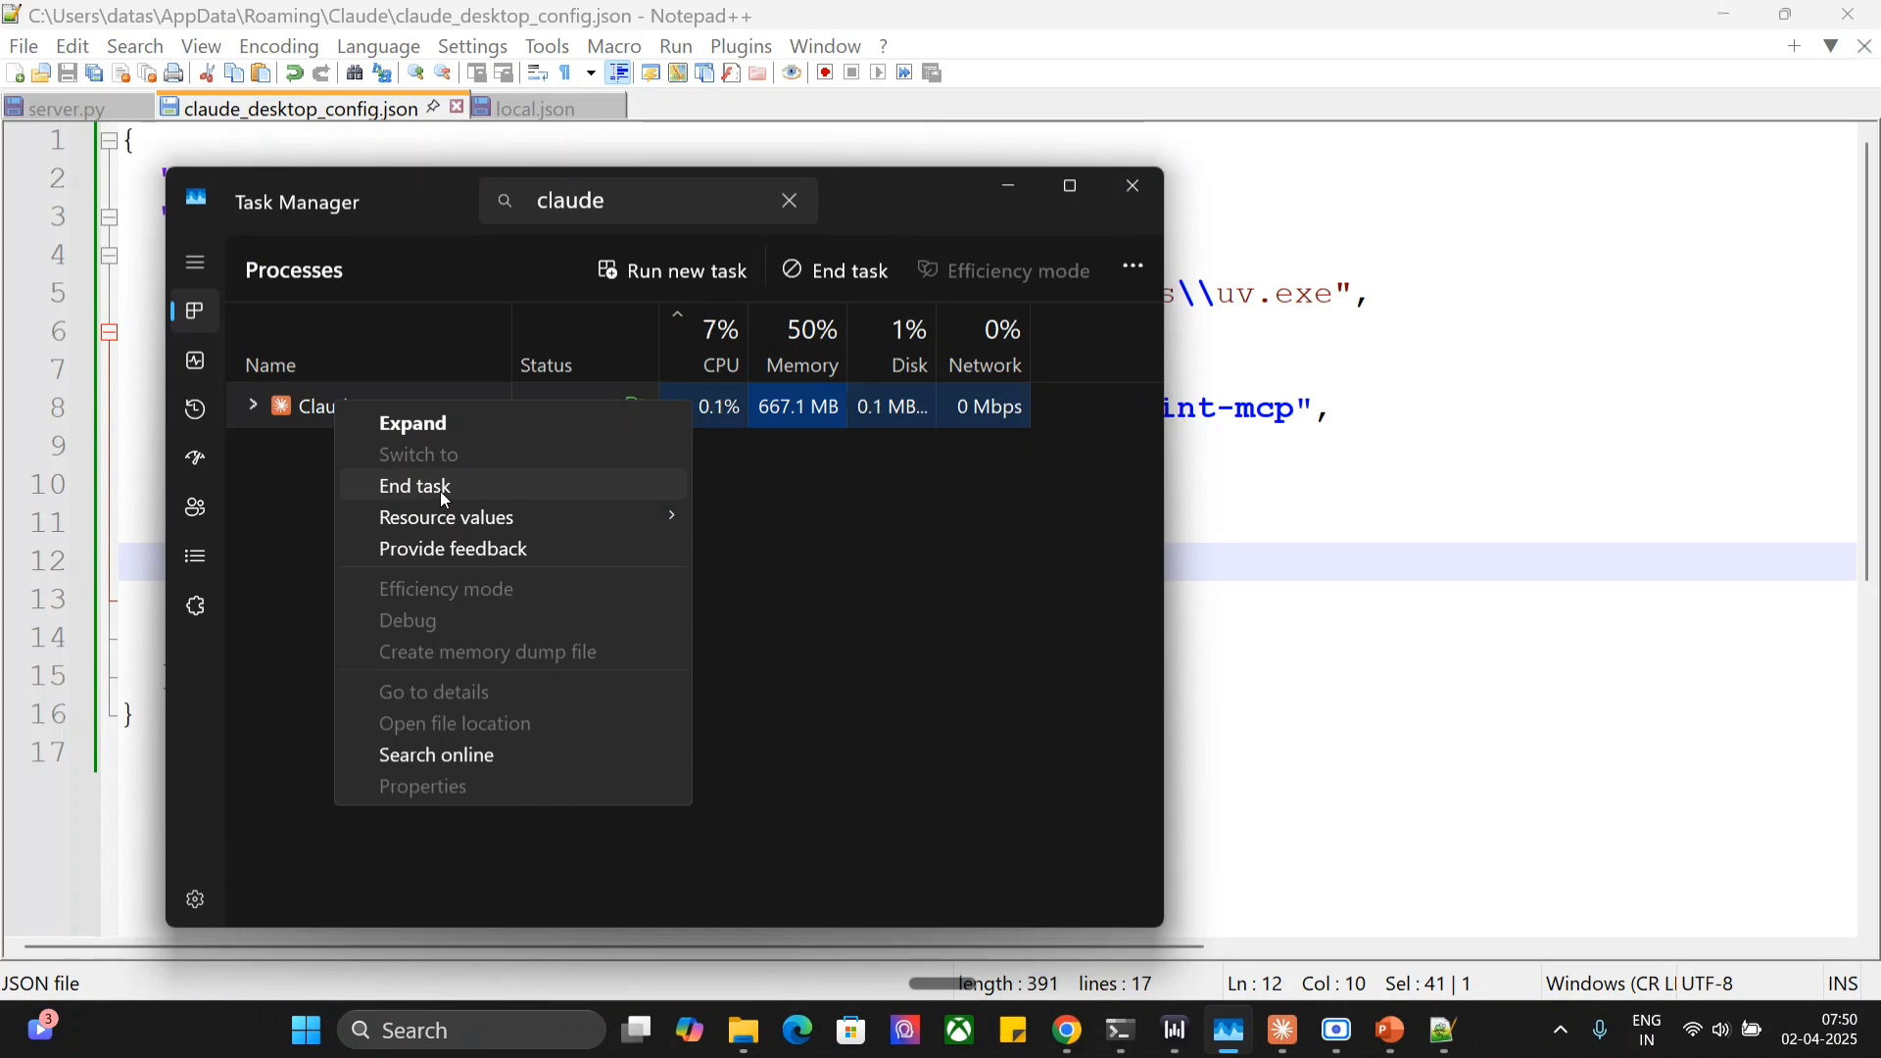
left_click(413, 485)
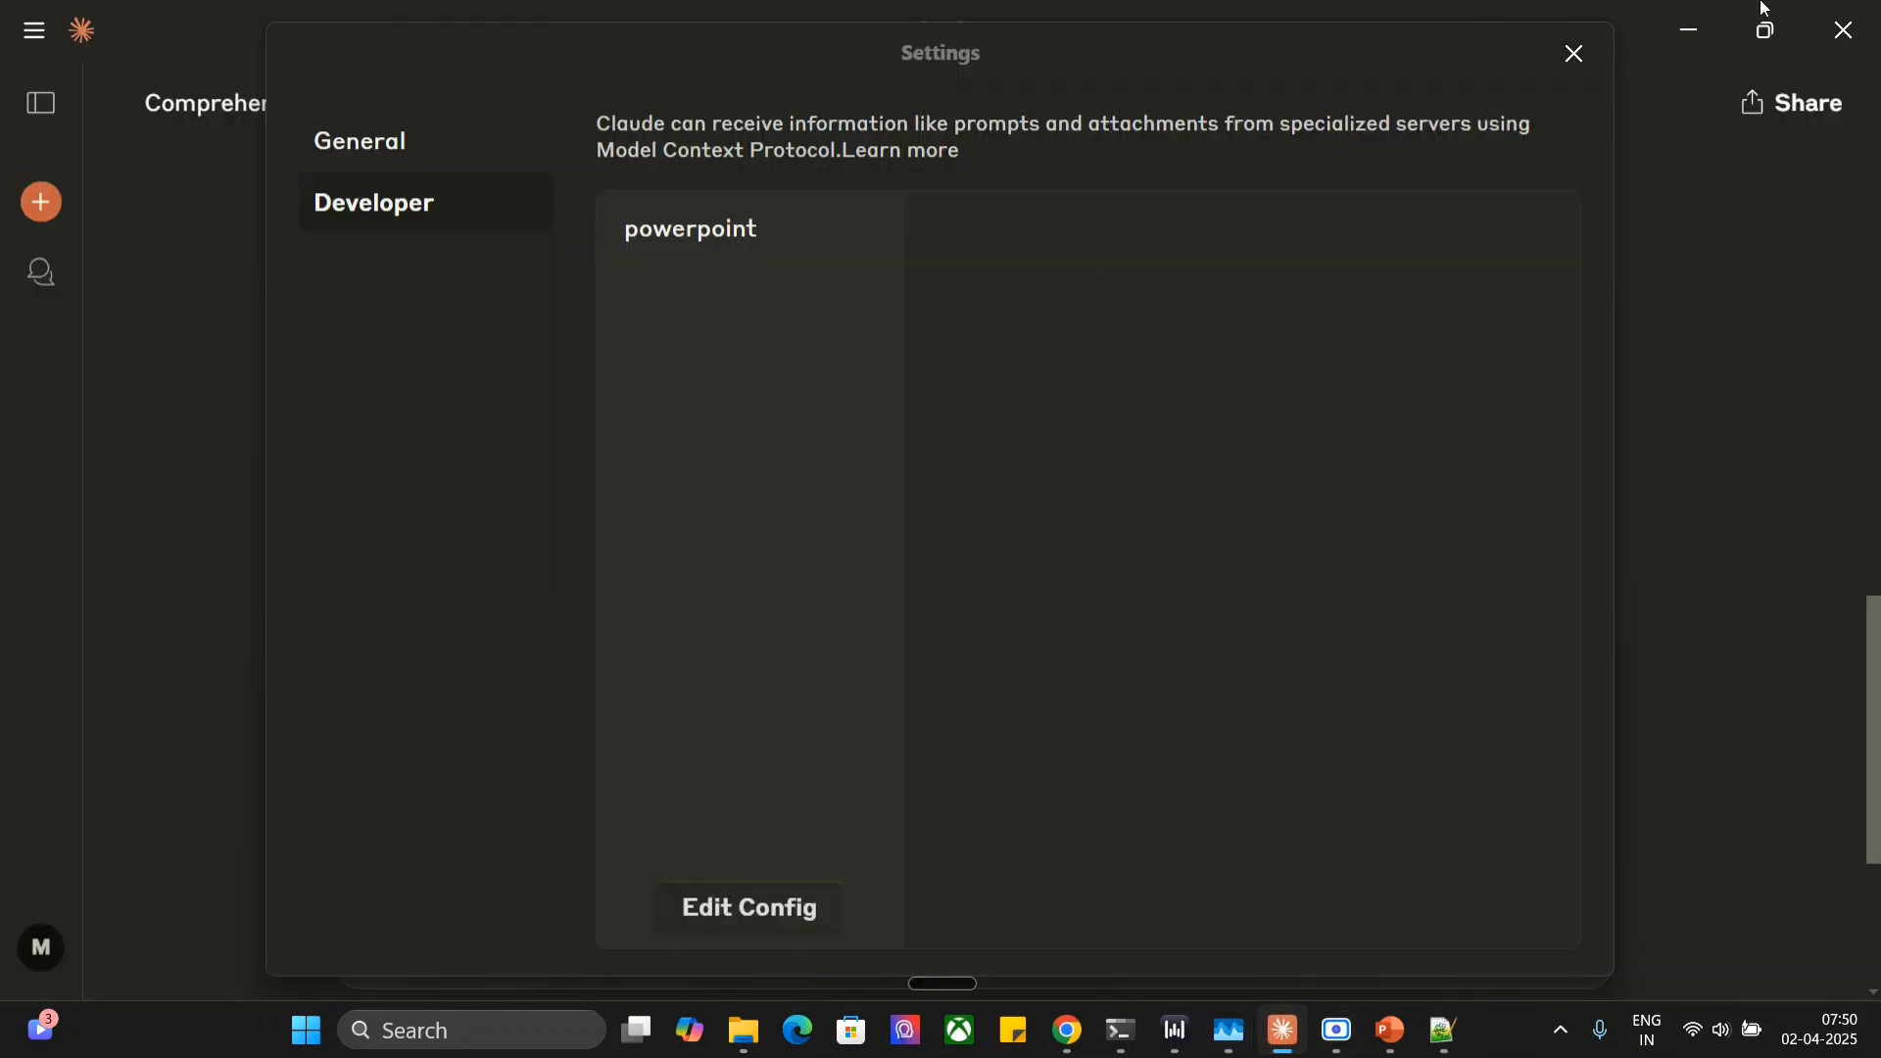
Step: Close Settings and show the powerpoint server's 11 available MCP tools
left_click(1572, 53)
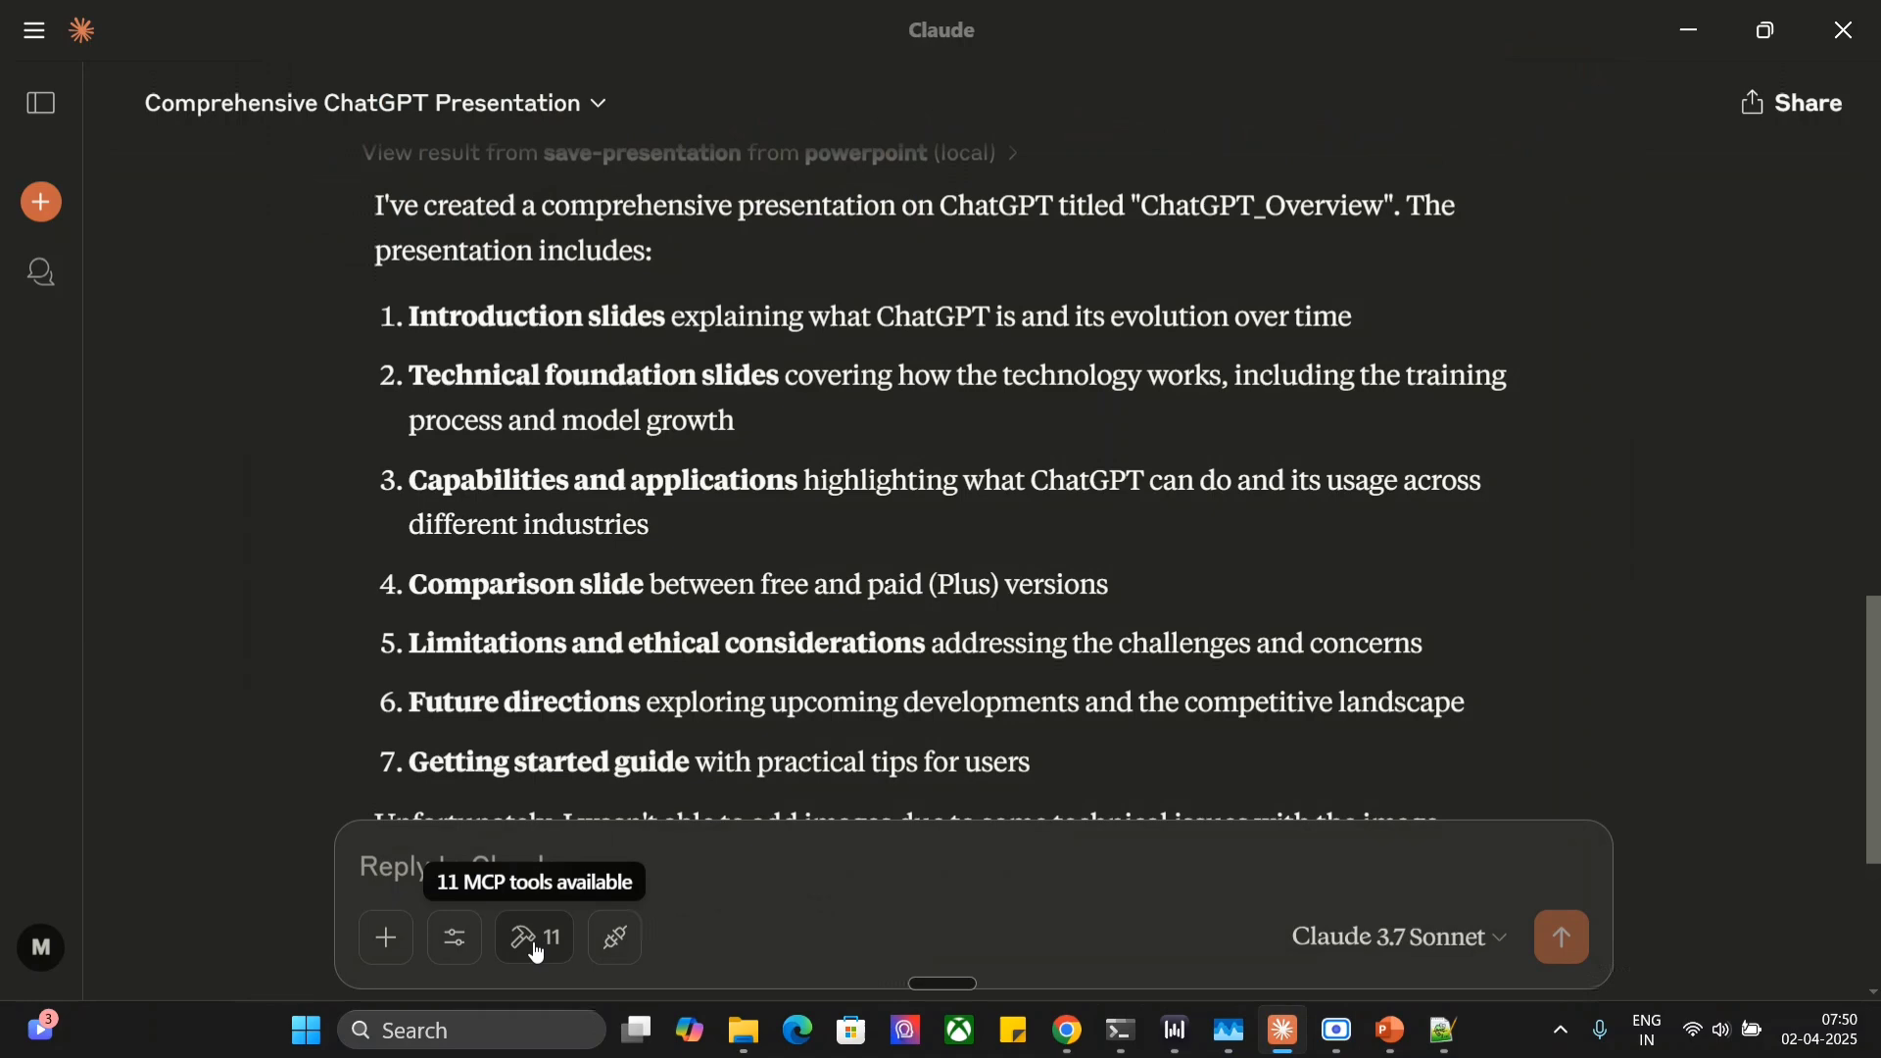
left_click(533, 936)
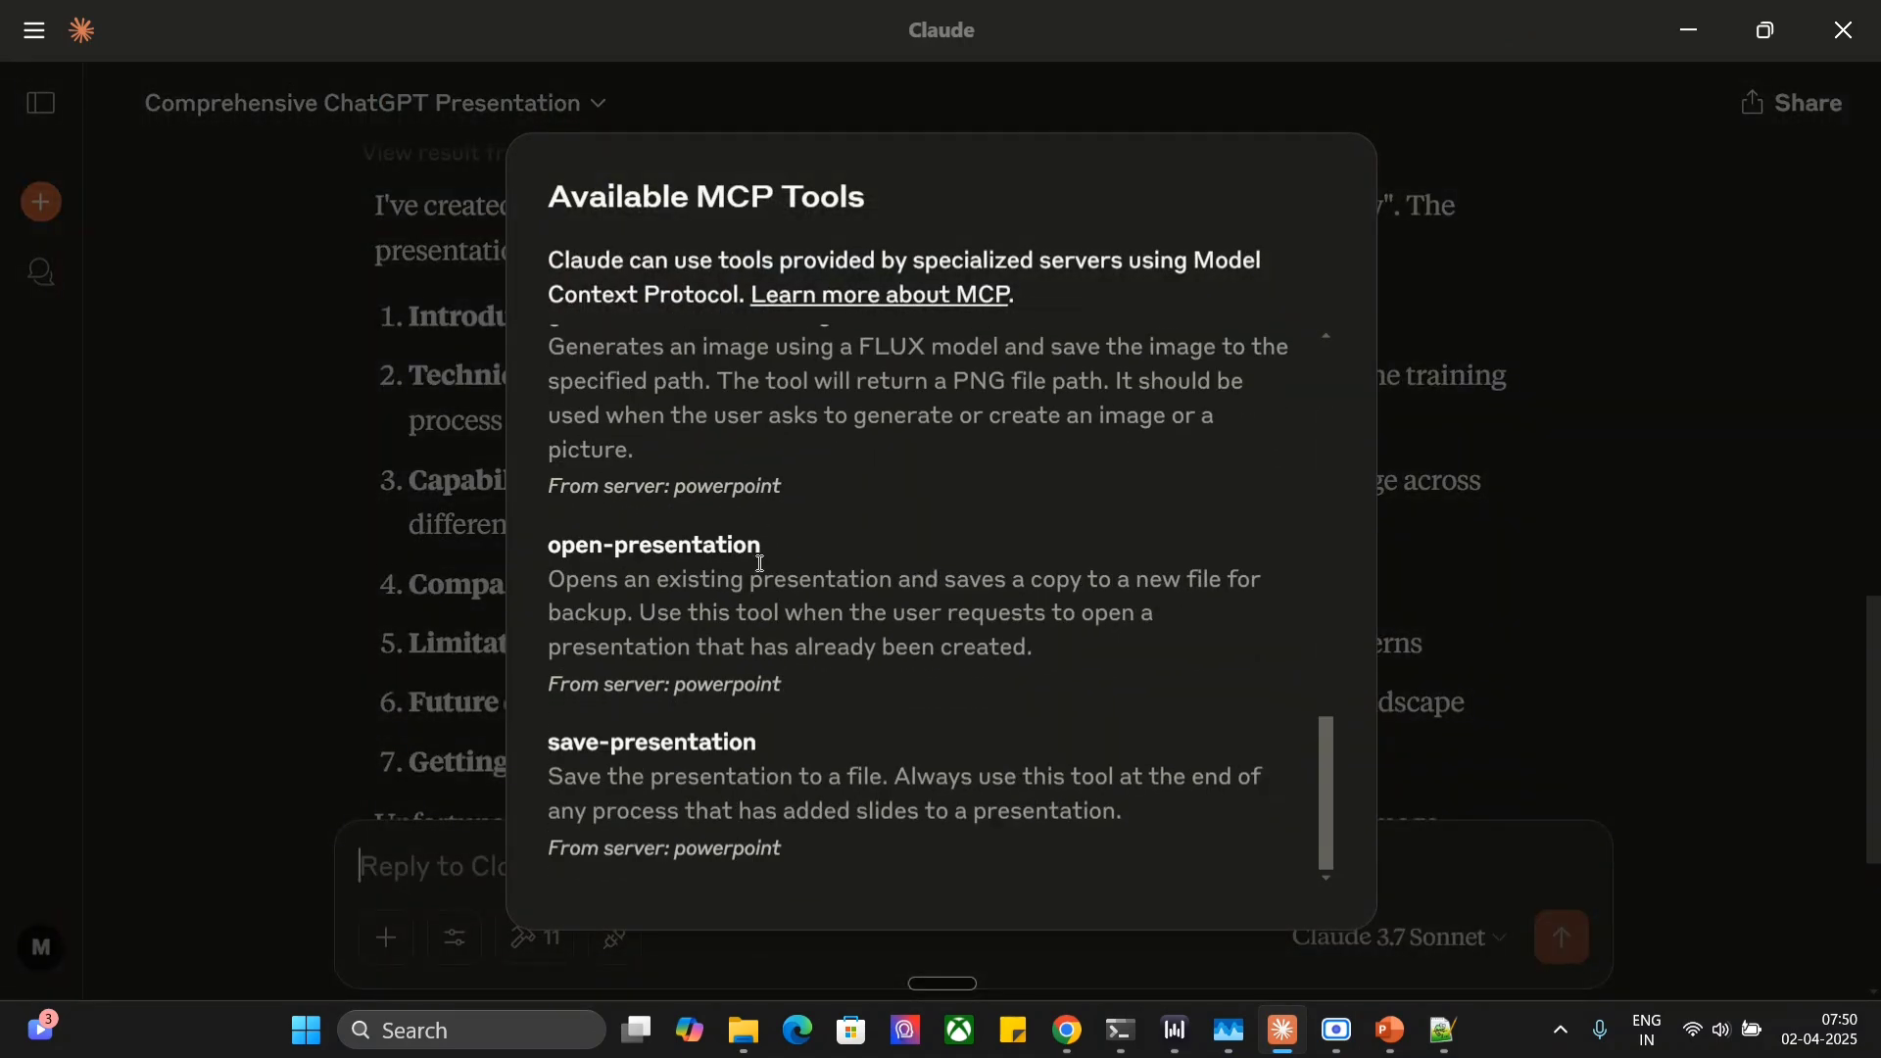
scroll("up", 3)
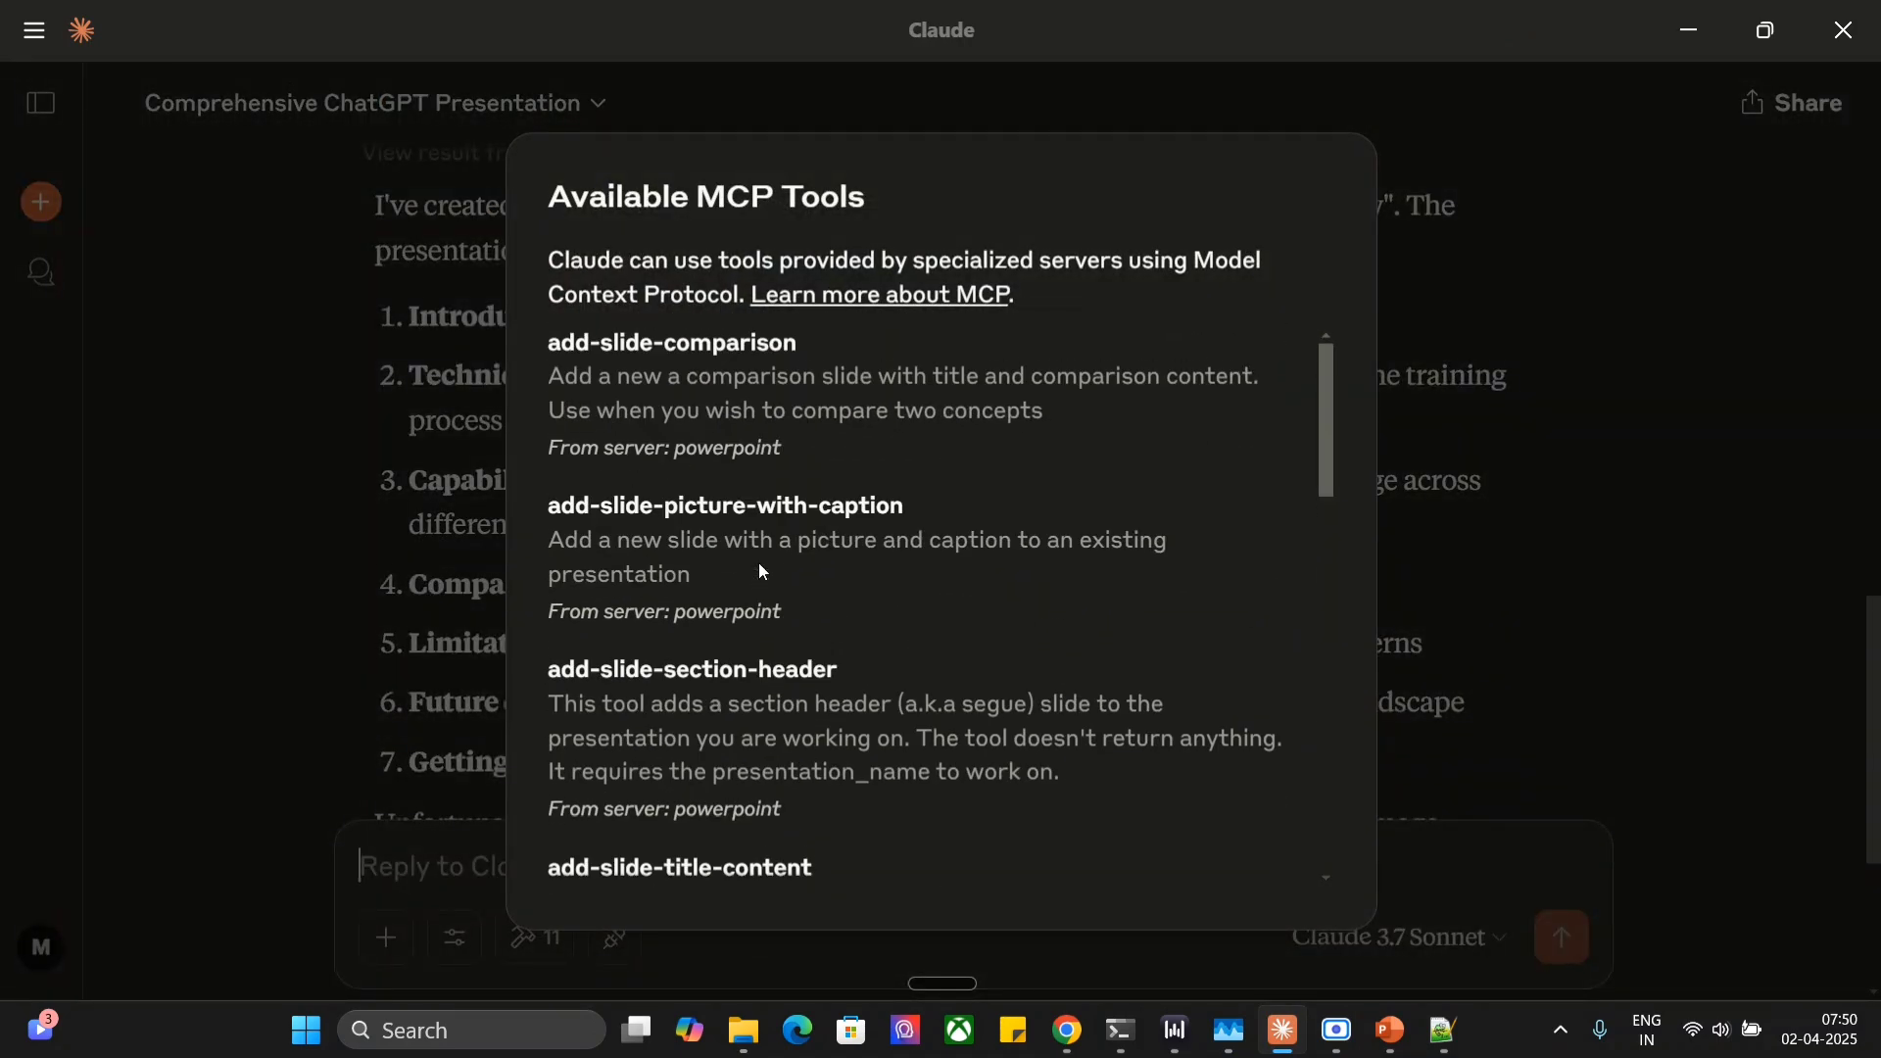